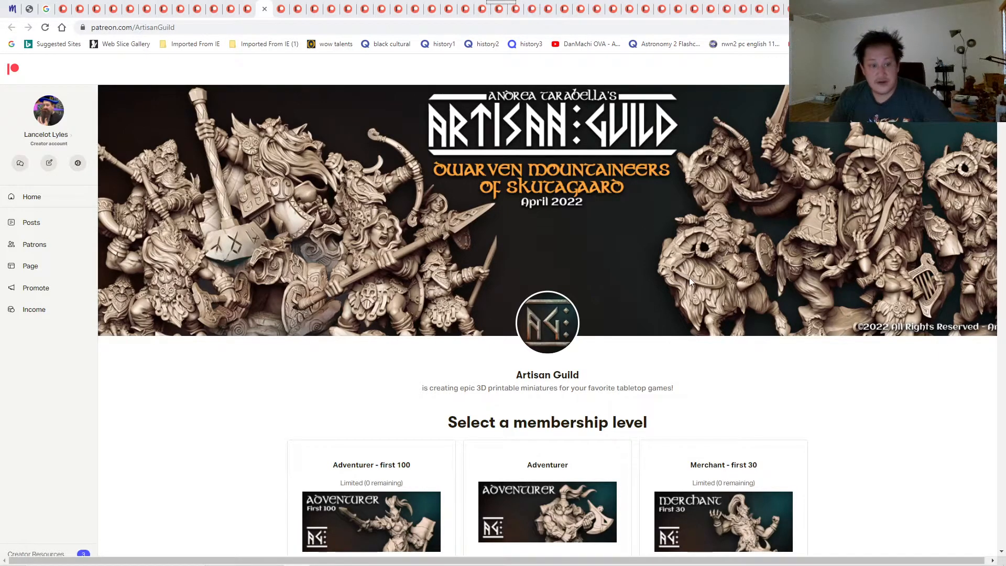
- Scroll White Werewolf Tavern's page through its membership levels, about section and recent posts
{"action": "scroll", "scroll_direction": "down", "scroll_amount": 3}
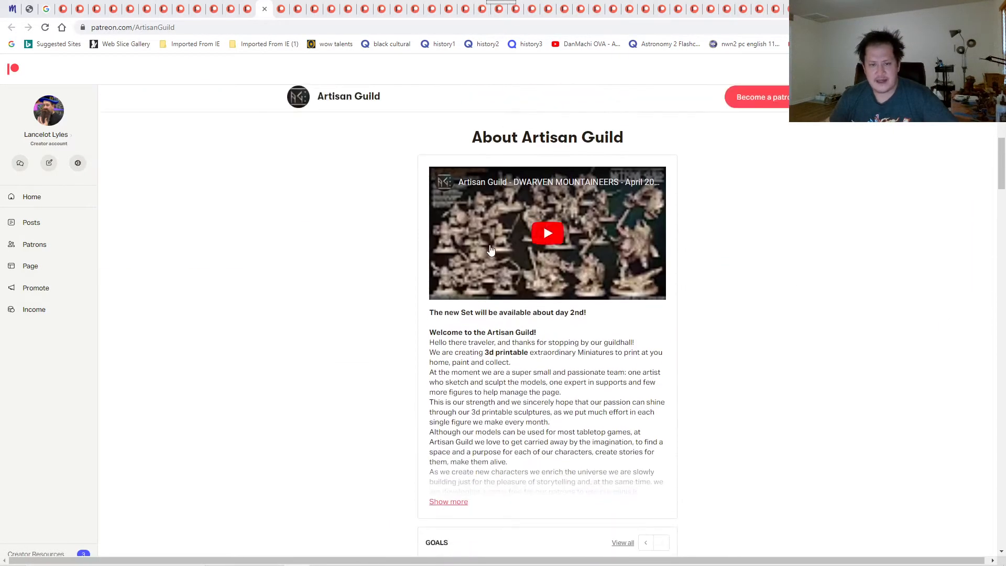
{"action": "scroll", "scroll_direction": "down", "scroll_amount": 3}
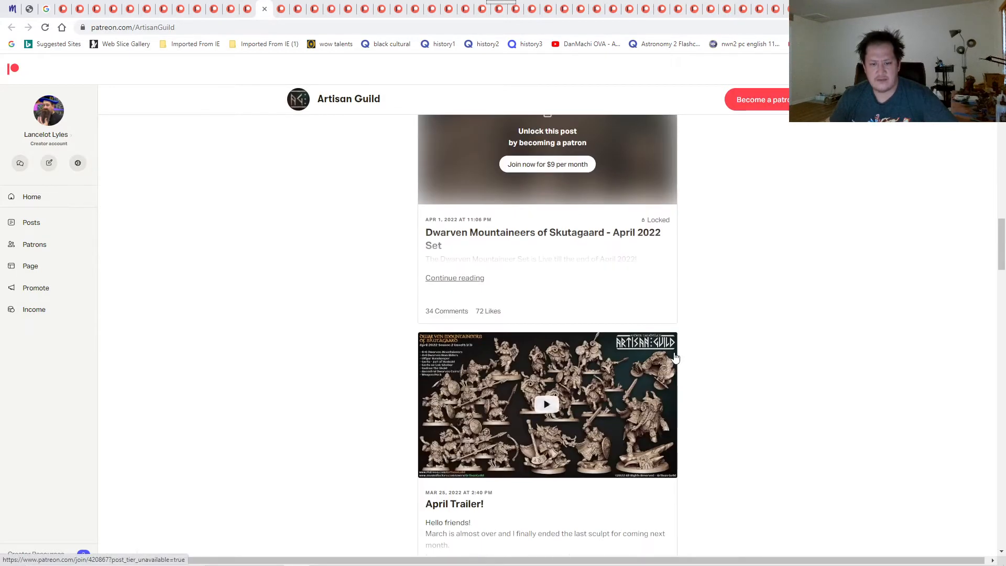
{"action": "scroll", "scroll_direction": "down", "scroll_amount": 3}
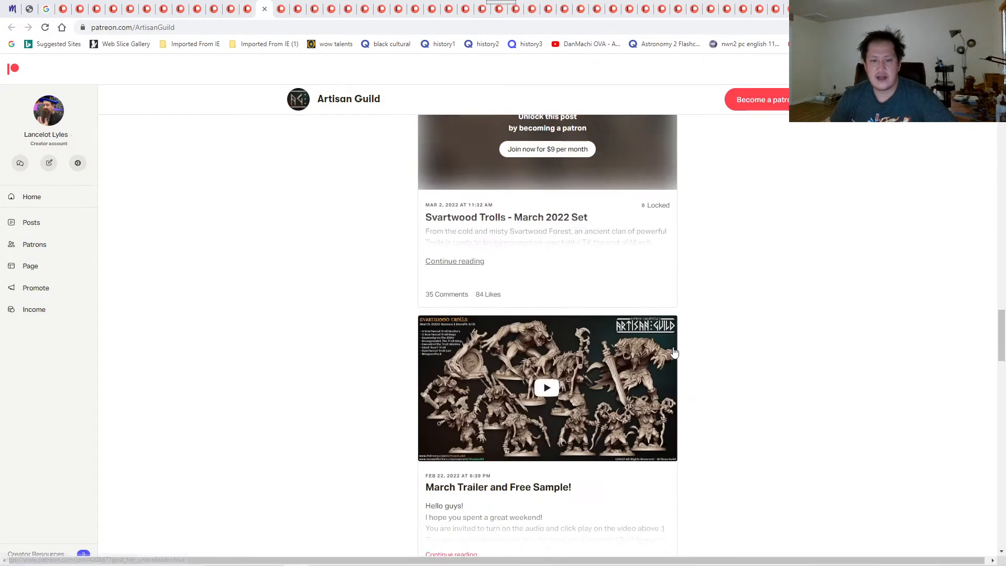
{"action": "mouse_move", "coordinate": [686, 340]}
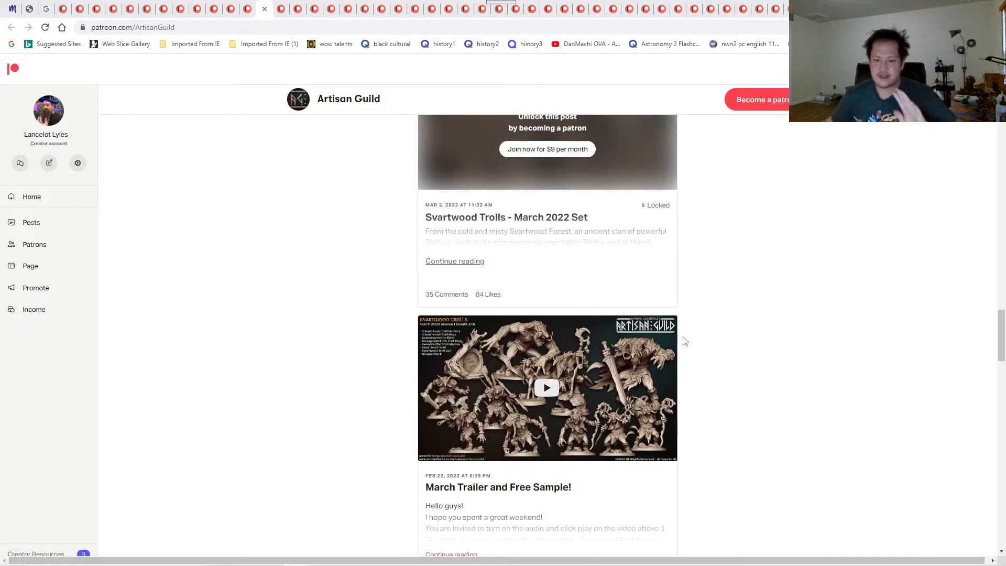
{"action": "scroll", "scroll_direction": "down", "scroll_amount": 3}
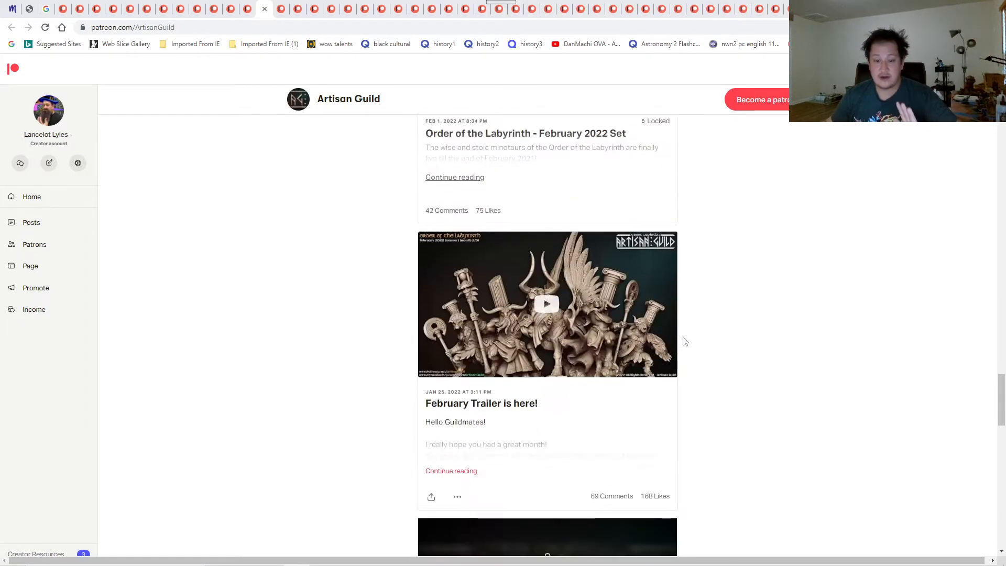
{"action": "scroll", "scroll_direction": "down", "scroll_amount": 3}
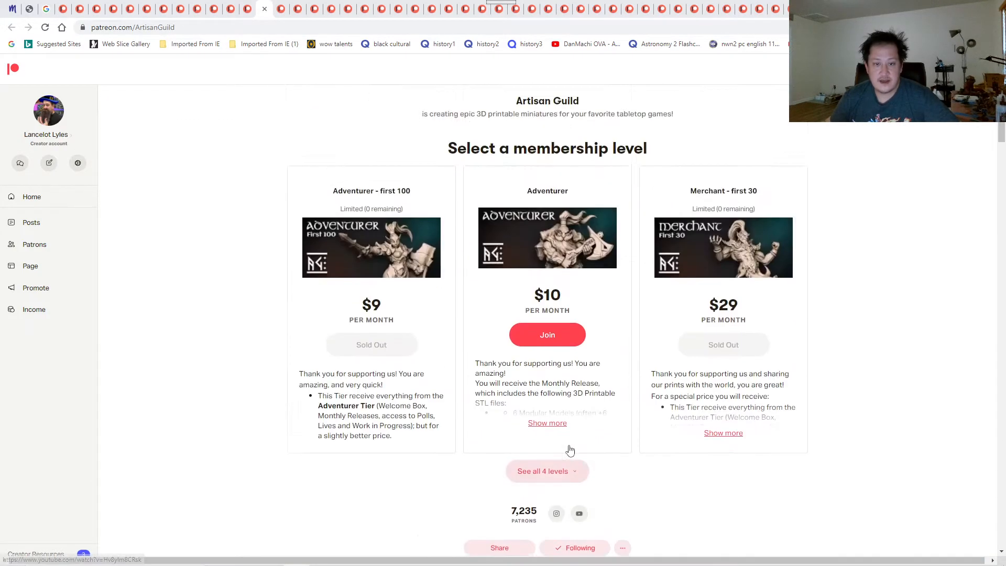
{"action": "scroll", "scroll_direction": "up", "scroll_amount": 3}
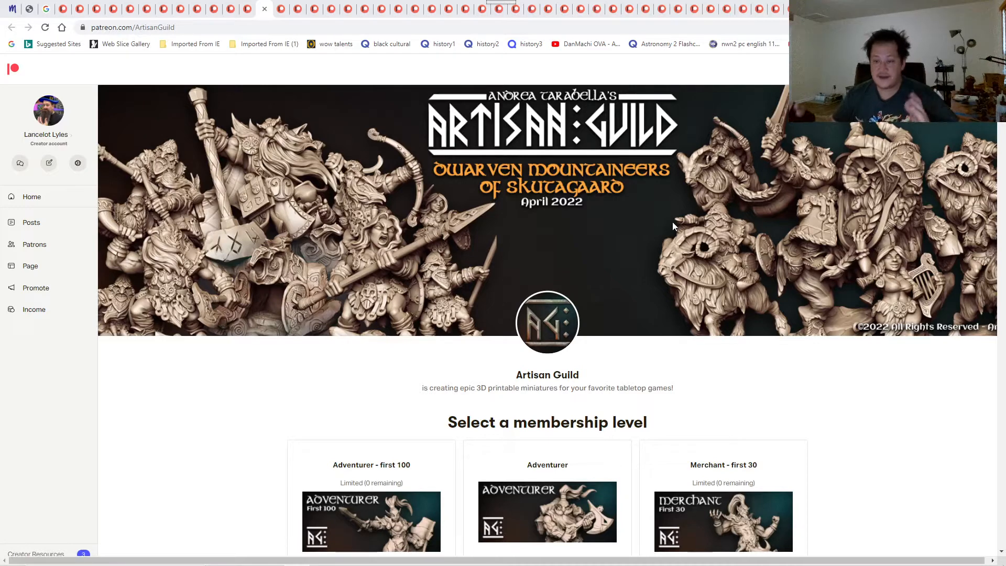
{"action": "mouse_move", "coordinate": [764, 201]}
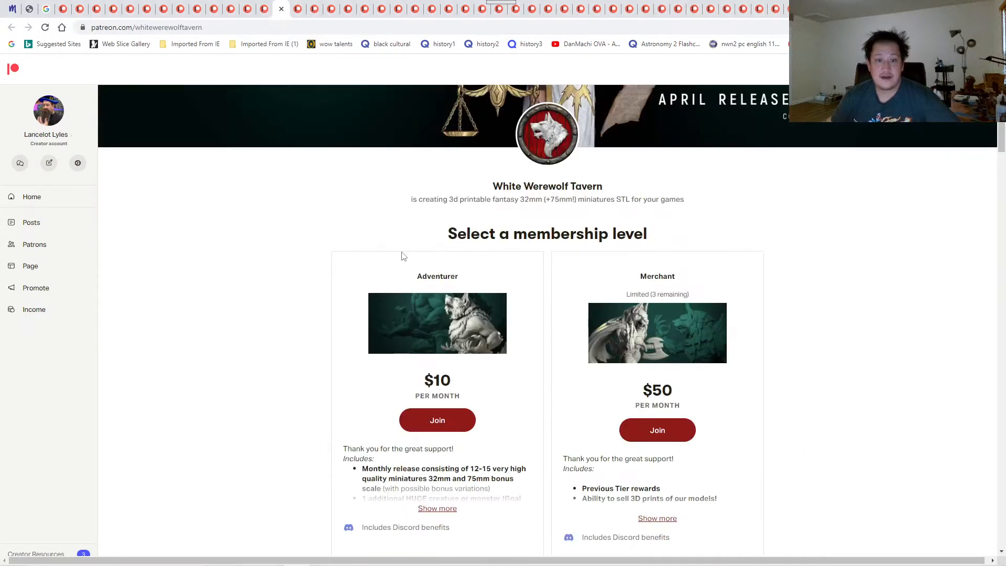
{"action": "scroll", "scroll_direction": "up", "scroll_amount": 3}
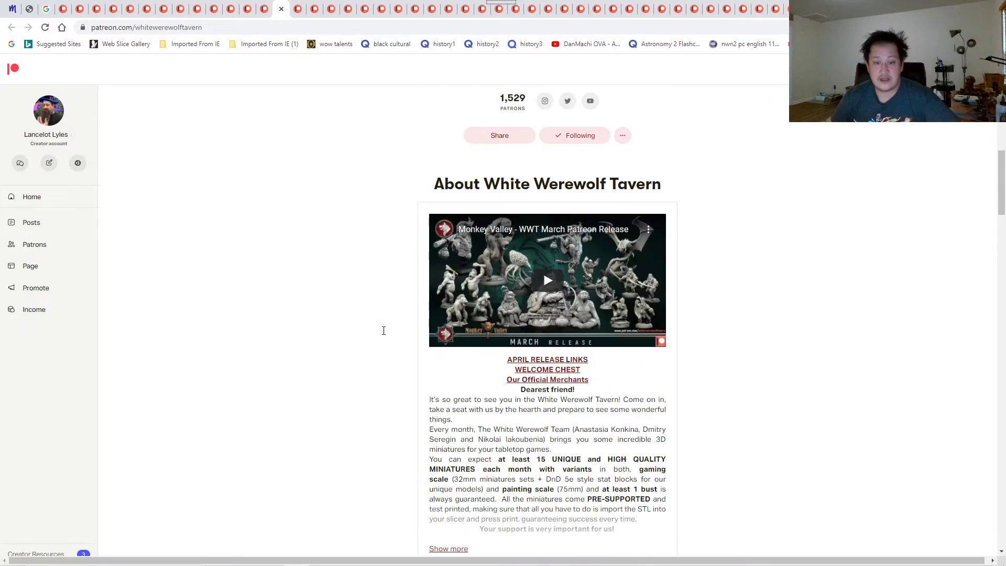
{"action": "scroll", "scroll_direction": "down", "scroll_amount": 3}
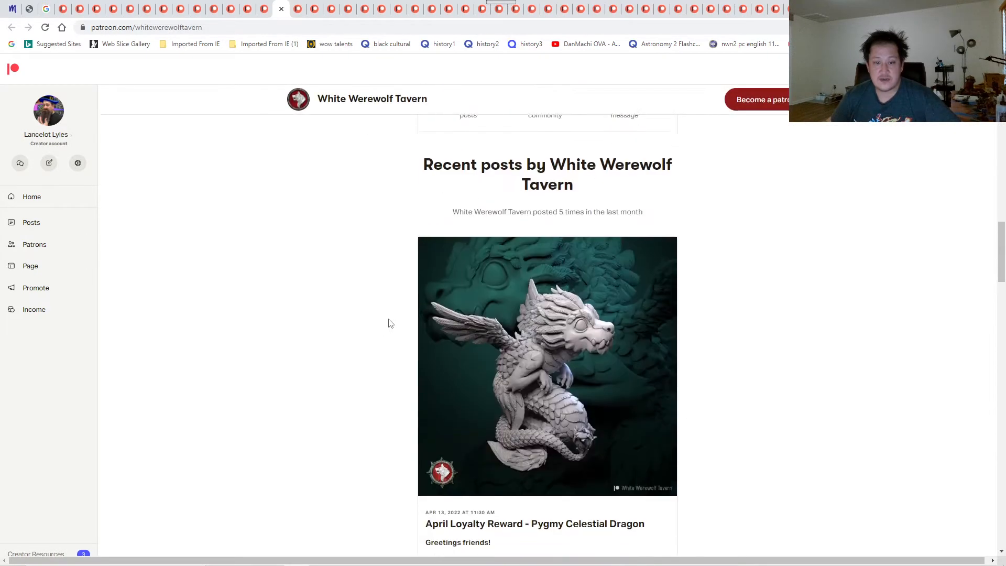
{"action": "scroll", "scroll_direction": "down", "scroll_amount": 3}
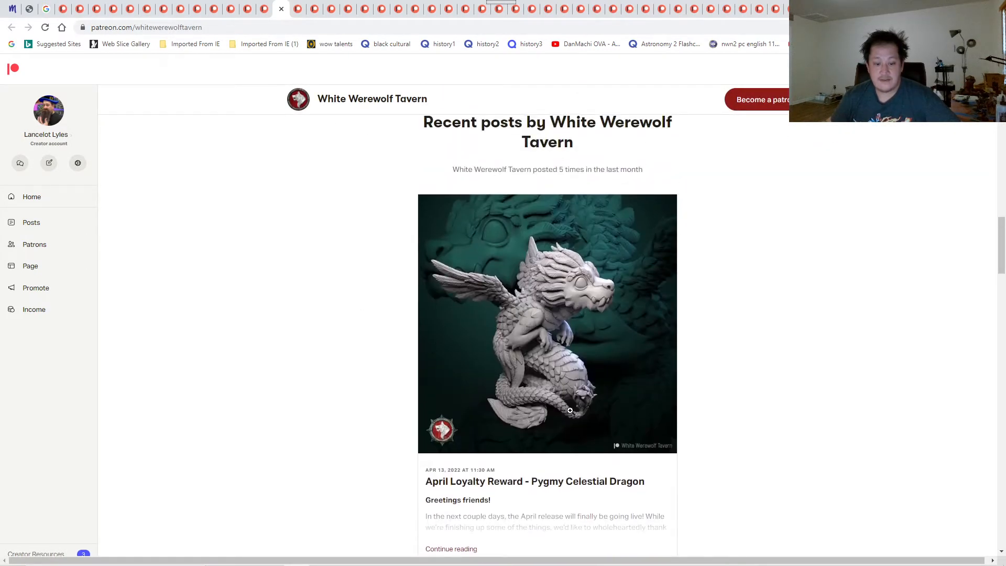
{"action": "mouse_move", "coordinate": [634, 409]}
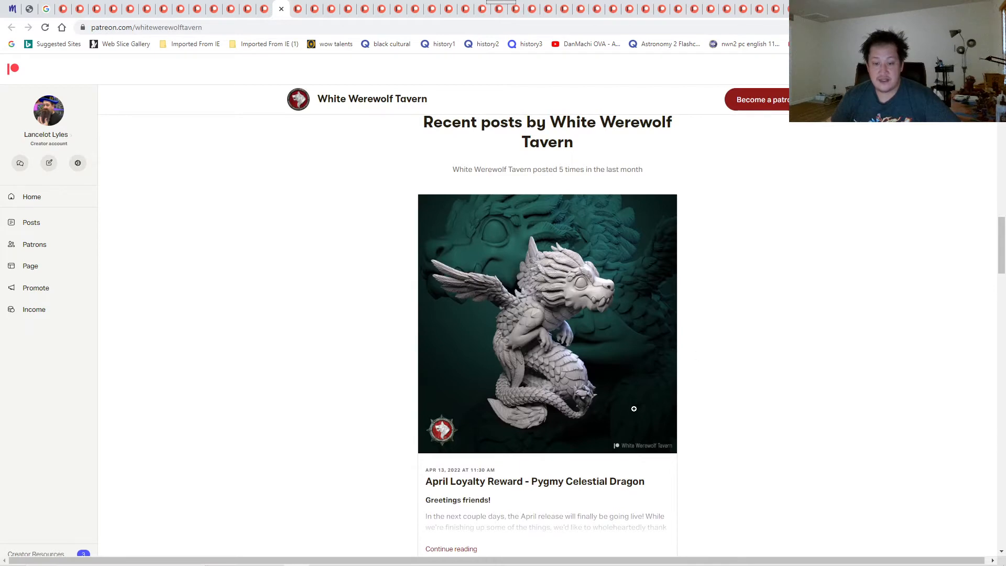
{"action": "scroll", "scroll_direction": "down", "scroll_amount": 3}
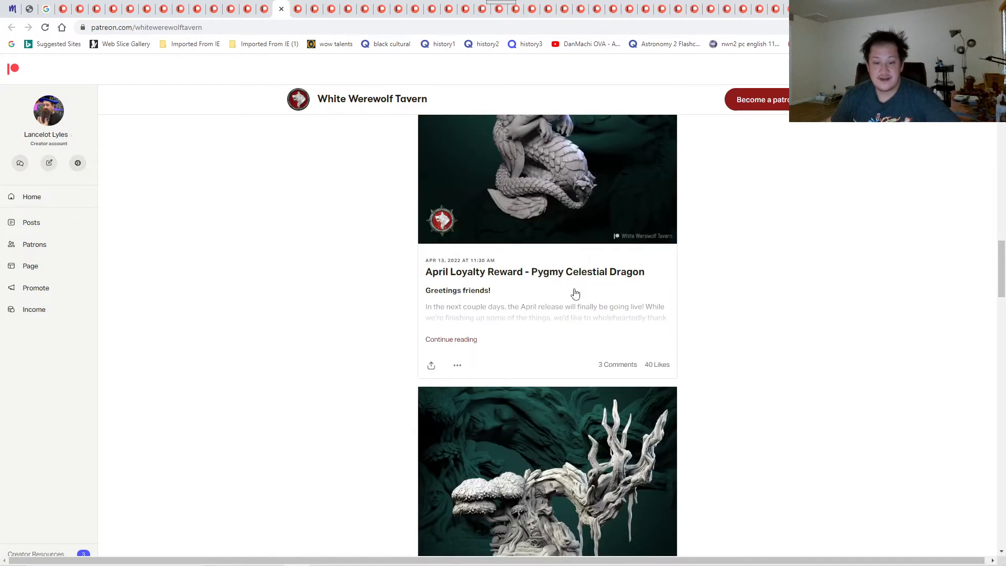
{"action": "scroll", "scroll_direction": "down", "scroll_amount": 3}
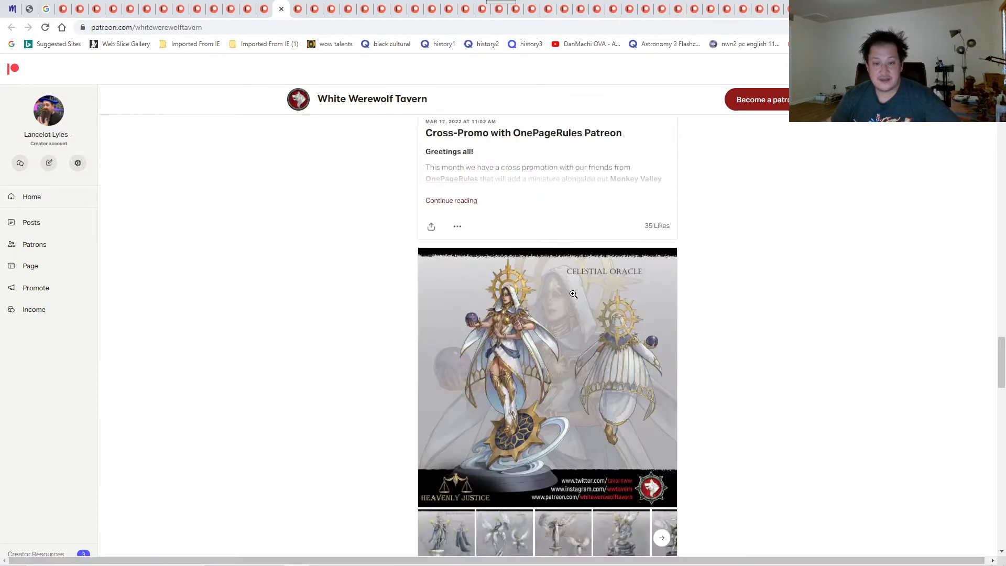
{"action": "scroll", "scroll_direction": "down", "scroll_amount": 3}
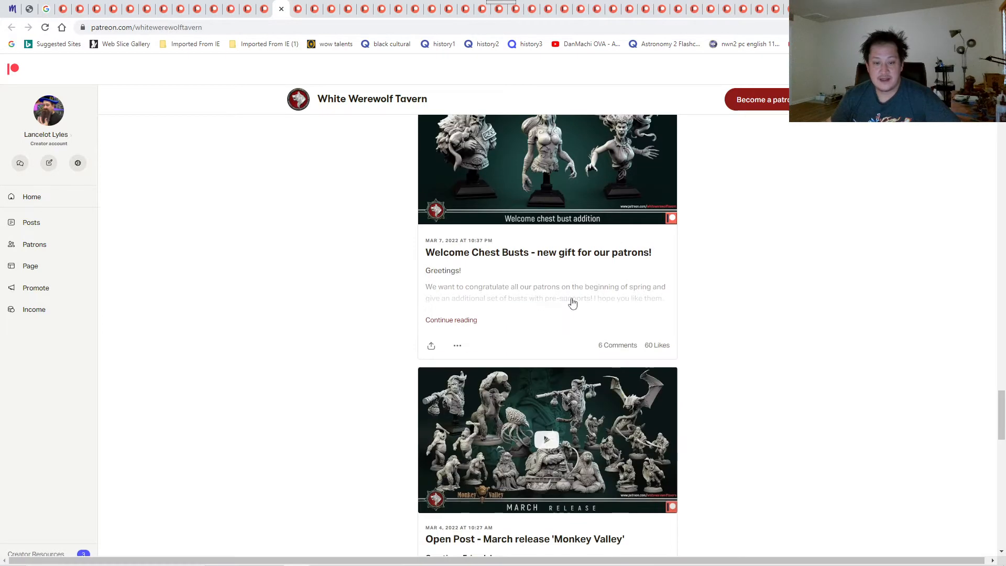
{"action": "left_click", "coordinate": [547, 169]}
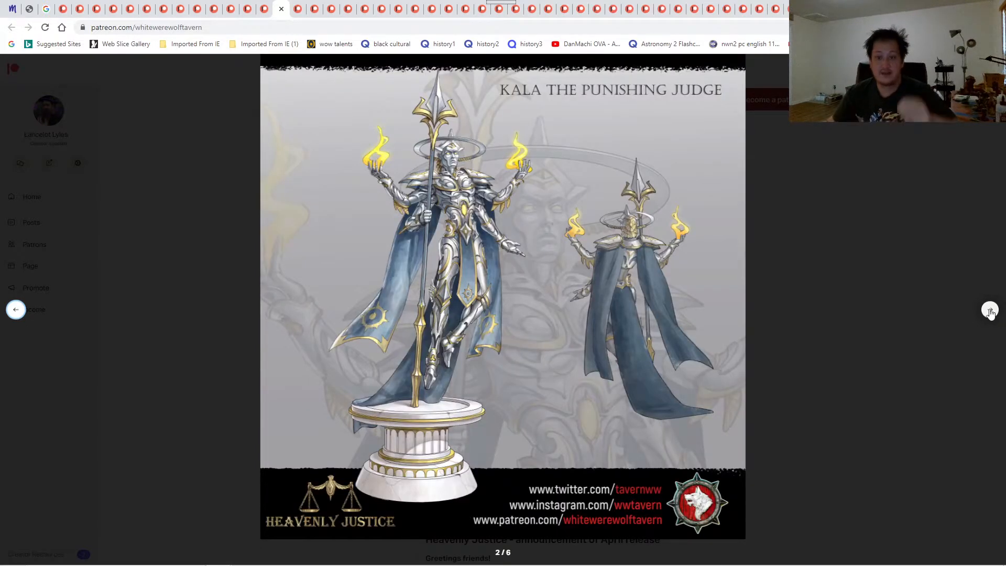
{"action": "left_click", "coordinate": [990, 310]}
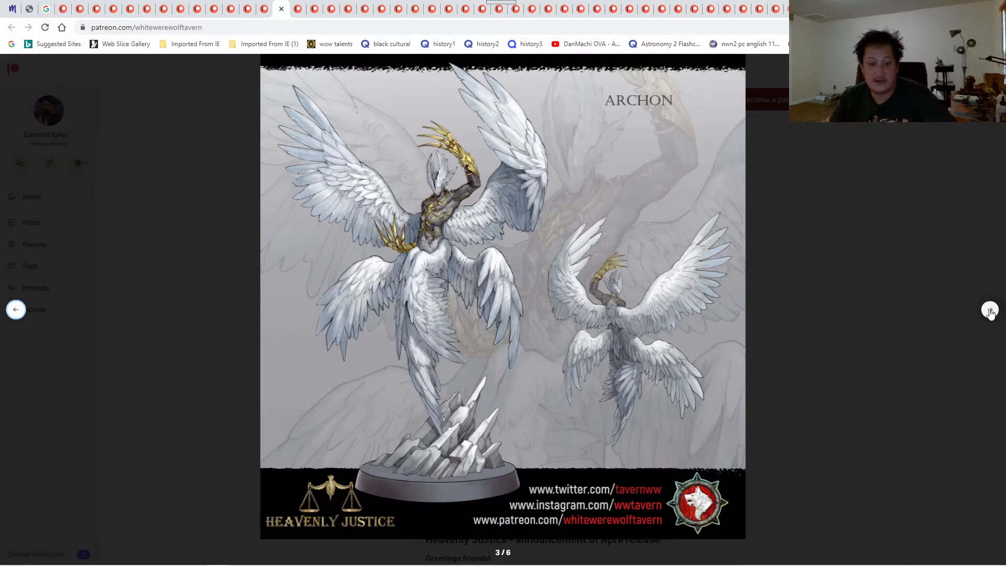
{"action": "left_click", "coordinate": [991, 311]}
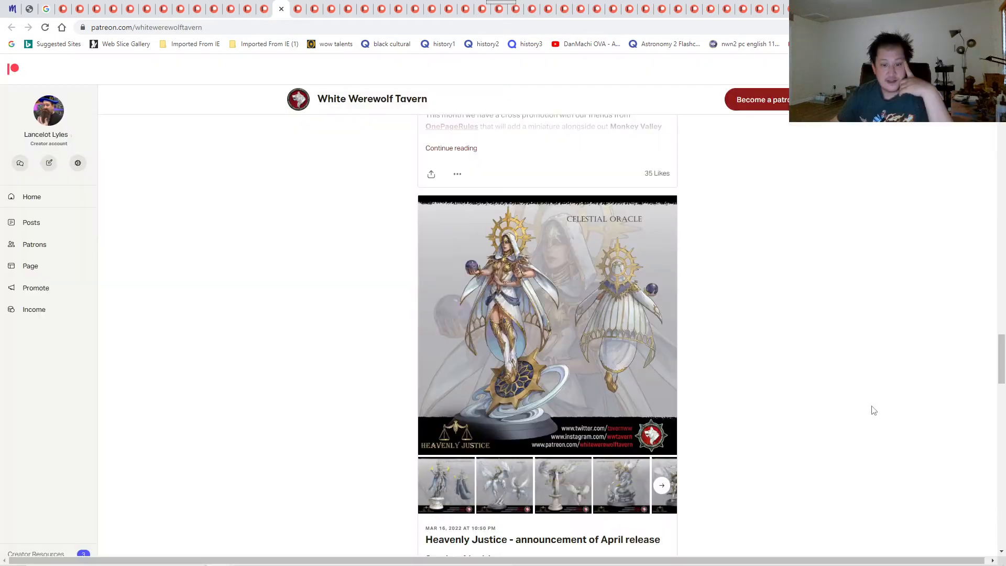
{"action": "scroll", "scroll_direction": "down", "scroll_amount": 3}
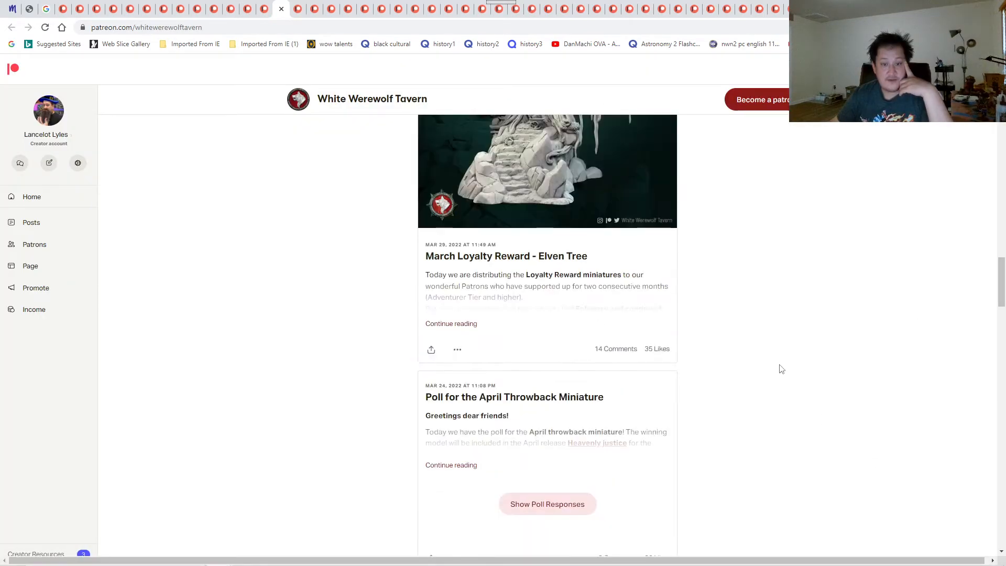
{"action": "scroll", "scroll_direction": "up", "scroll_amount": 3}
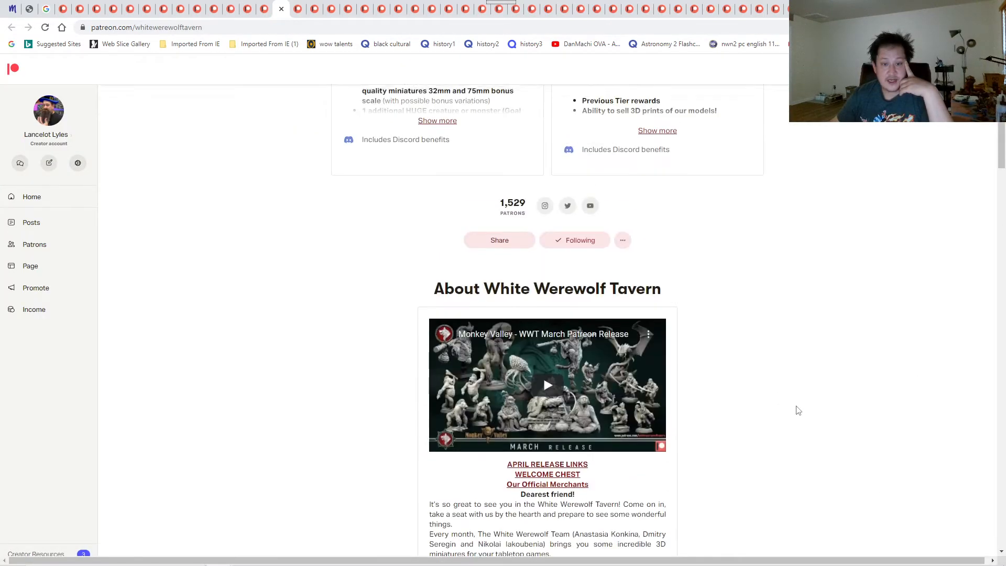
{"action": "scroll", "scroll_direction": "down", "scroll_amount": 3}
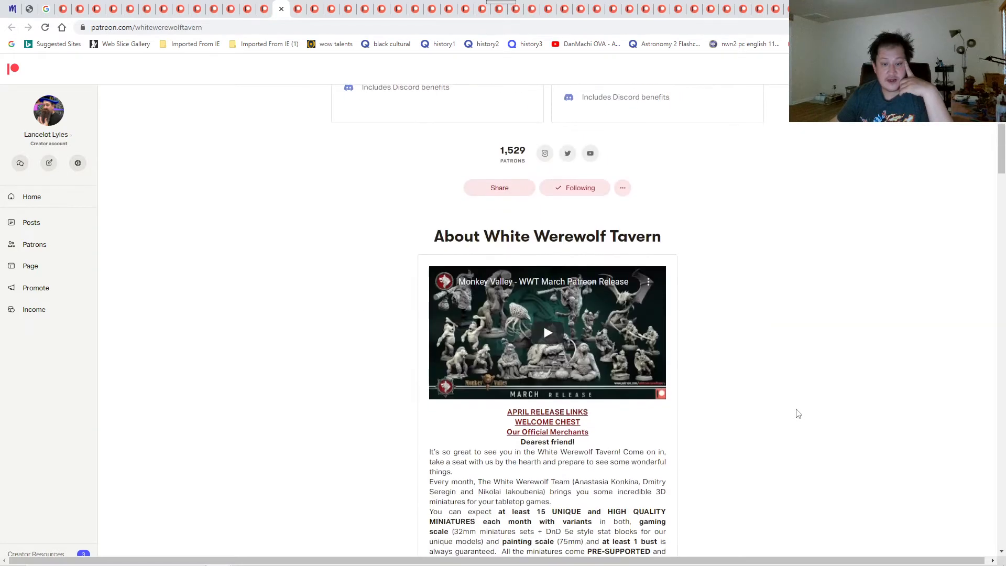
{"action": "scroll", "scroll_direction": "up", "scroll_amount": 3}
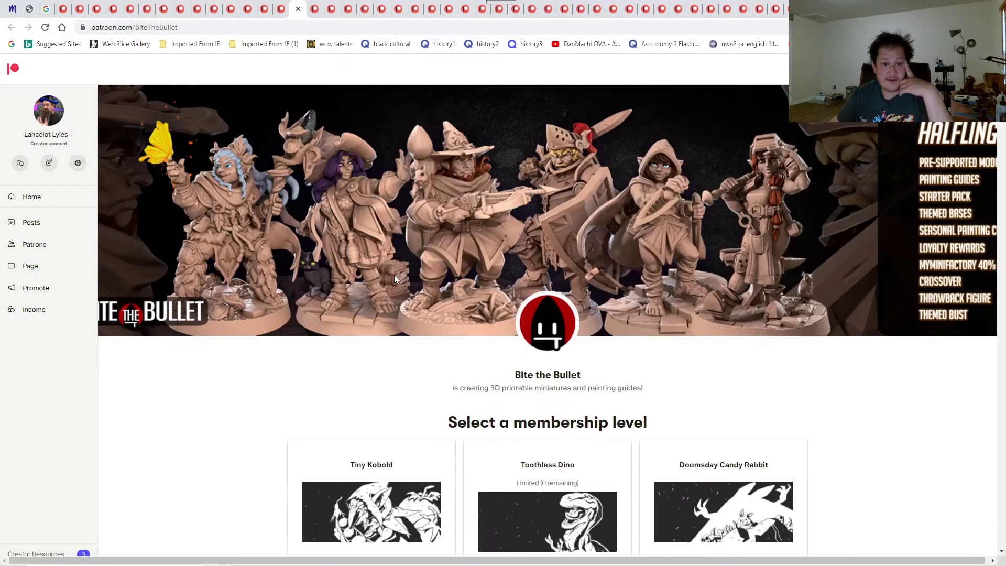
- Browse Bite the Bullet's posts and enlarge the April 2022 Monthly Release Halflings image
{"action": "scroll", "scroll_direction": "down", "scroll_amount": 3}
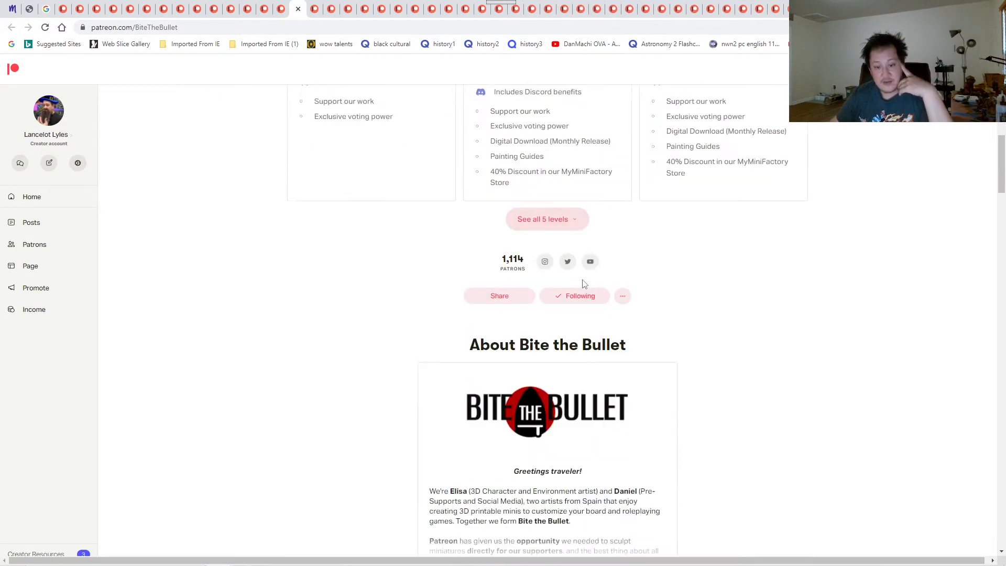
{"action": "scroll", "scroll_direction": "down", "scroll_amount": 3}
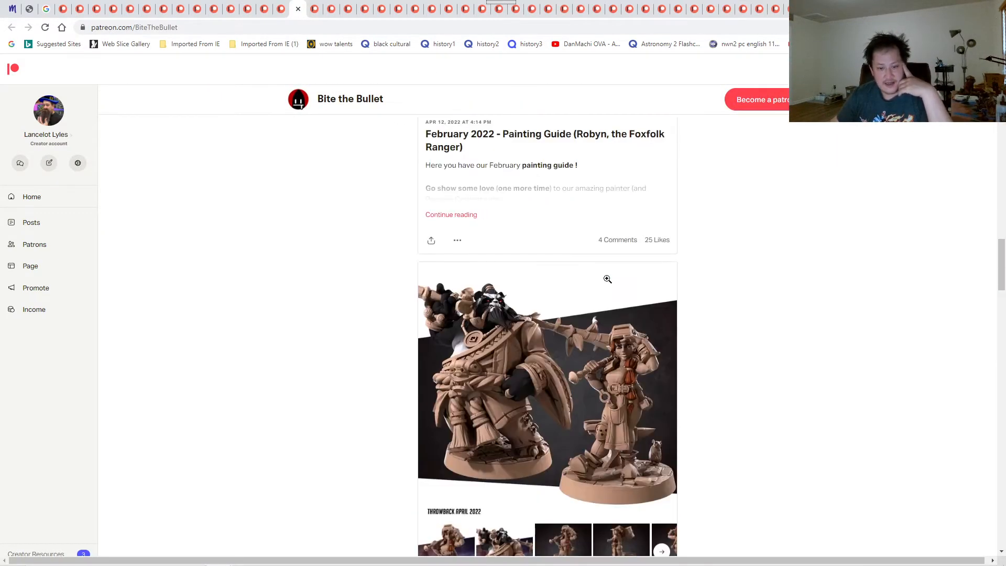
{"action": "scroll", "scroll_direction": "up", "scroll_amount": 3}
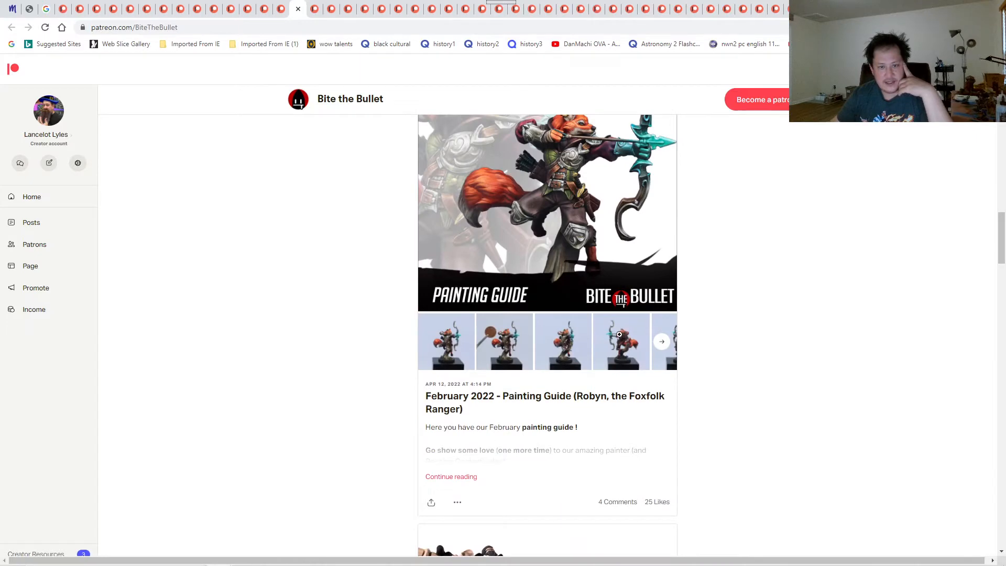
{"action": "scroll", "scroll_direction": "down", "scroll_amount": 3}
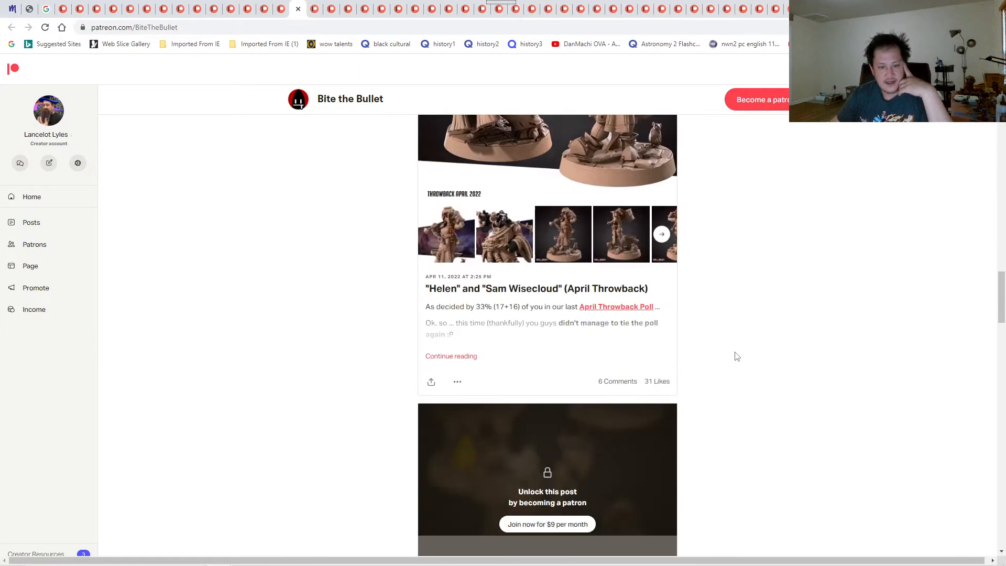
{"action": "scroll", "scroll_direction": "down", "scroll_amount": 3}
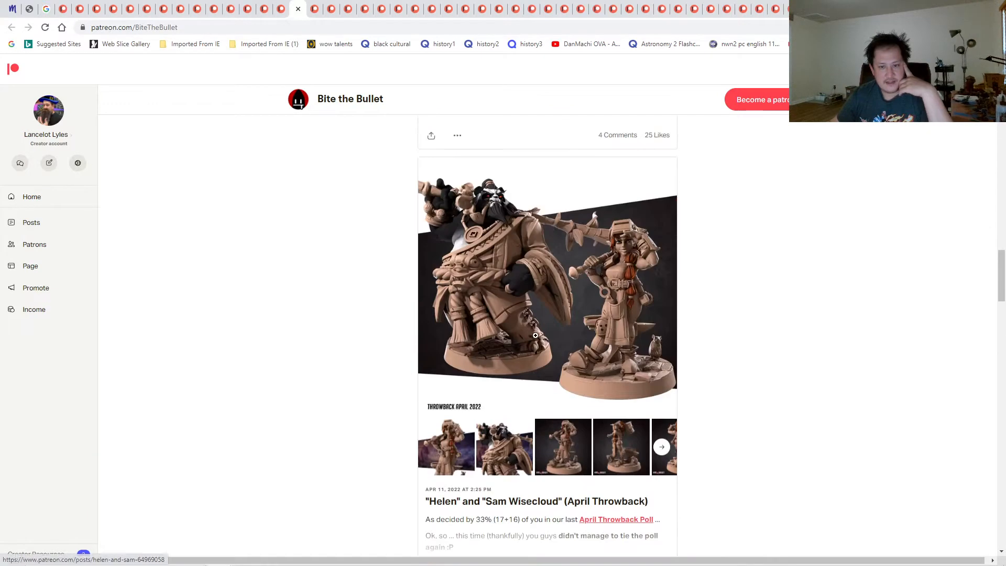
{"action": "left_click", "coordinate": [547, 282]}
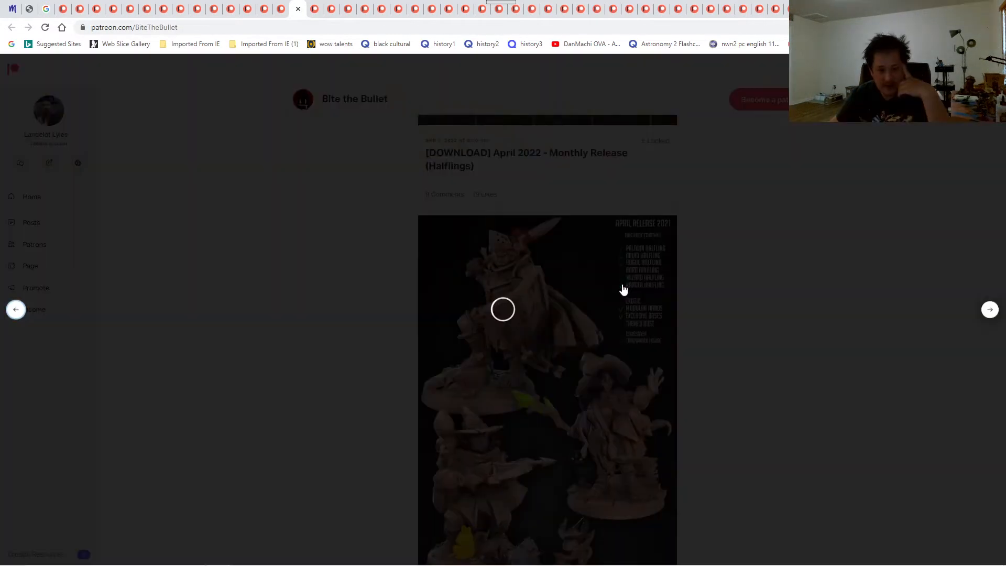
- Page through Bite the Bullet's individual Halfling miniature images in the enlarged gallery
{"action": "left_click", "coordinate": [503, 309]}
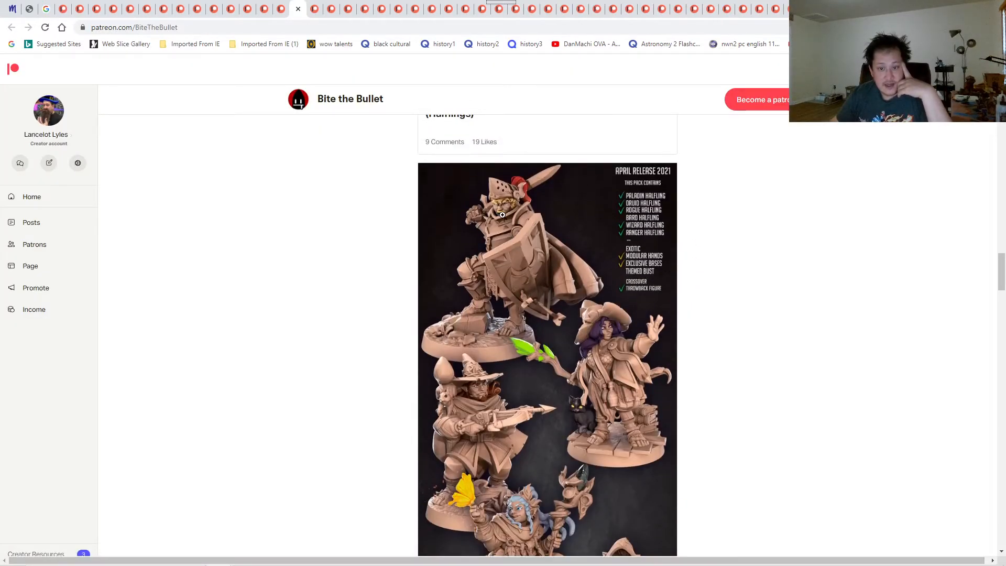
{"action": "mouse_move", "coordinate": [466, 198]}
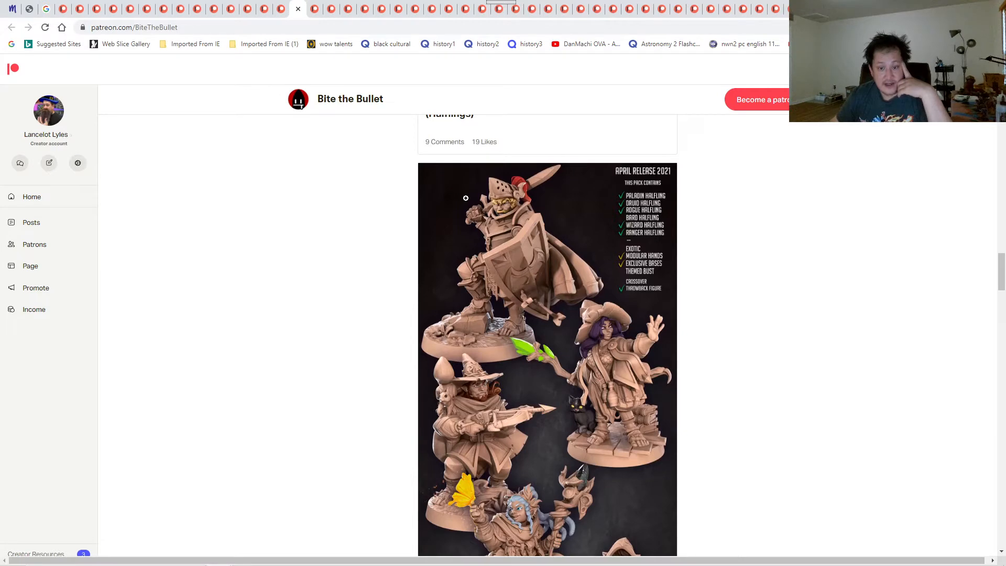
{"action": "scroll", "scroll_direction": "down", "scroll_amount": 3}
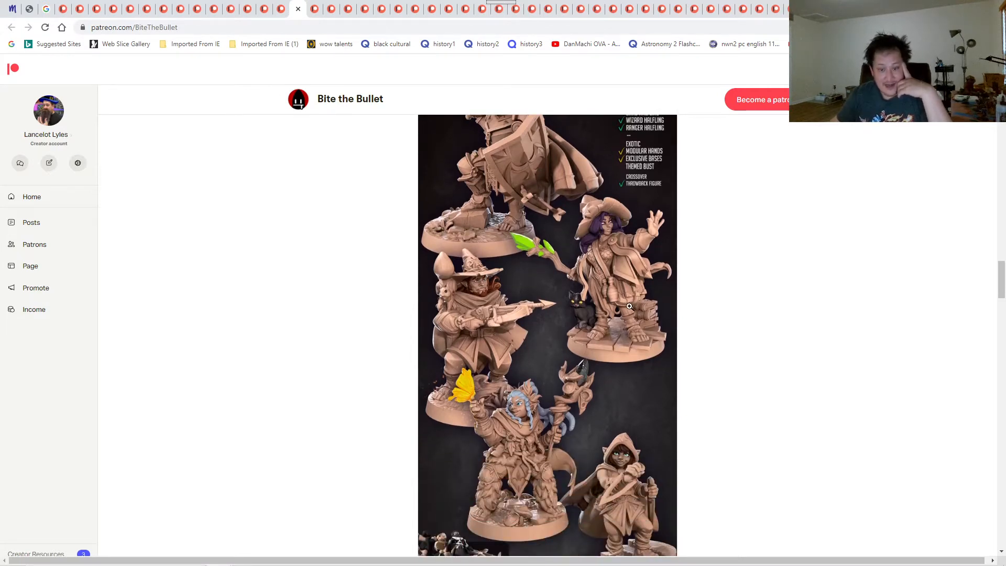
{"action": "scroll", "scroll_direction": "down", "scroll_amount": 3}
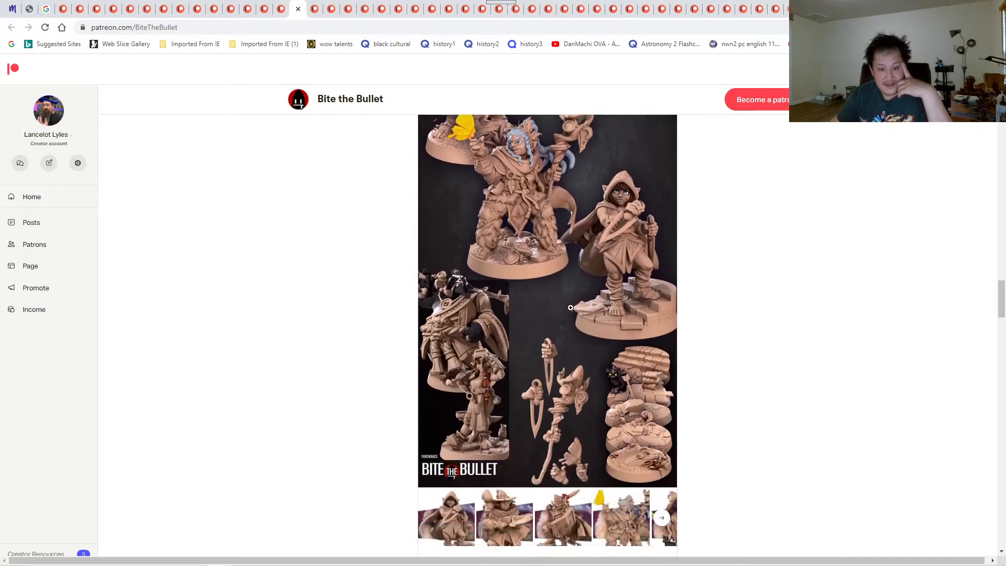
{"action": "scroll", "scroll_direction": "down", "scroll_amount": 3}
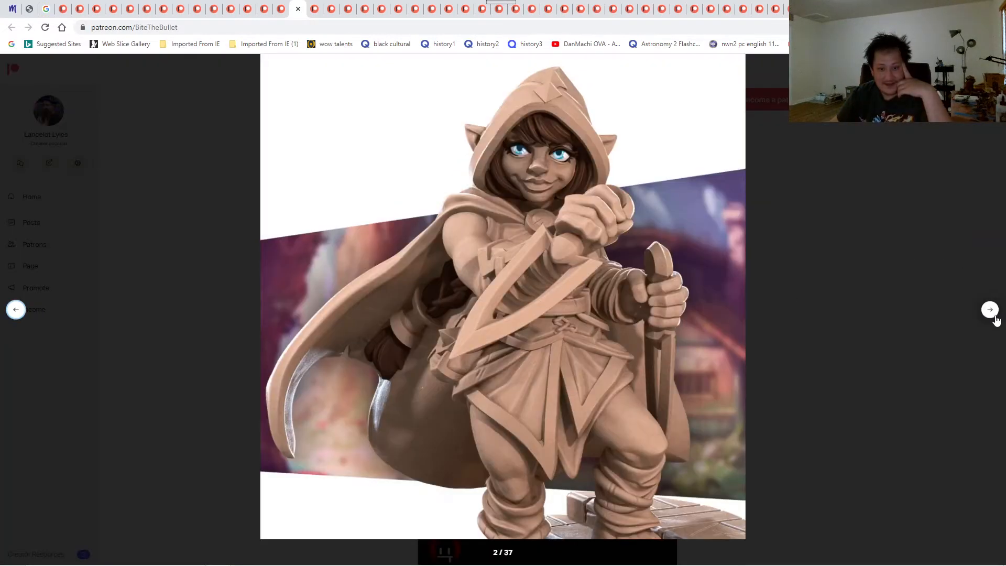
{"action": "left_click", "coordinate": [990, 310]}
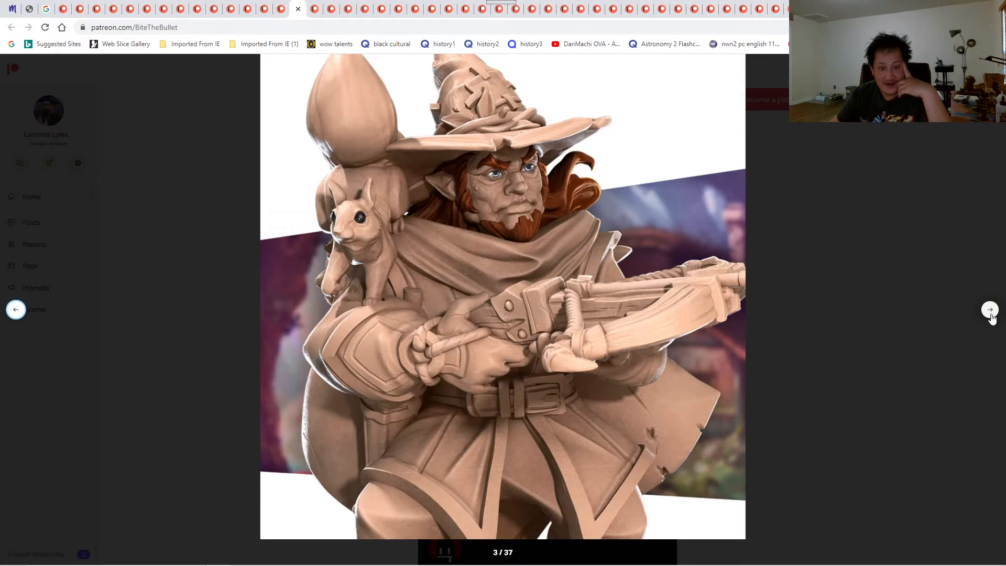
{"action": "left_click", "coordinate": [989, 310]}
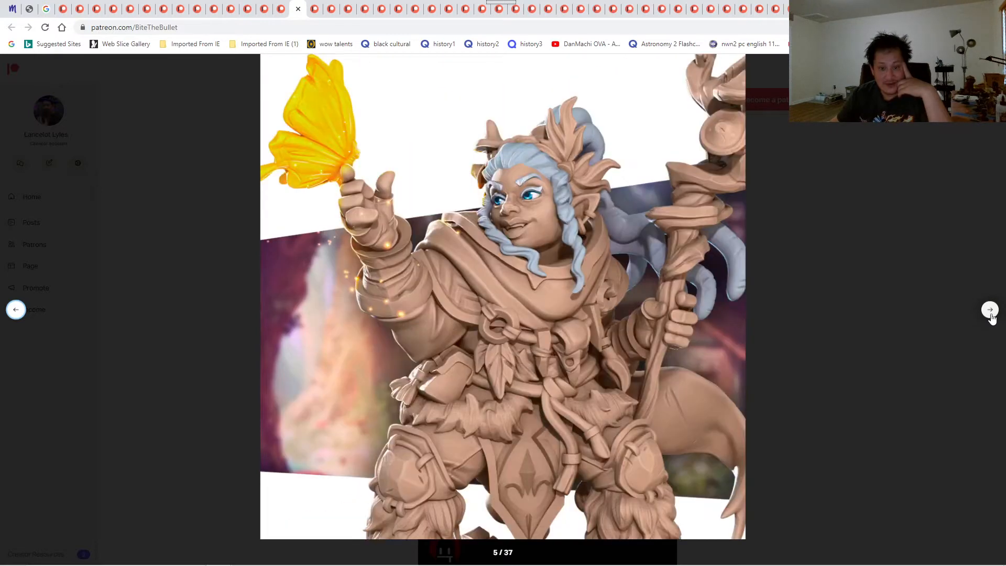
{"action": "left_click", "coordinate": [990, 310]}
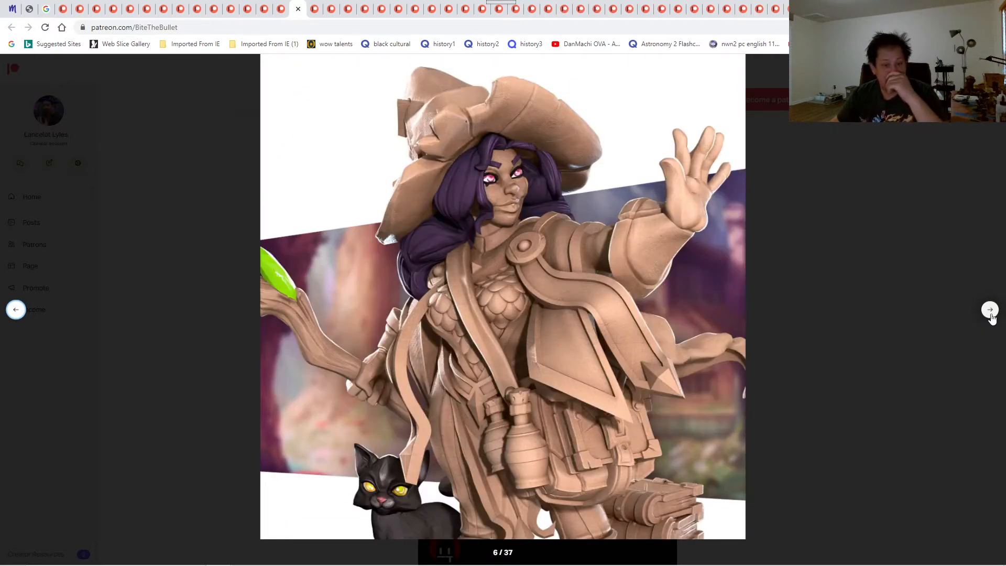
{"action": "left_click", "coordinate": [989, 310]}
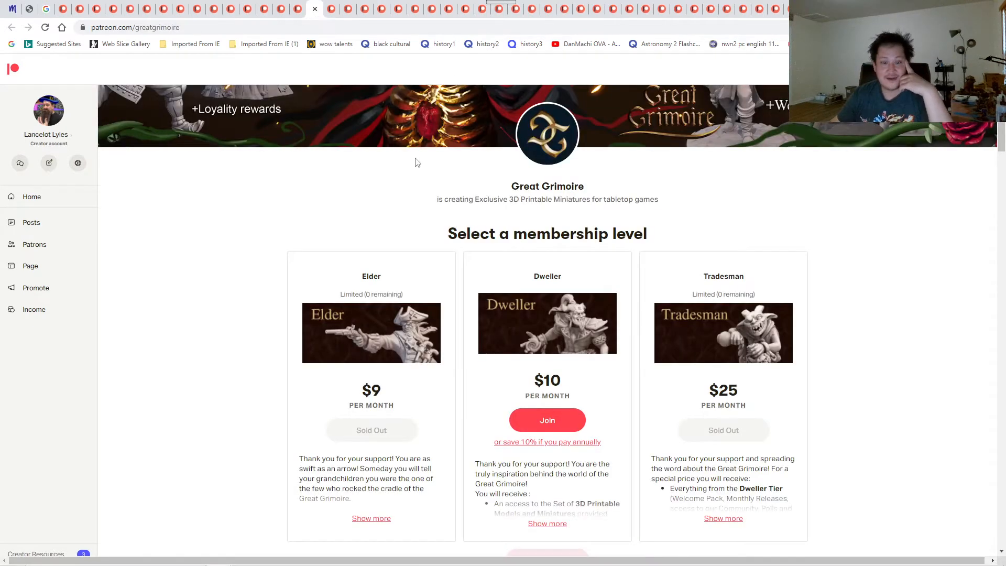
- Enlarge Great Grimoire's skull-faced rose reaper post and view its next image
{"action": "scroll", "scroll_direction": "up", "scroll_amount": 3}
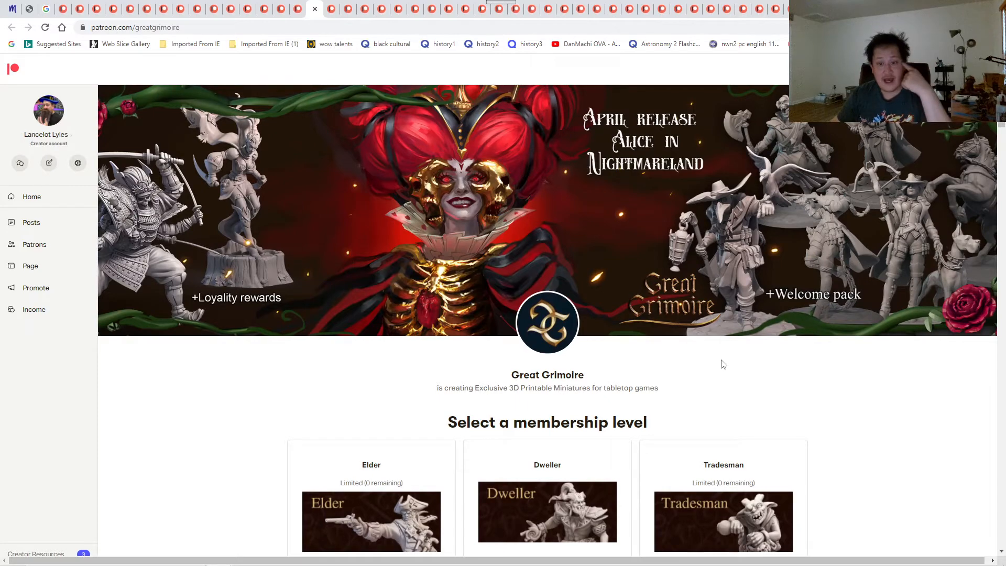
{"action": "scroll", "scroll_direction": "down", "scroll_amount": 3}
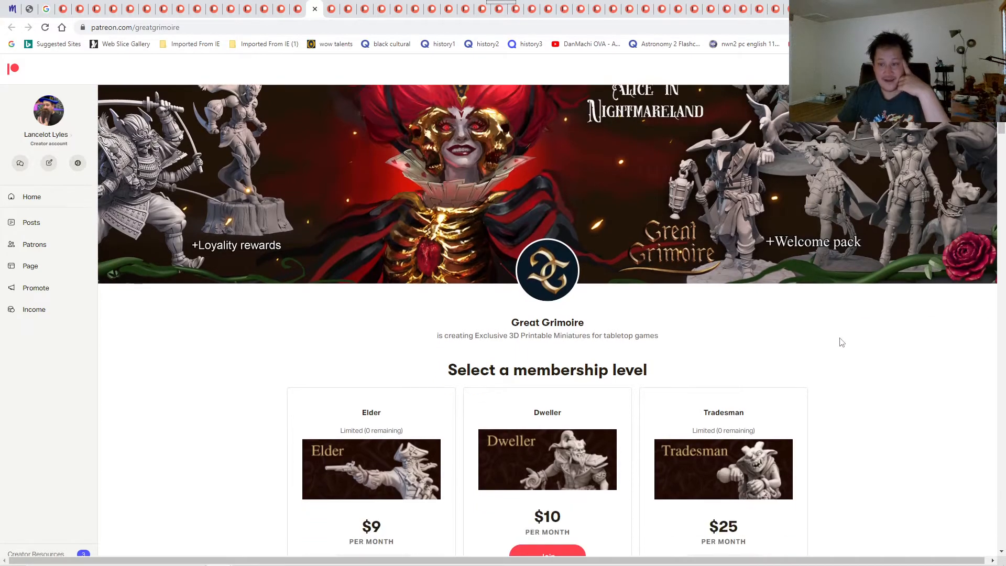
{"action": "scroll", "scroll_direction": "down", "scroll_amount": 3}
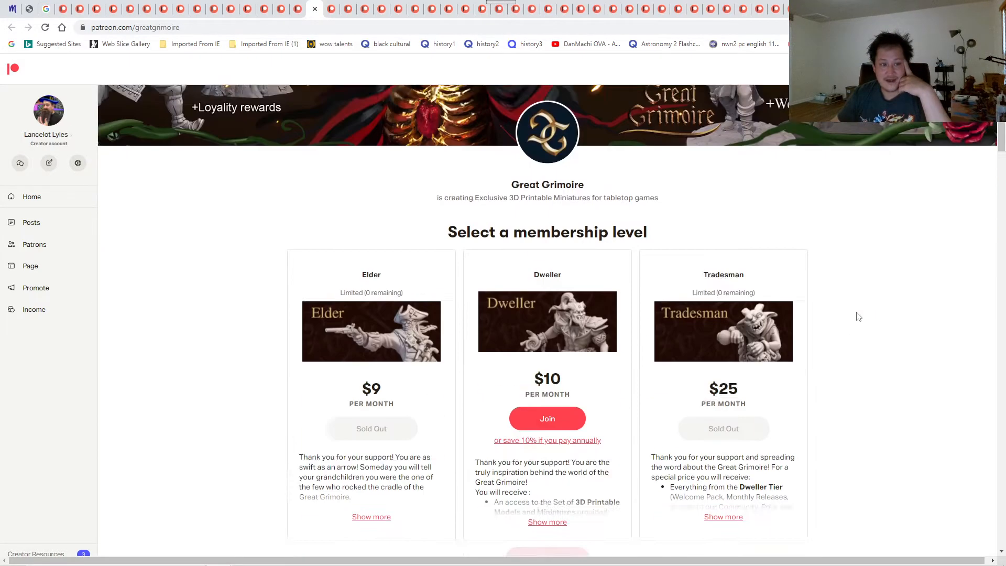
{"action": "scroll", "scroll_direction": "up", "scroll_amount": 3}
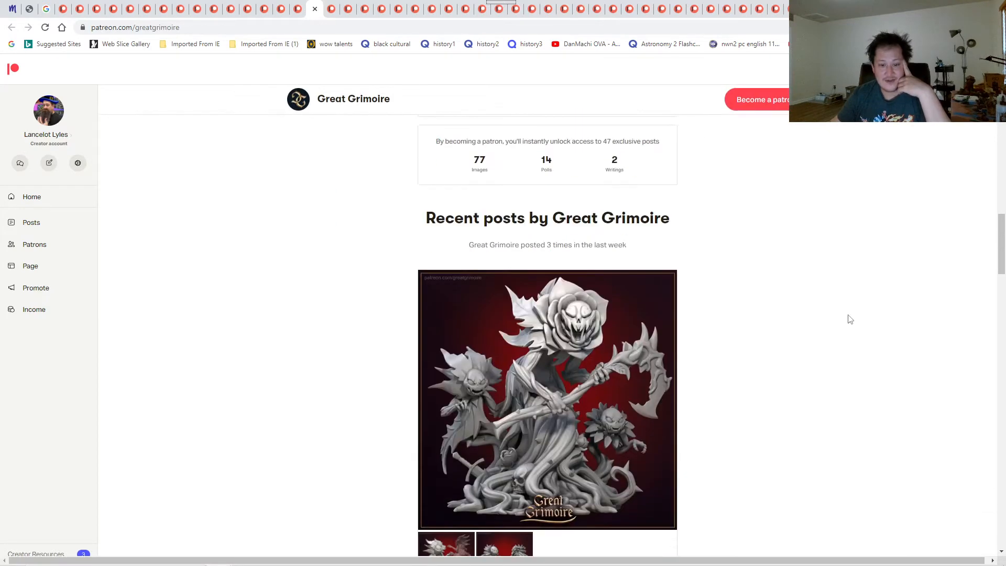
{"action": "left_click", "coordinate": [546, 400]}
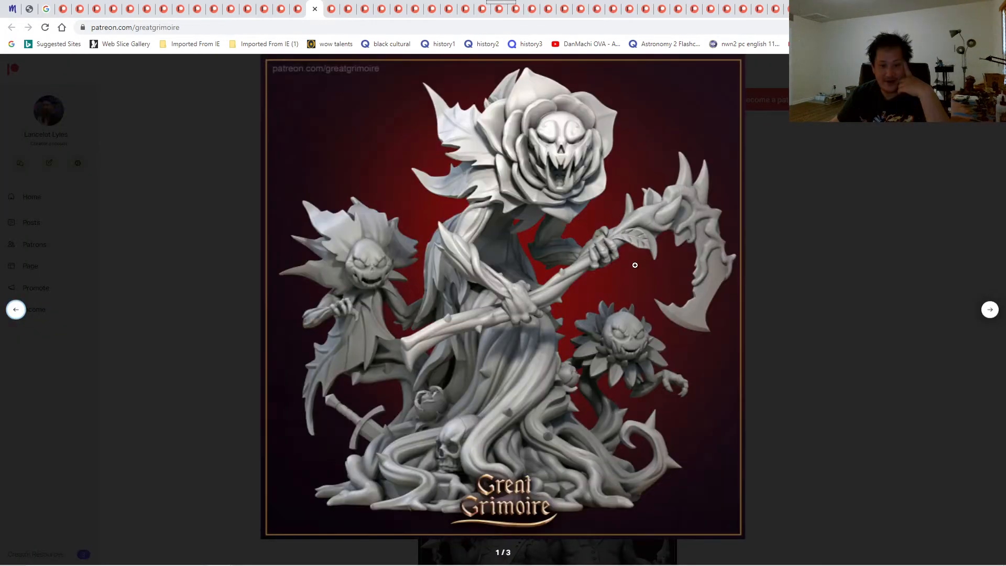
{"action": "mouse_move", "coordinate": [990, 311]}
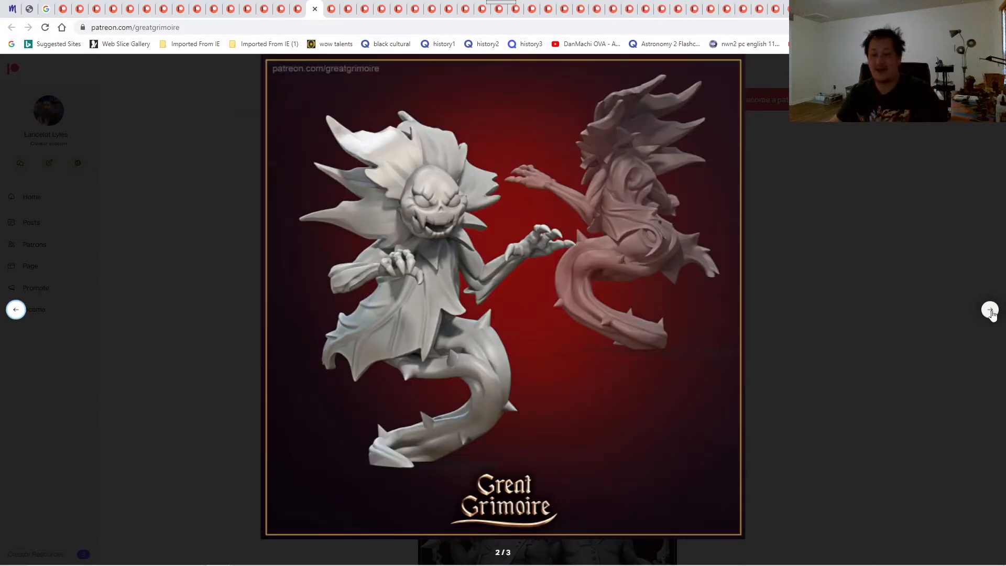
{"action": "left_click", "coordinate": [989, 309]}
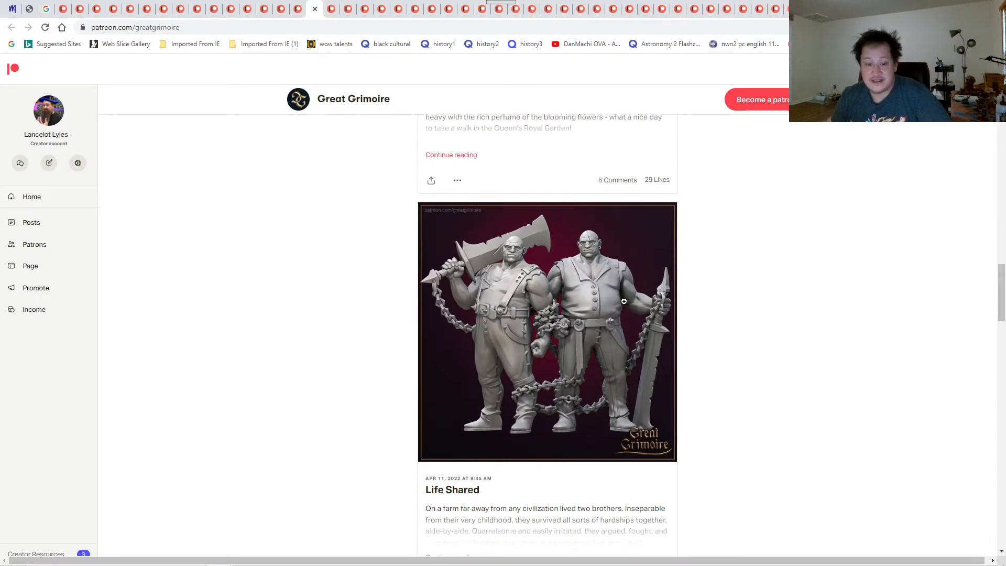
- View the caged-dress queen miniature images enlarged, then close the gallery
{"action": "scroll", "scroll_direction": "down", "scroll_amount": 3}
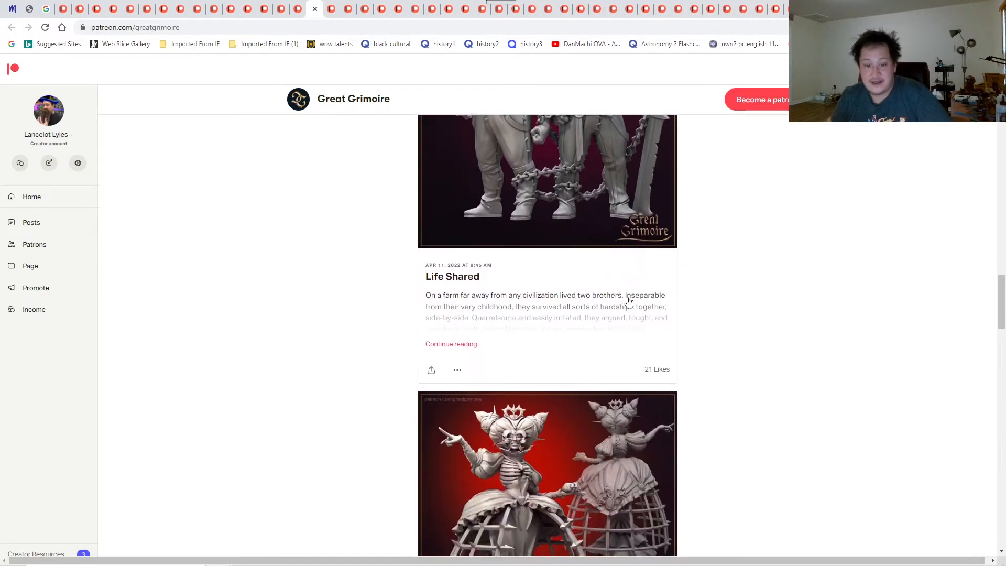
{"action": "left_click", "coordinate": [547, 474]}
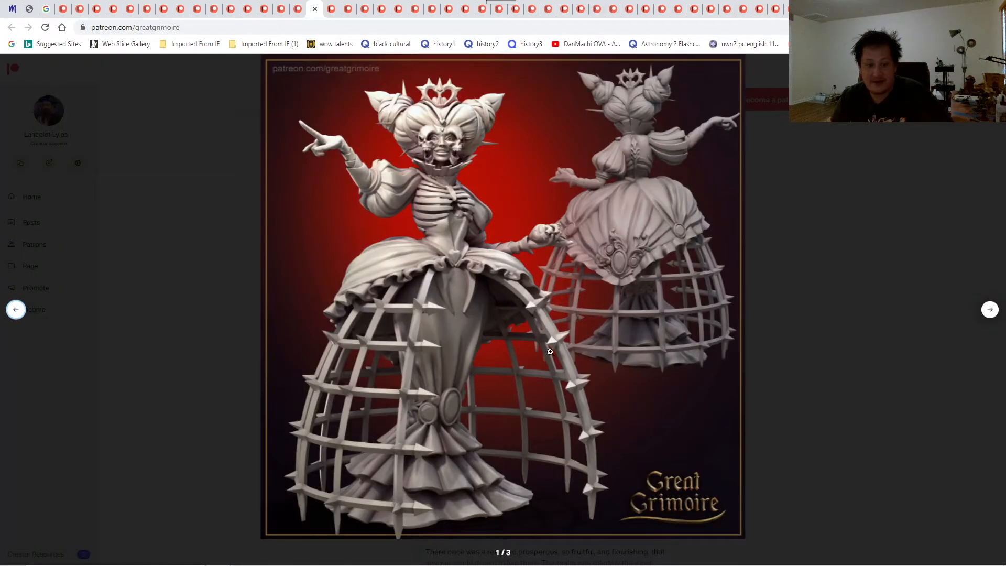
{"action": "mouse_move", "coordinate": [395, 341]}
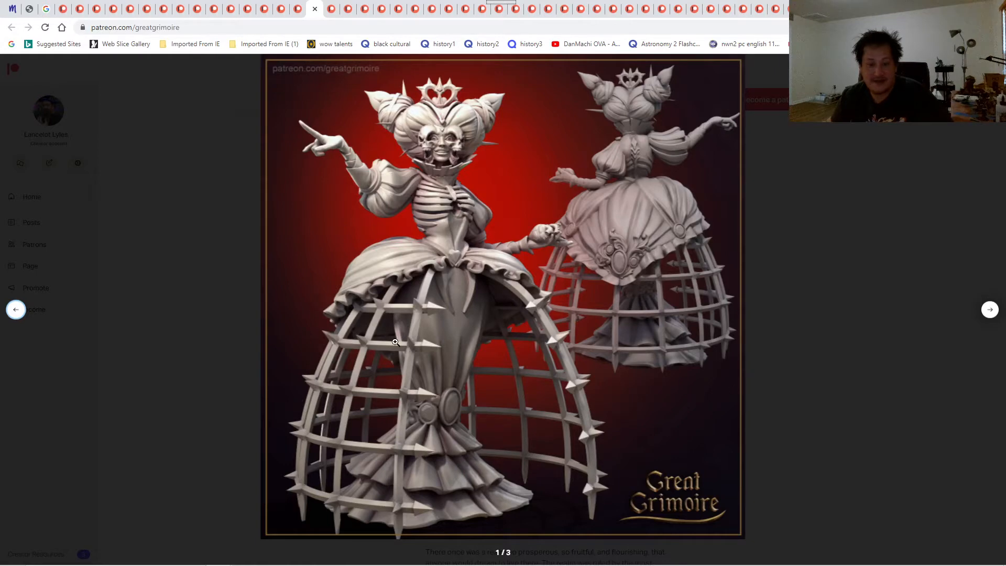
{"action": "mouse_move", "coordinate": [992, 312]}
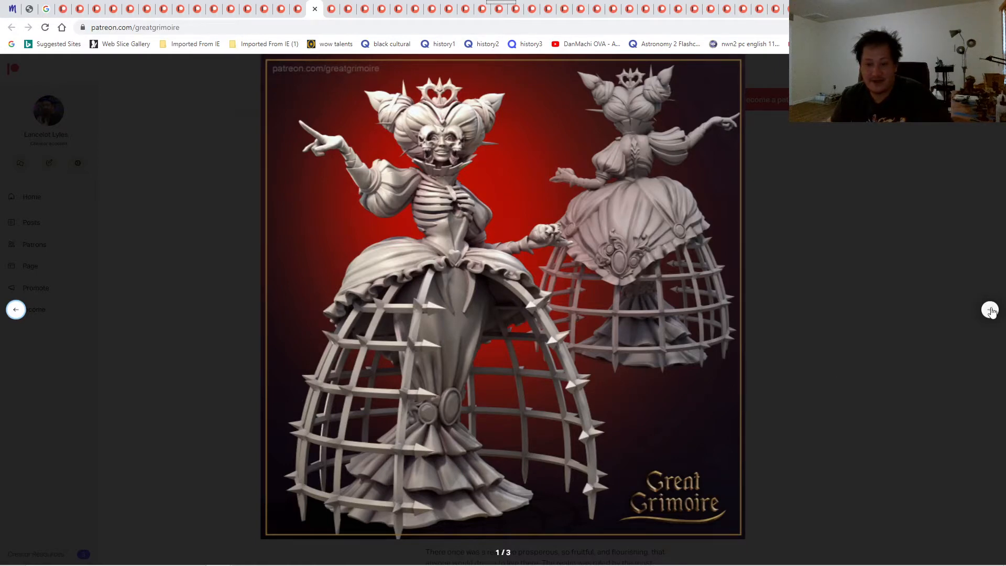
{"action": "left_click", "coordinate": [990, 309]}
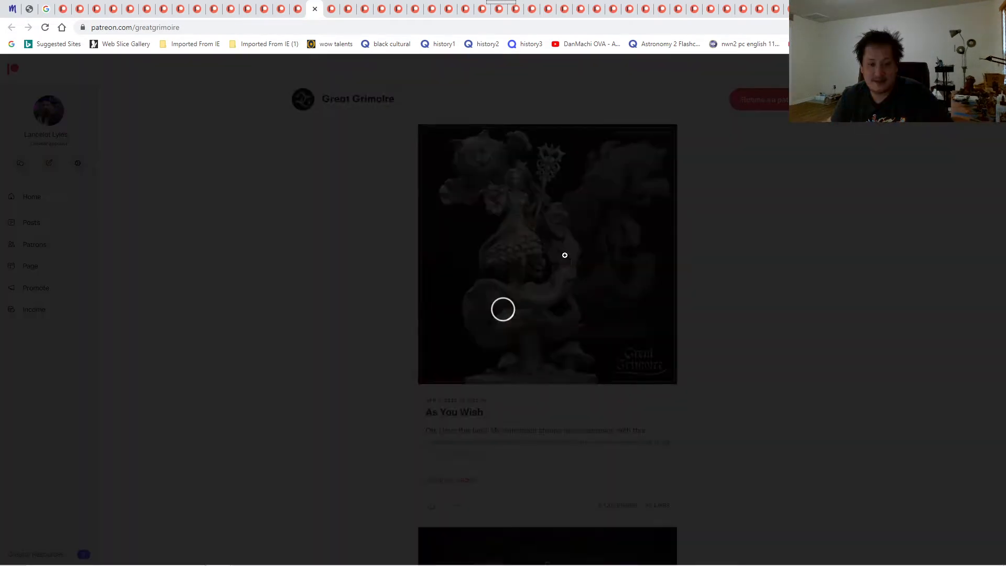
{"action": "left_click", "coordinate": [547, 254]}
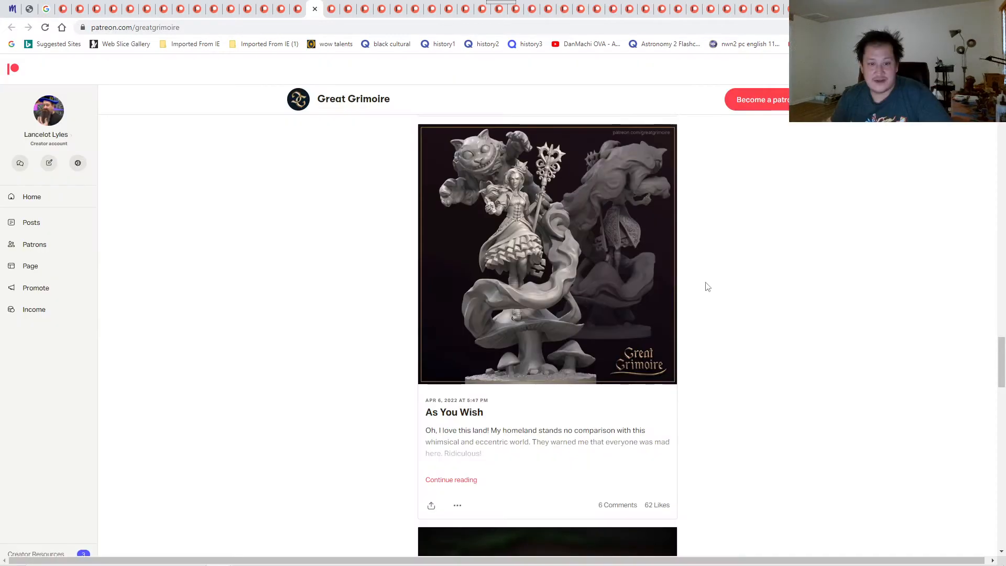
- Scroll through Great Grimoire's remaining posts and back to its tier prices
{"action": "scroll", "scroll_direction": "down", "scroll_amount": 3}
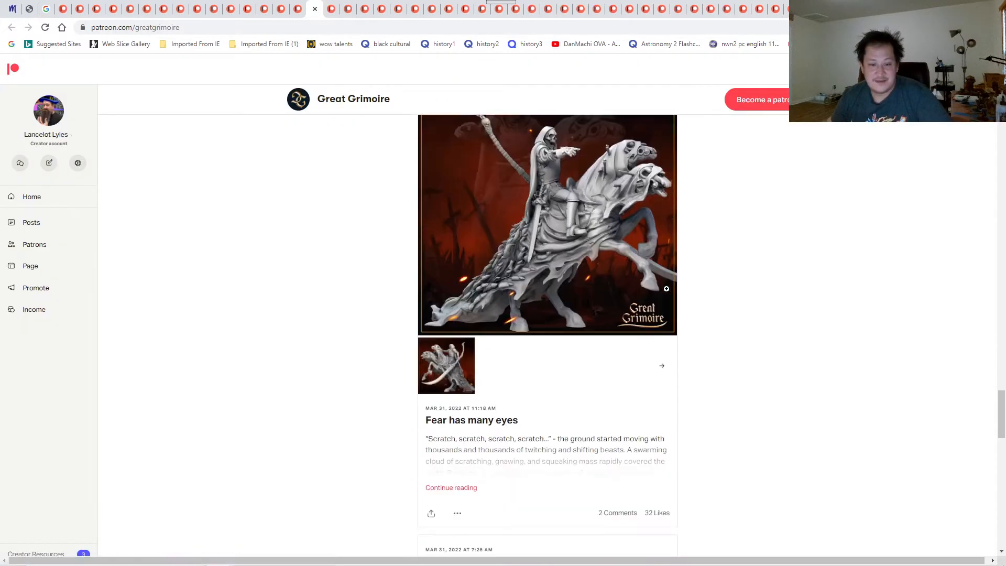
{"action": "scroll", "scroll_direction": "down", "scroll_amount": 3}
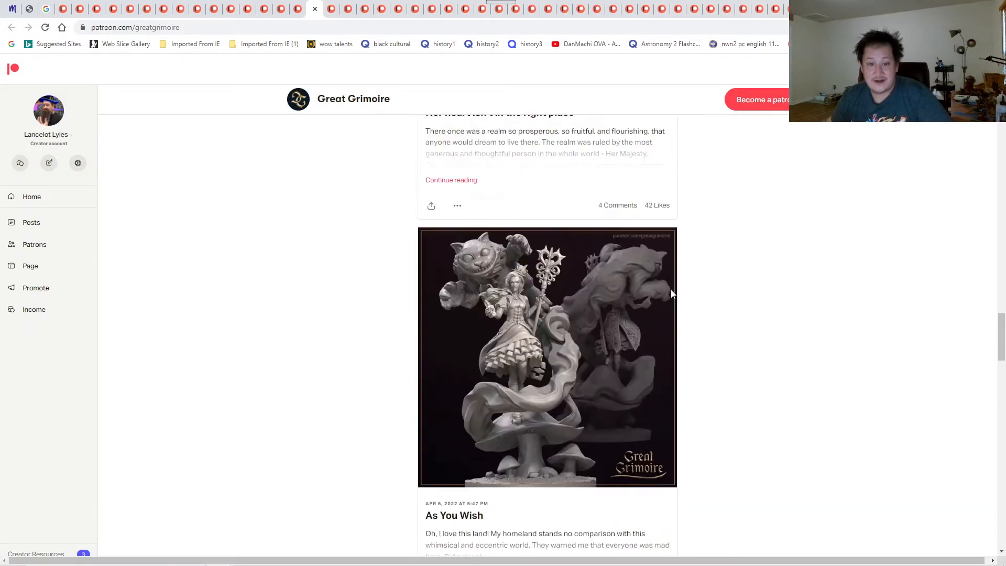
{"action": "scroll", "scroll_direction": "down", "scroll_amount": 3}
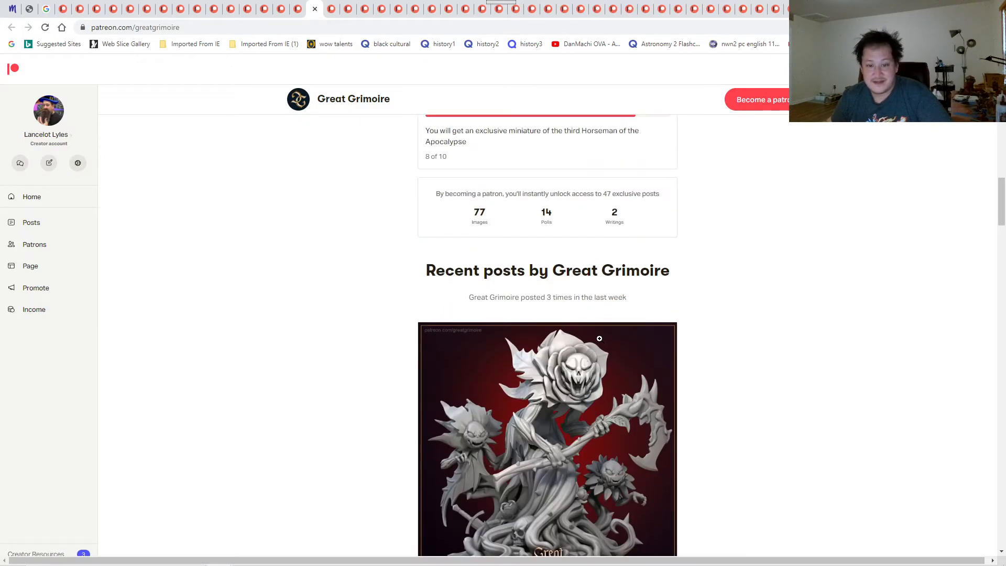
{"action": "scroll", "scroll_direction": "up", "scroll_amount": 3}
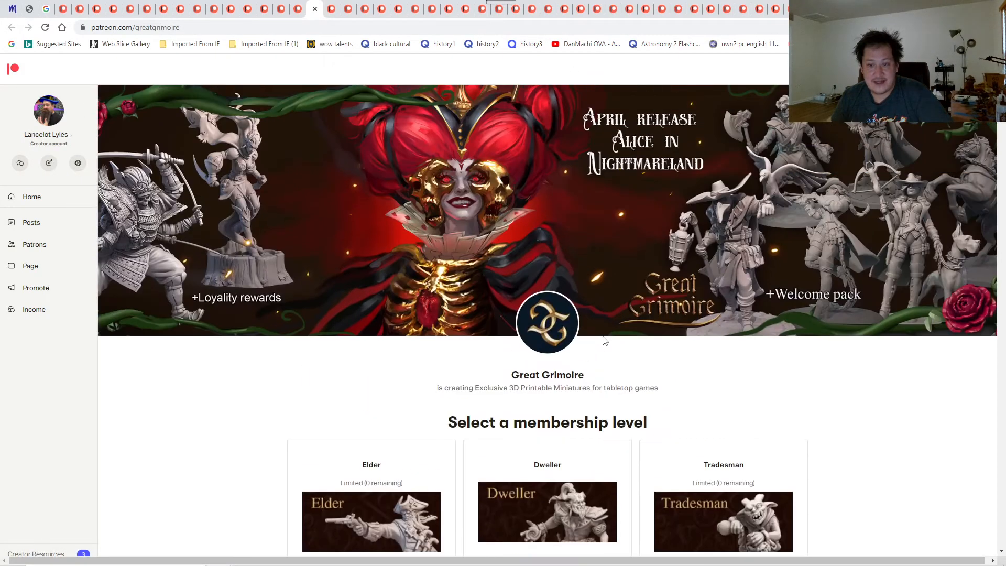
{"action": "mouse_move", "coordinate": [781, 289]}
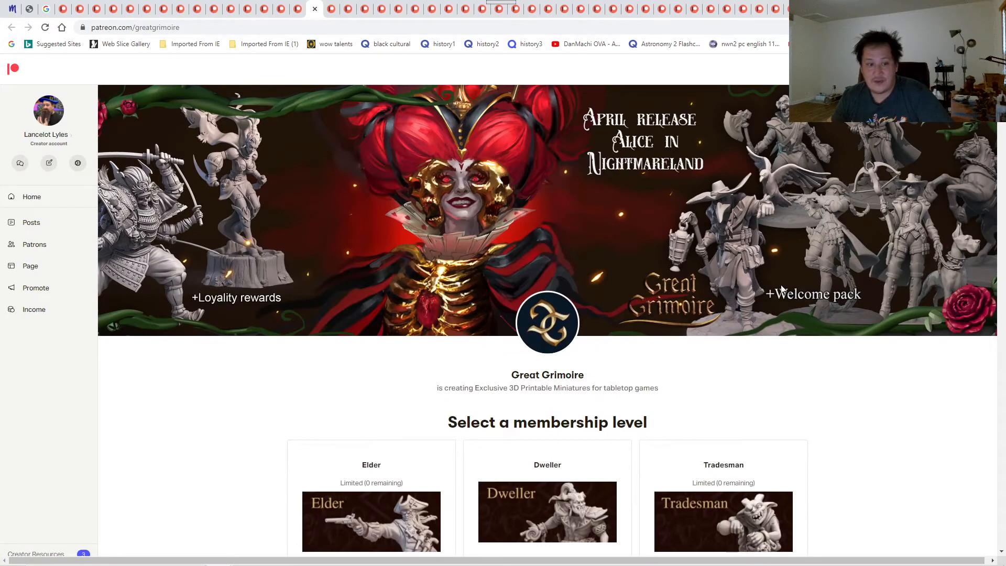
{"action": "mouse_move", "coordinate": [315, 319]}
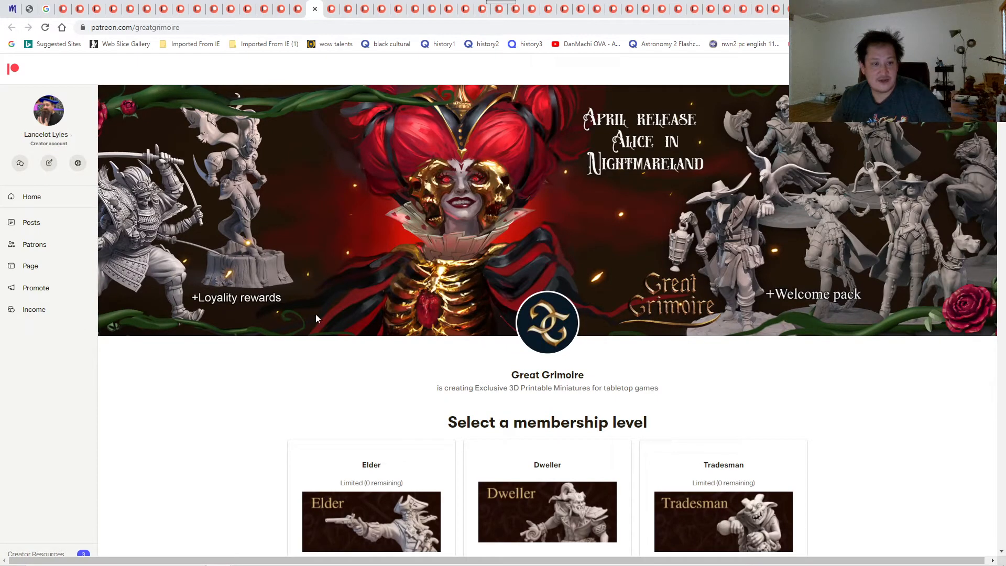
{"action": "scroll", "scroll_direction": "down", "scroll_amount": 3}
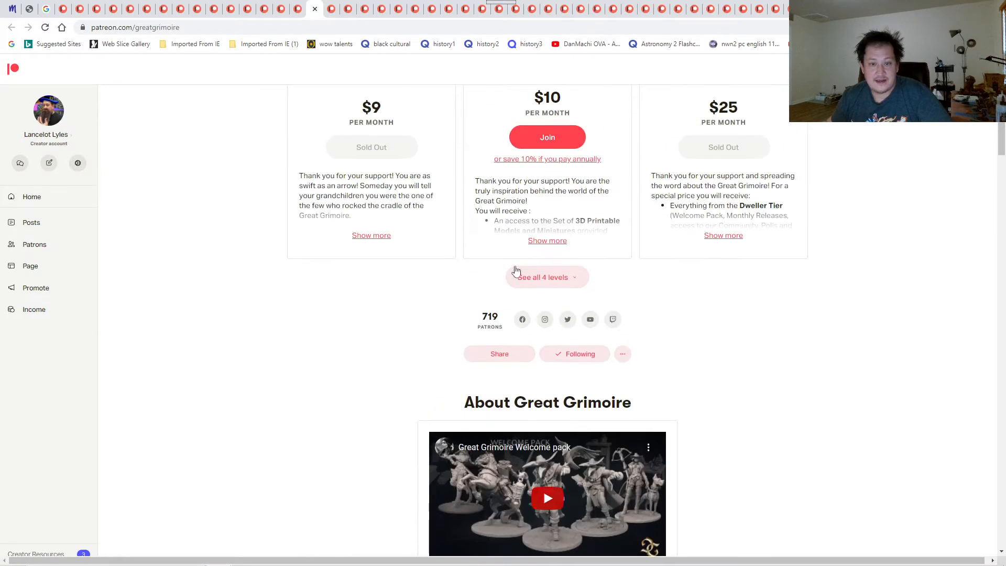
{"action": "mouse_move", "coordinate": [336, 18]}
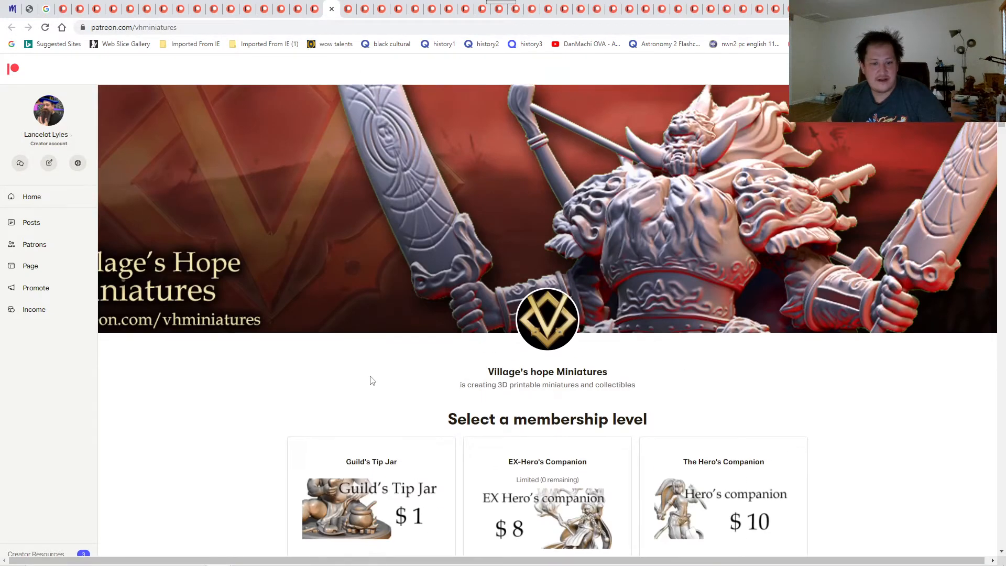
- Enlarge Village's Hope Miniatures' mid-month update preview images, then close the enlarged view
{"action": "scroll", "scroll_direction": "down", "scroll_amount": 3}
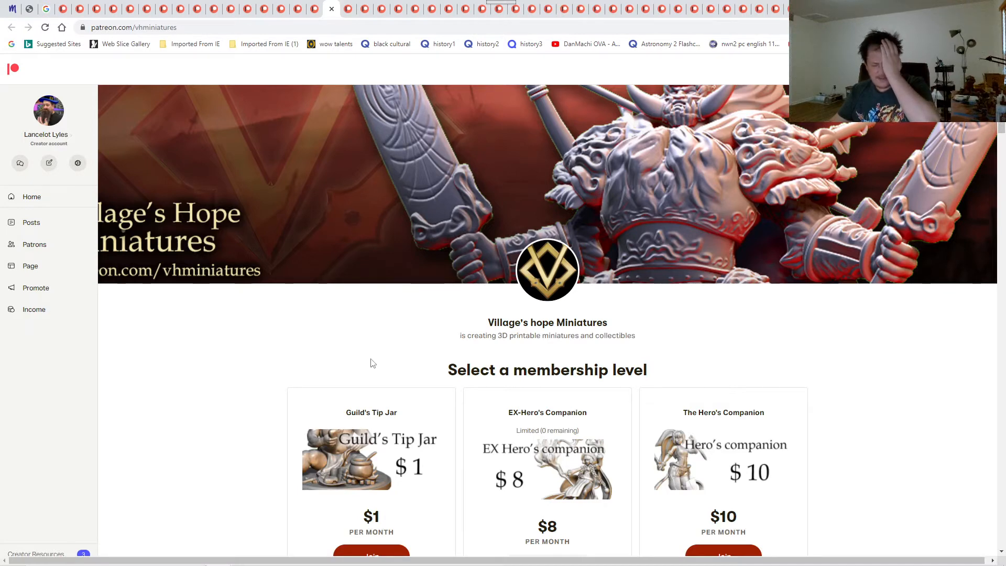
{"action": "mouse_move", "coordinate": [249, 432]}
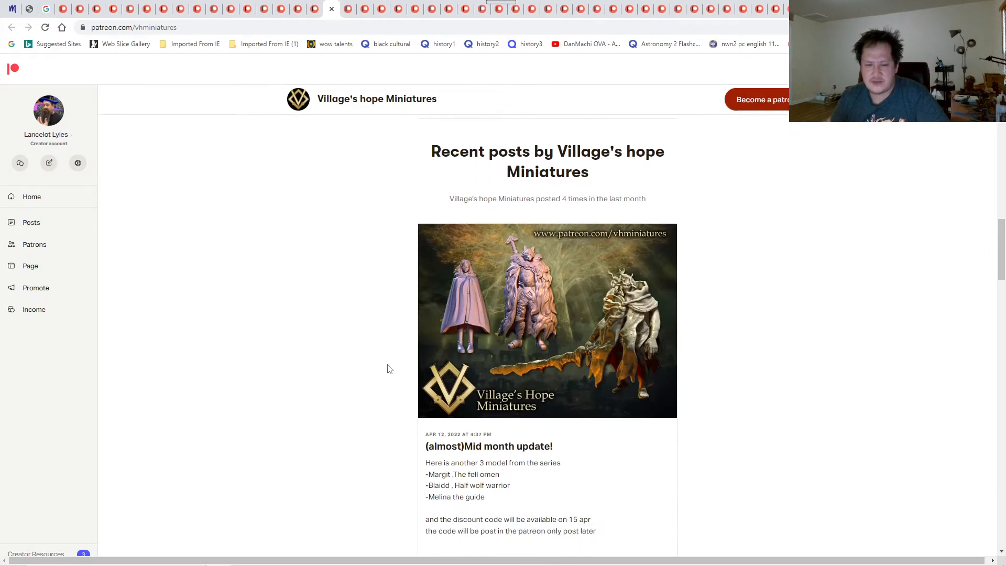
{"action": "left_click", "coordinate": [548, 321]}
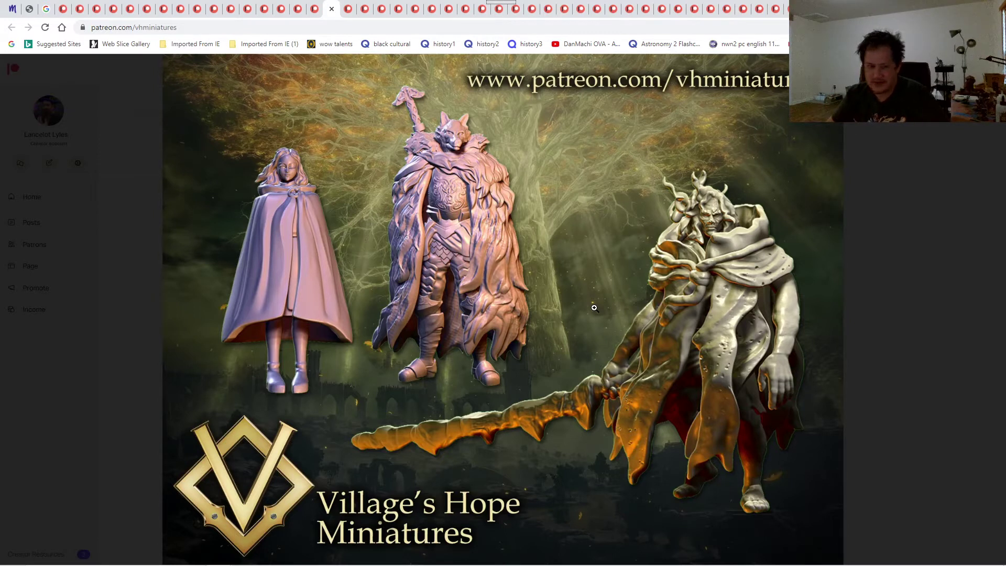
{"action": "mouse_move", "coordinate": [445, 121]}
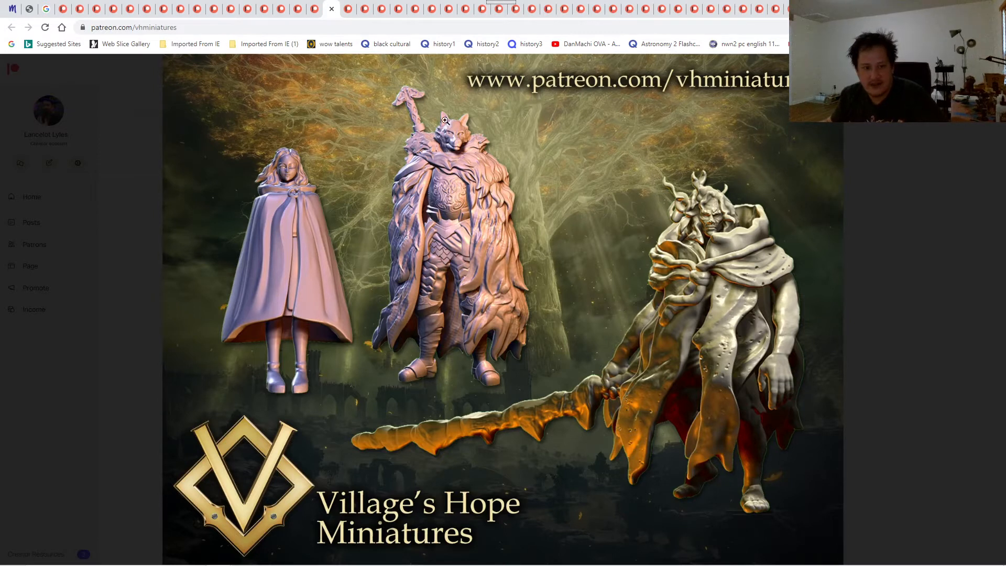
{"action": "mouse_move", "coordinate": [497, 224]}
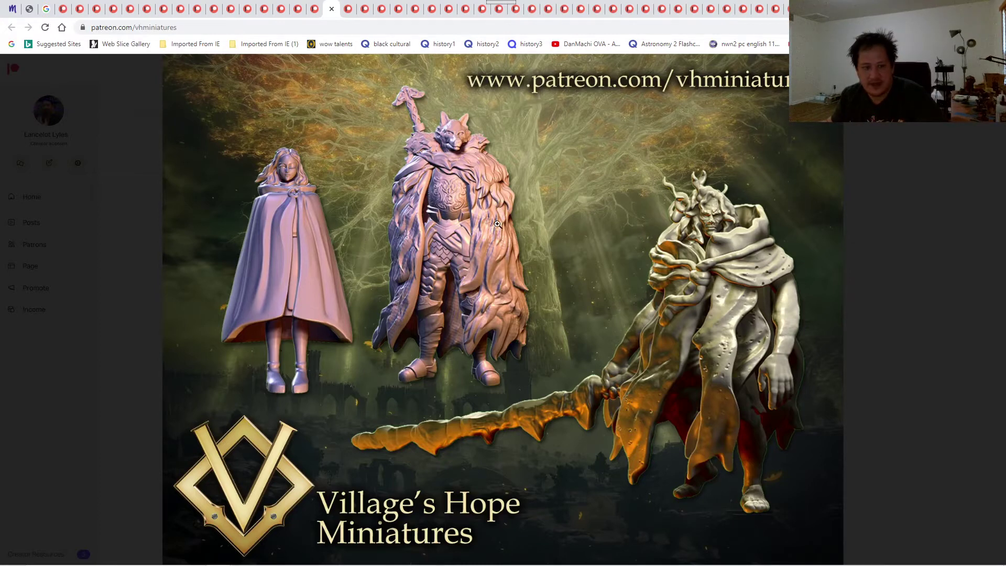
{"action": "mouse_move", "coordinate": [929, 267]}
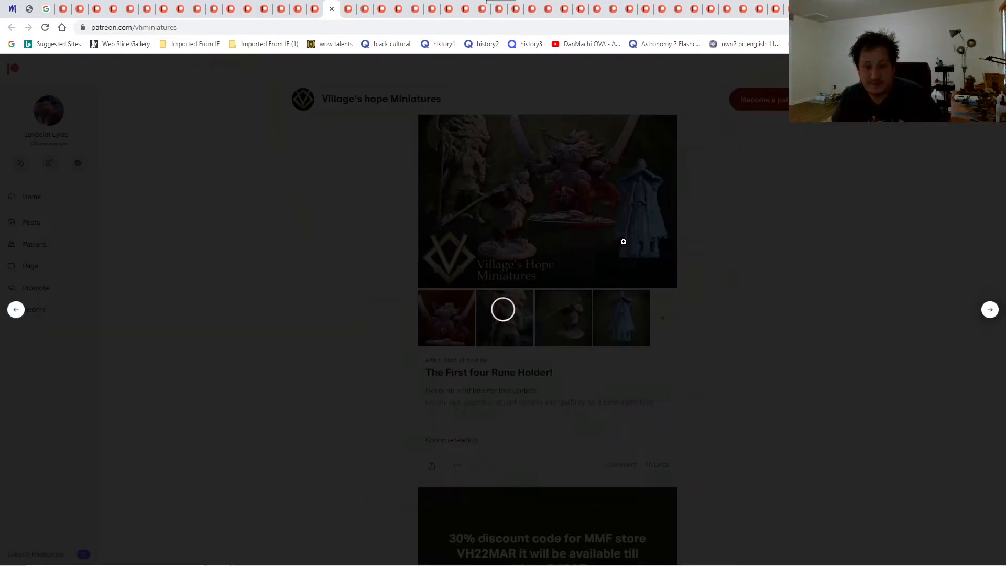
{"action": "left_click", "coordinate": [547, 201]}
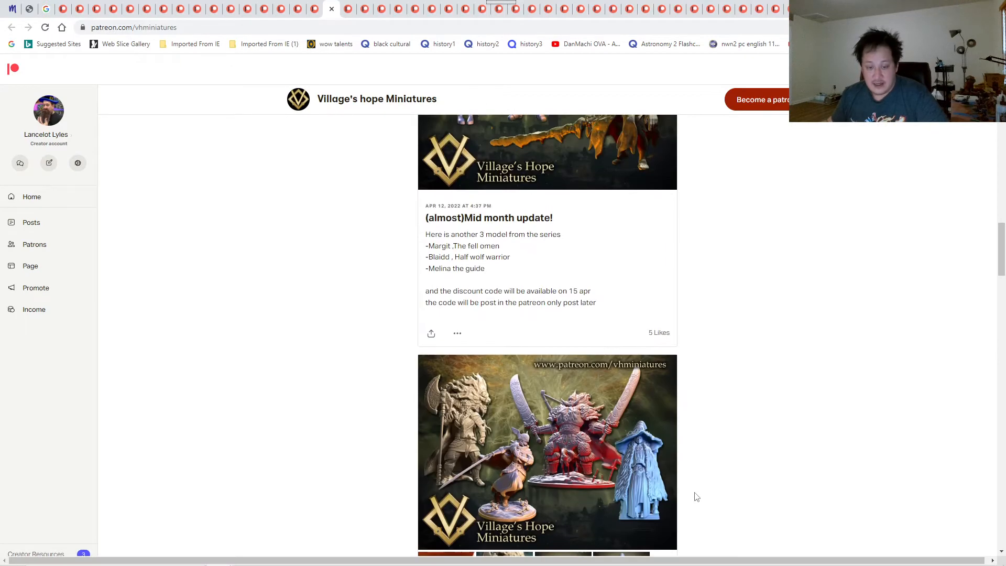
{"action": "scroll", "scroll_direction": "up", "scroll_amount": 3}
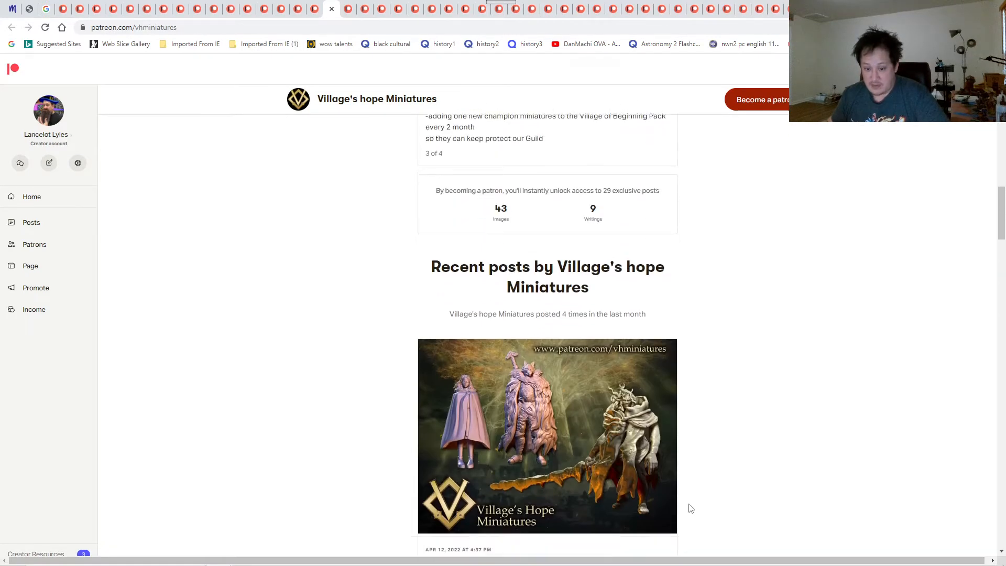
{"action": "scroll", "scroll_direction": "down", "scroll_amount": 3}
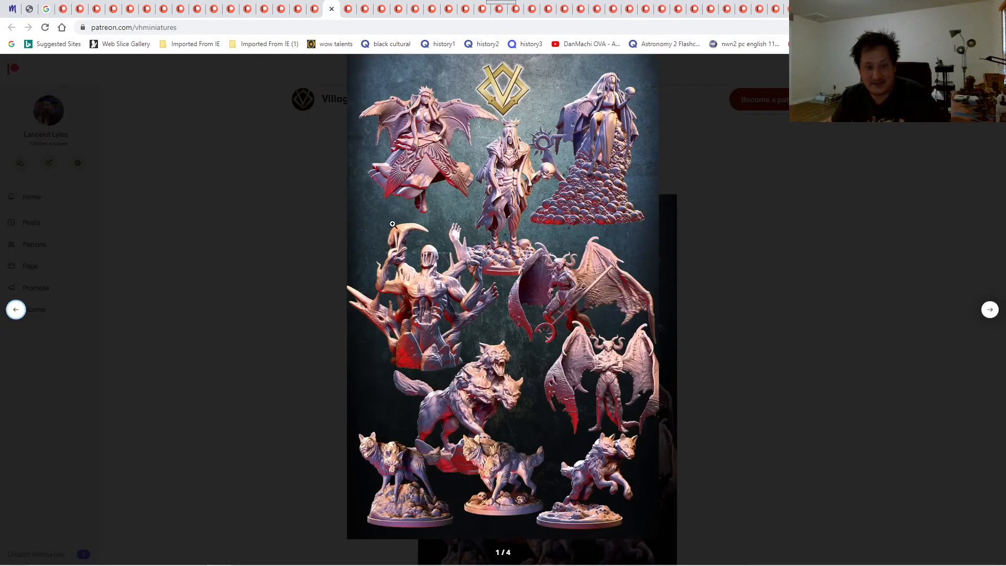
{"action": "mouse_move", "coordinate": [258, 299]}
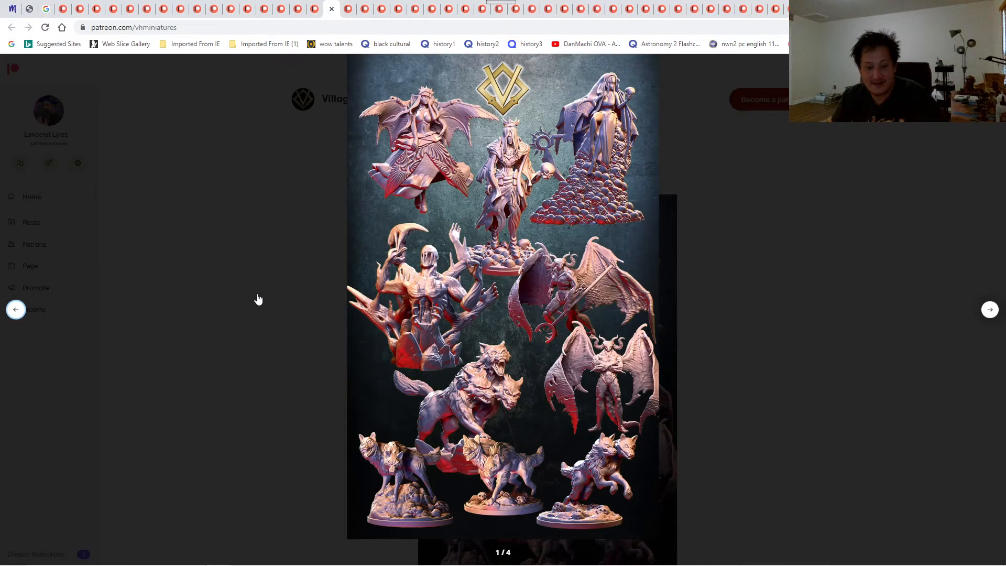
{"action": "left_click", "coordinate": [259, 298]}
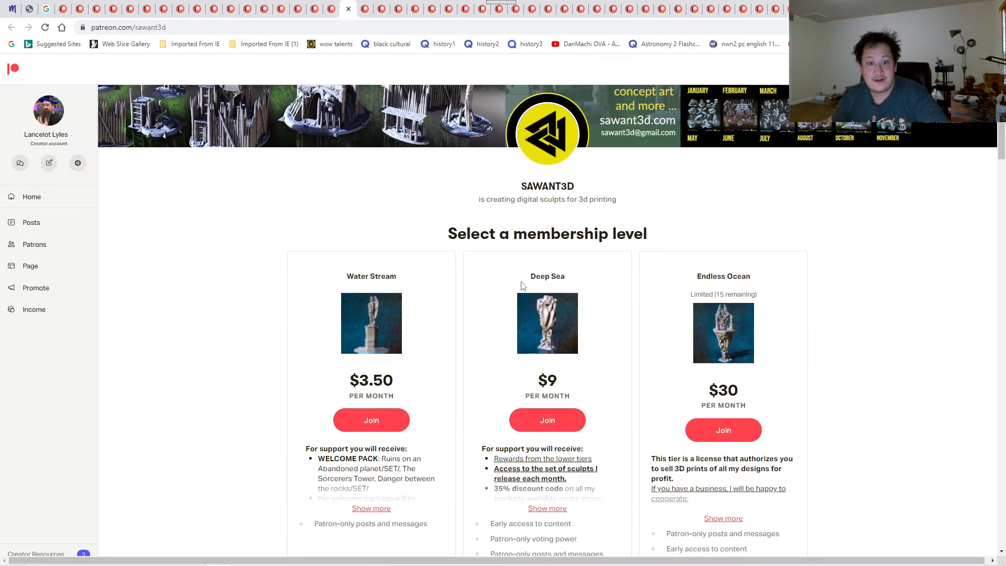
- Enlarge SAWANT3D's underwater city preview images
{"action": "scroll", "scroll_direction": "down", "scroll_amount": 3}
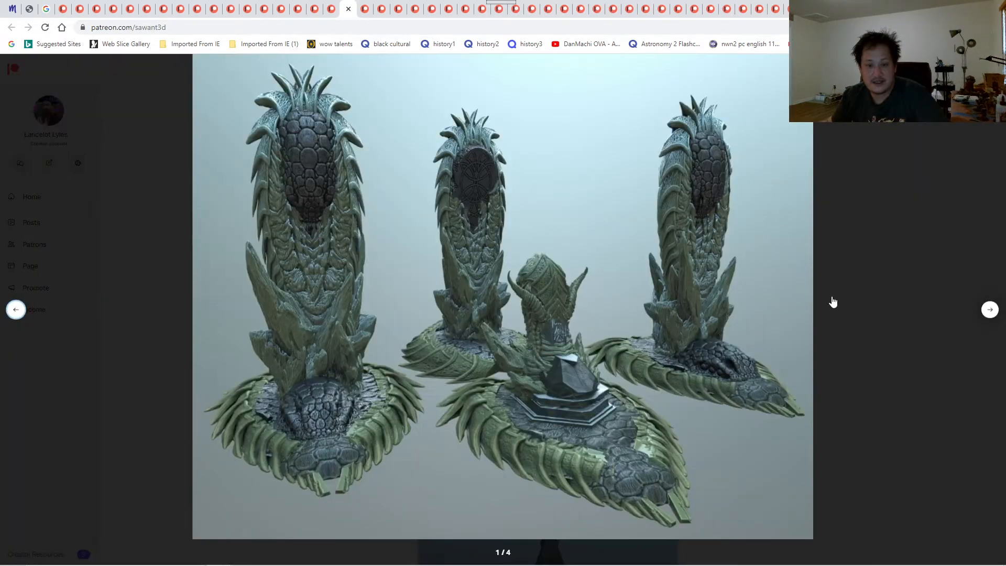
{"action": "mouse_move", "coordinate": [844, 278]}
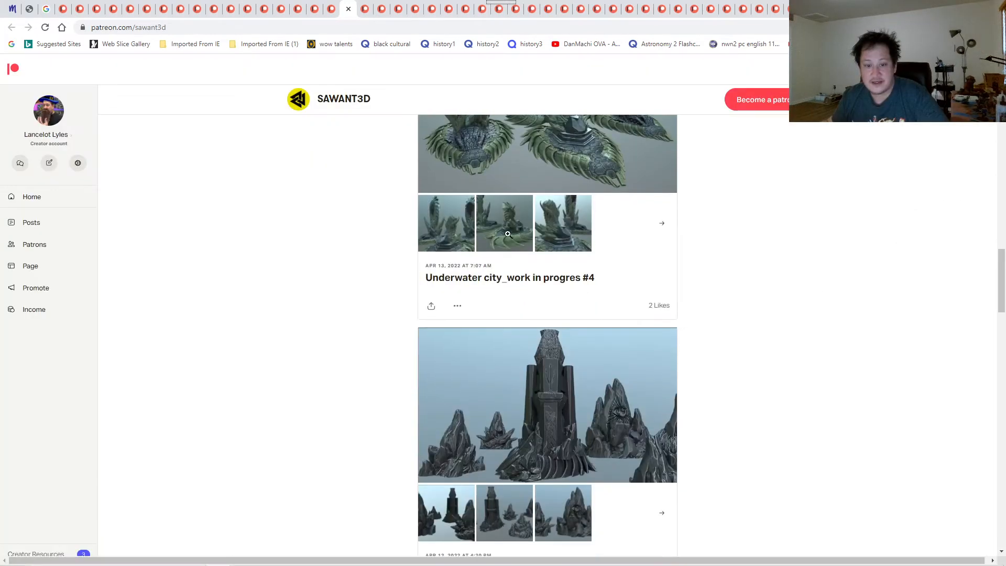
{"action": "left_click", "coordinate": [547, 404]}
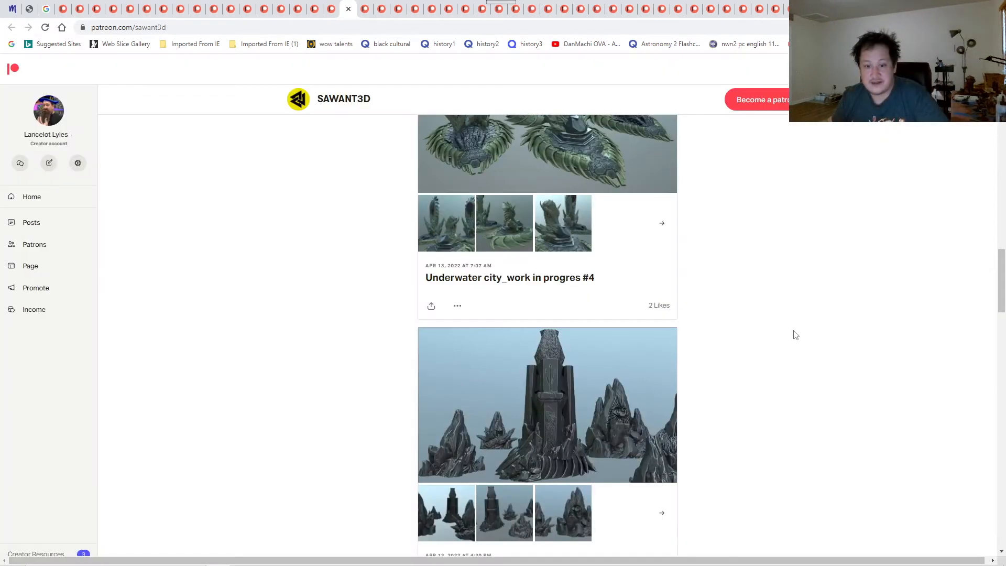
{"action": "left_click", "coordinate": [546, 154]}
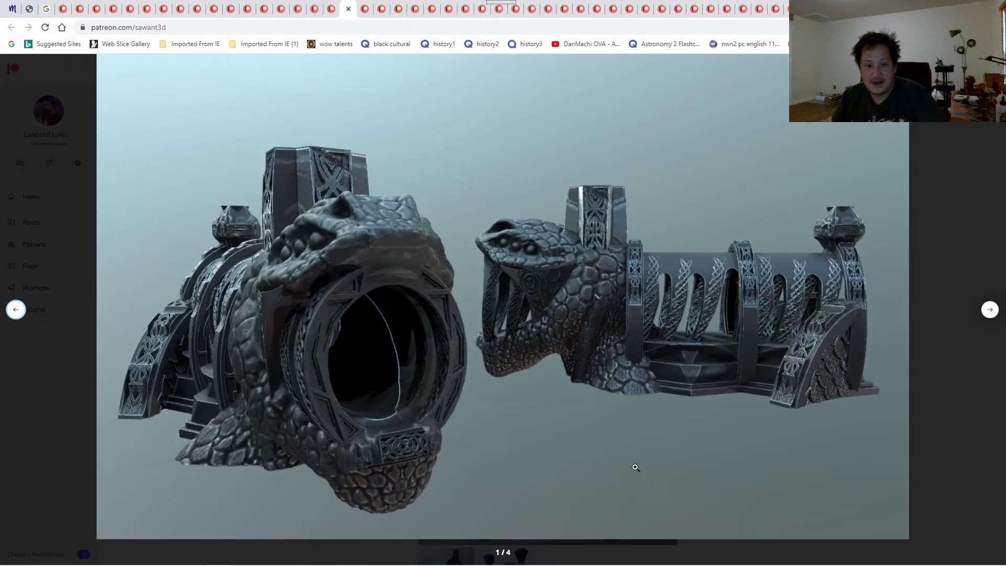
{"action": "mouse_move", "coordinate": [729, 443]}
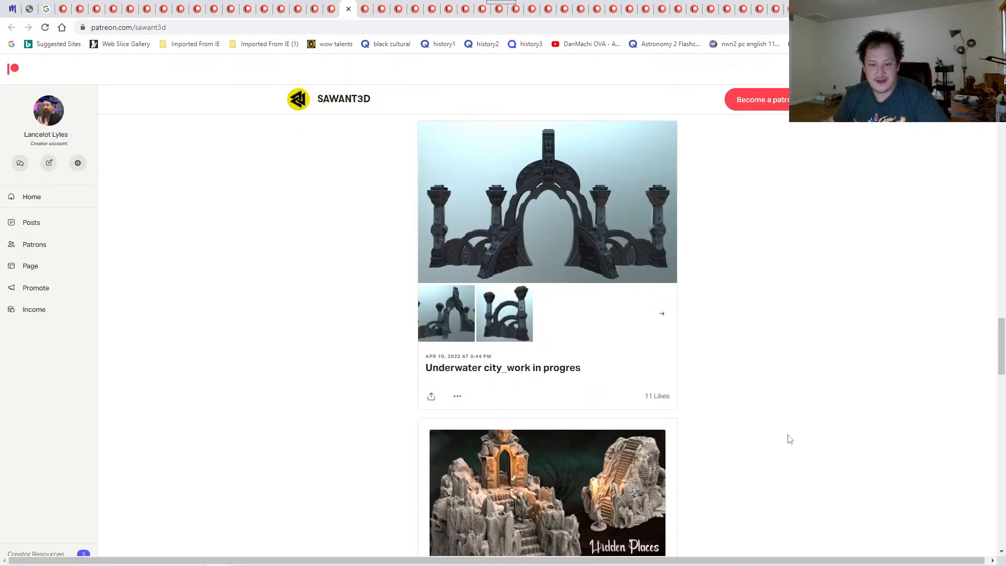
- Scroll through SAWANT3D's remaining posts, then switch to the My3DPrintForge page
{"action": "scroll", "scroll_direction": "down", "scroll_amount": 3}
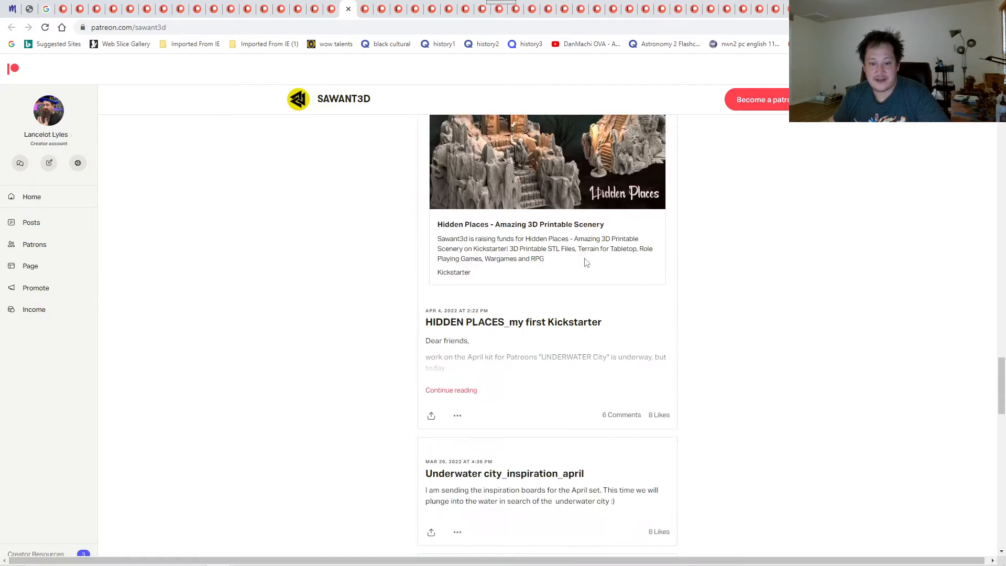
{"action": "scroll", "scroll_direction": "down", "scroll_amount": 3}
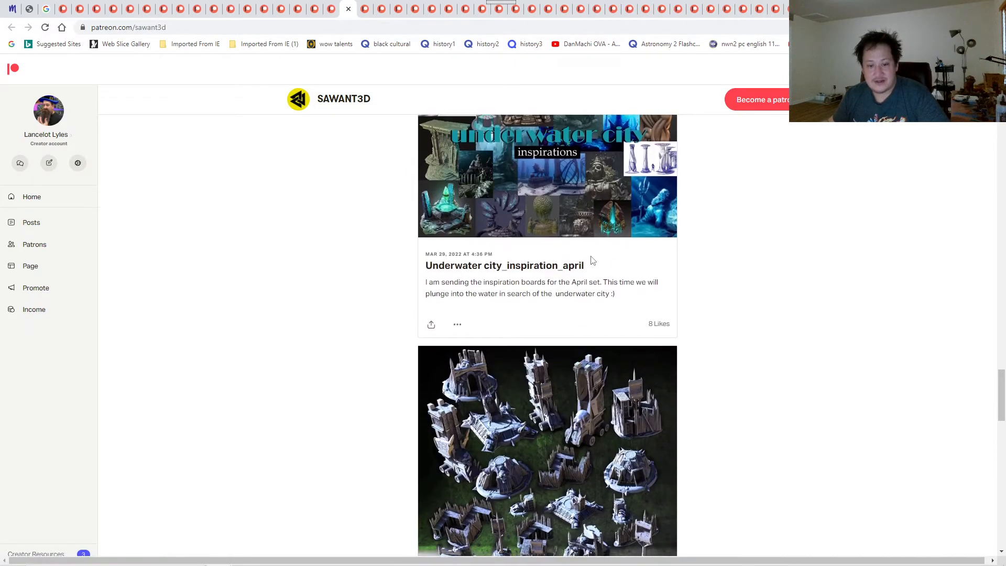
{"action": "scroll", "scroll_direction": "down", "scroll_amount": 3}
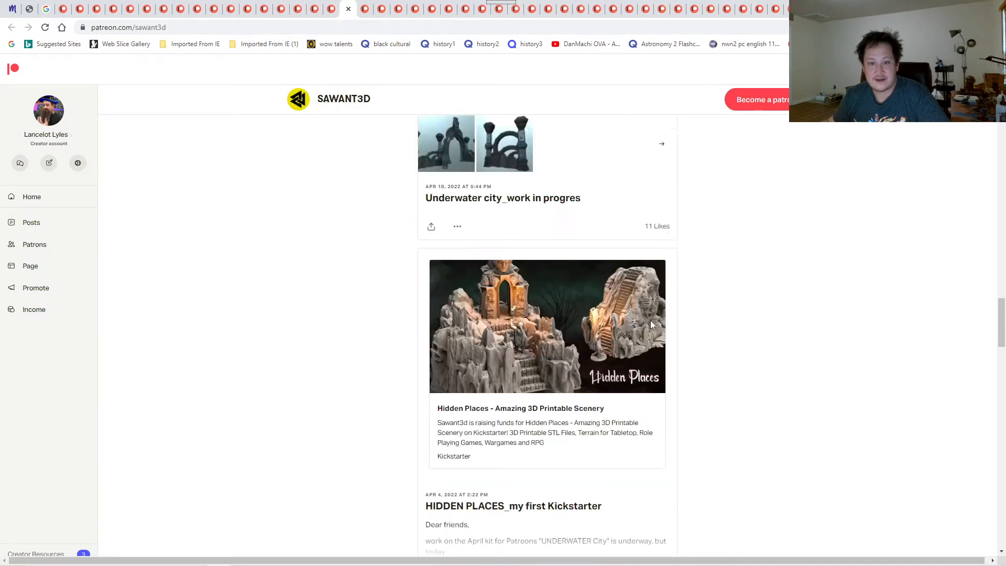
{"action": "scroll", "scroll_direction": "up", "scroll_amount": 3}
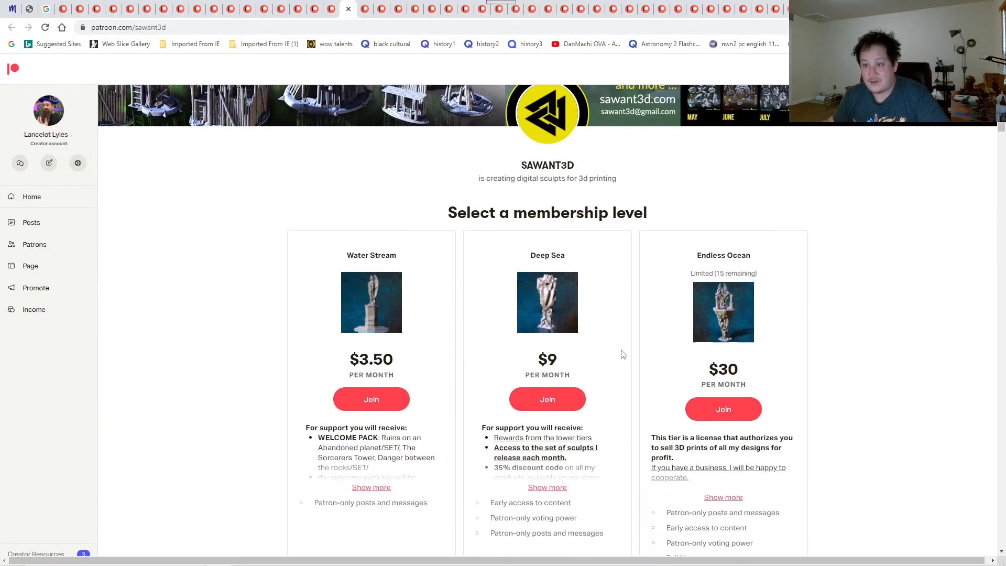
{"action": "scroll", "scroll_direction": "up", "scroll_amount": 3}
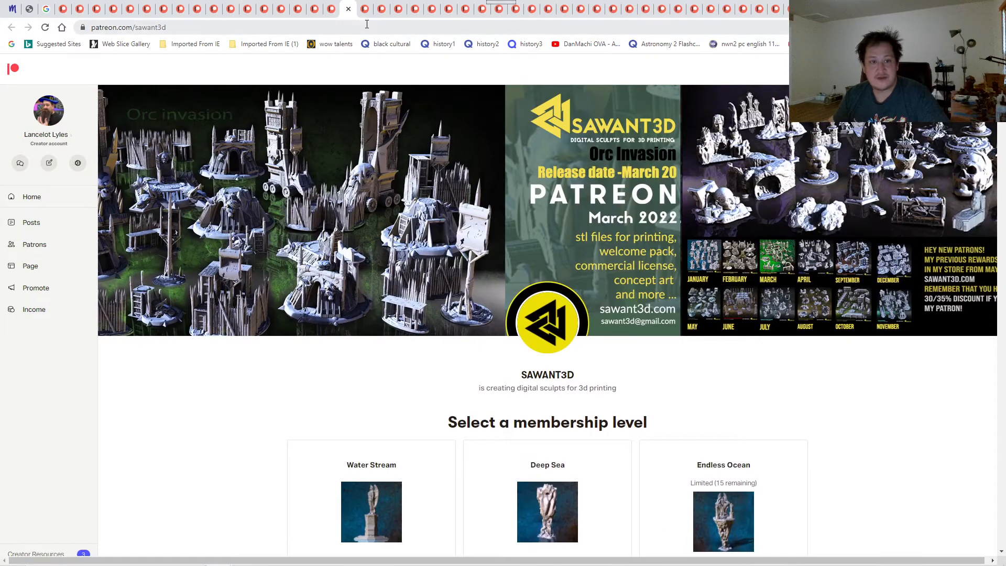
{"action": "left_click", "coordinate": [364, 9]}
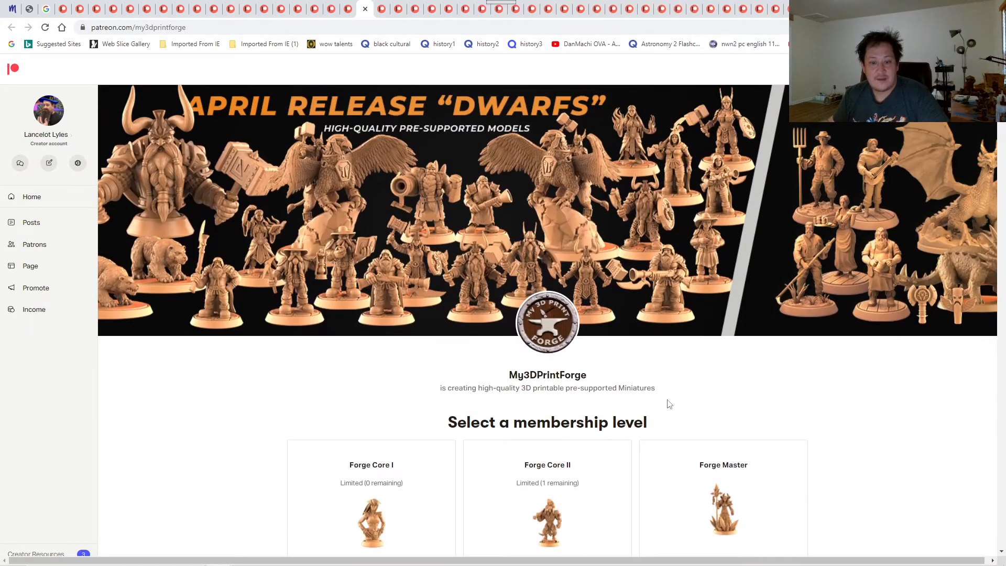
- Flip through My3DPrintForge's April dwarf renders, then switch to Broken Anvil Monthly
{"action": "scroll", "scroll_direction": "down", "scroll_amount": 3}
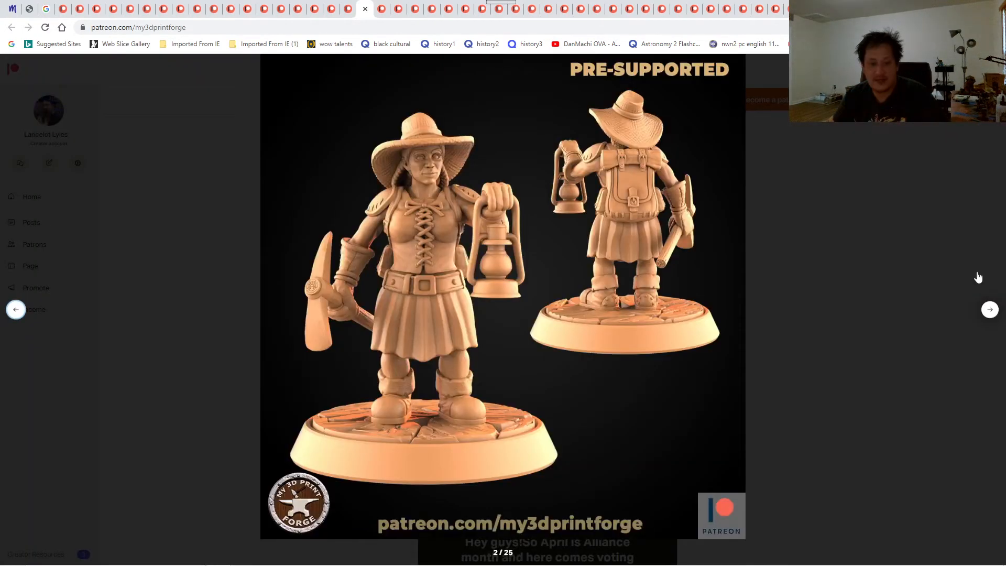
{"action": "left_click", "coordinate": [990, 309]}
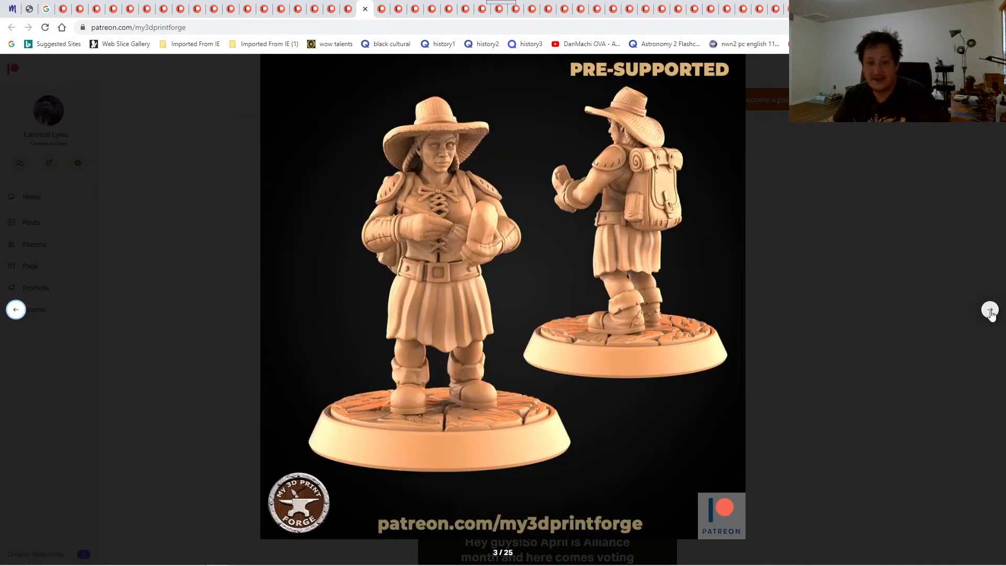
{"action": "left_click", "coordinate": [990, 310]}
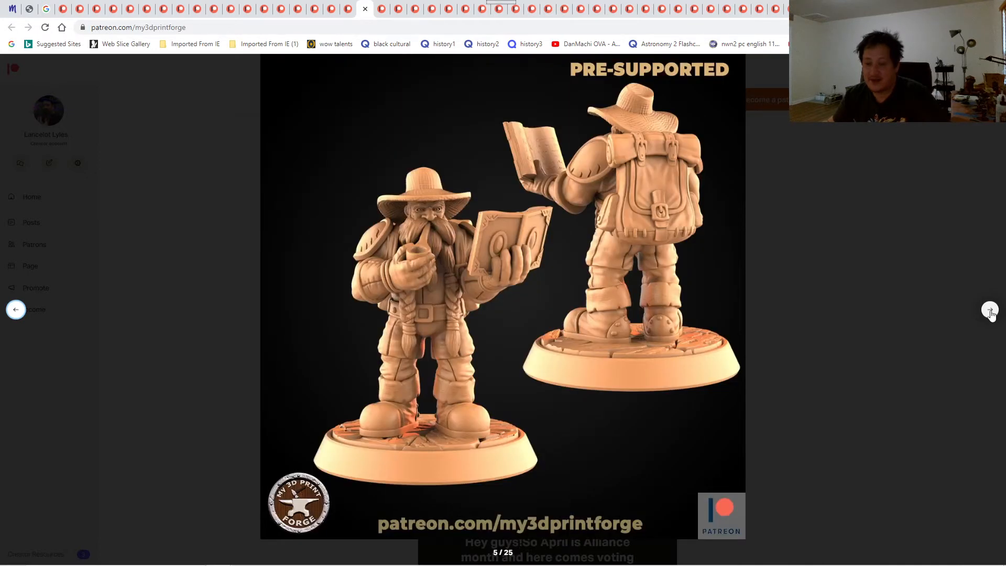
{"action": "left_click", "coordinate": [990, 309]}
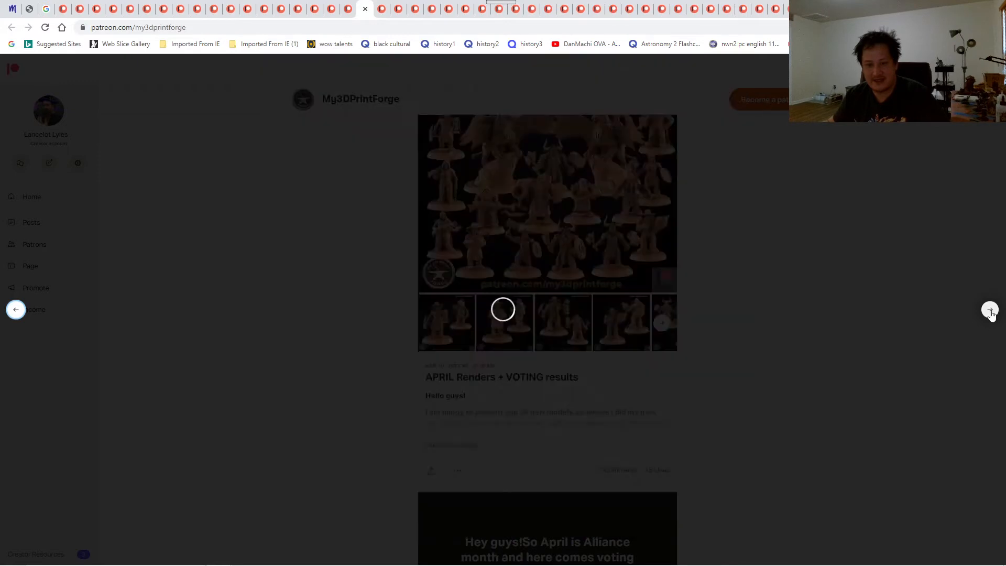
{"action": "left_click", "coordinate": [547, 204]}
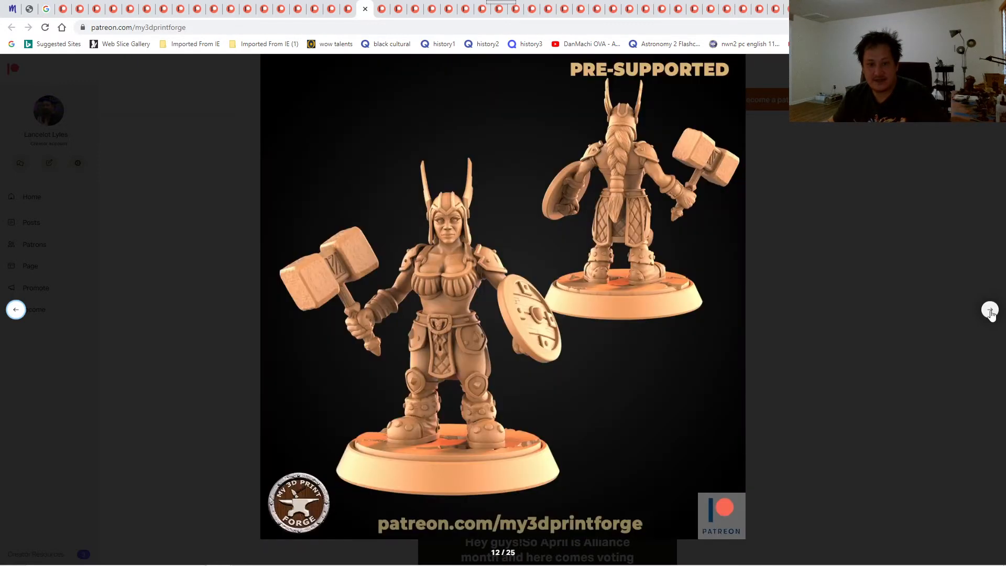
{"action": "left_click", "coordinate": [990, 310]}
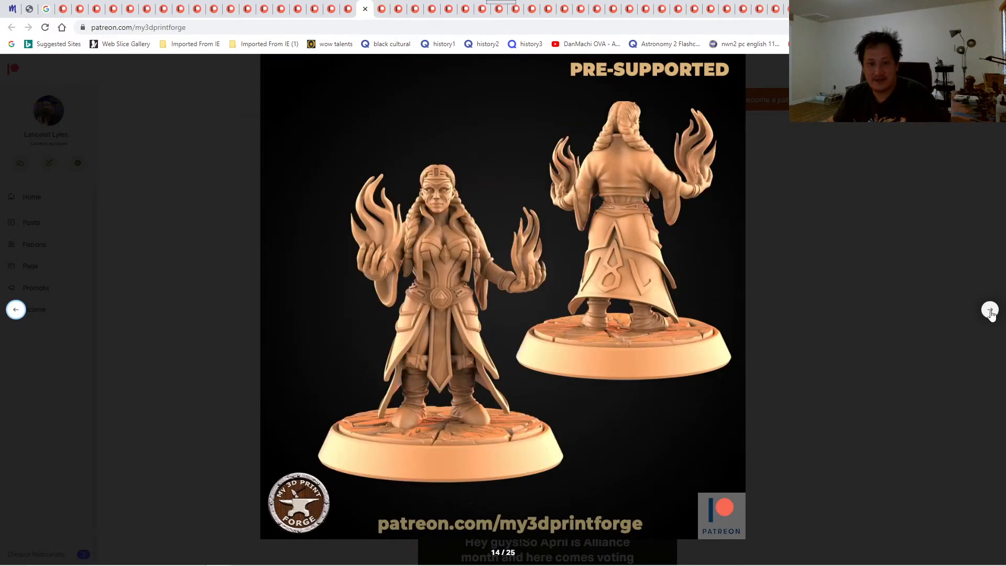
{"action": "left_click", "coordinate": [990, 309]}
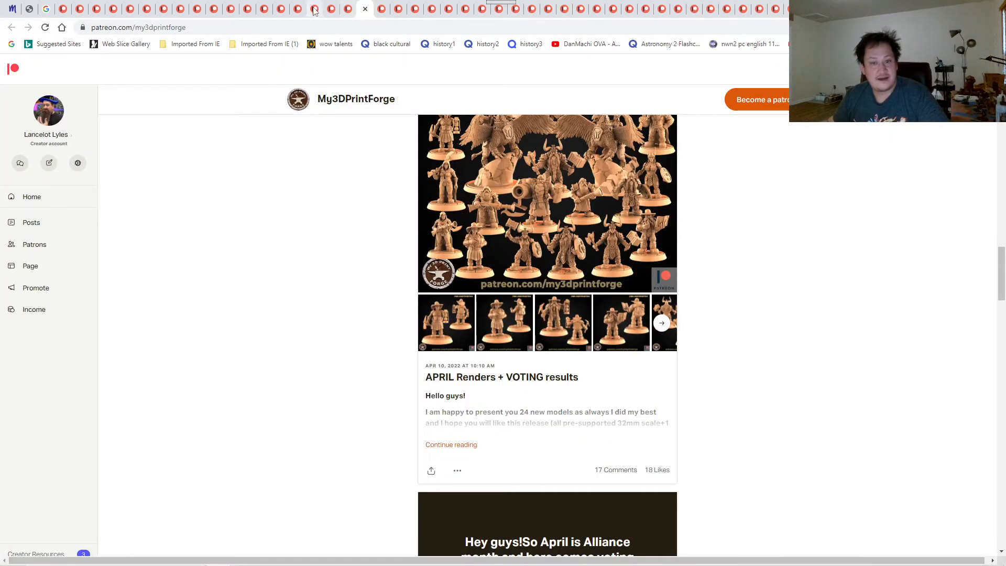
{"action": "mouse_move", "coordinate": [382, 9]}
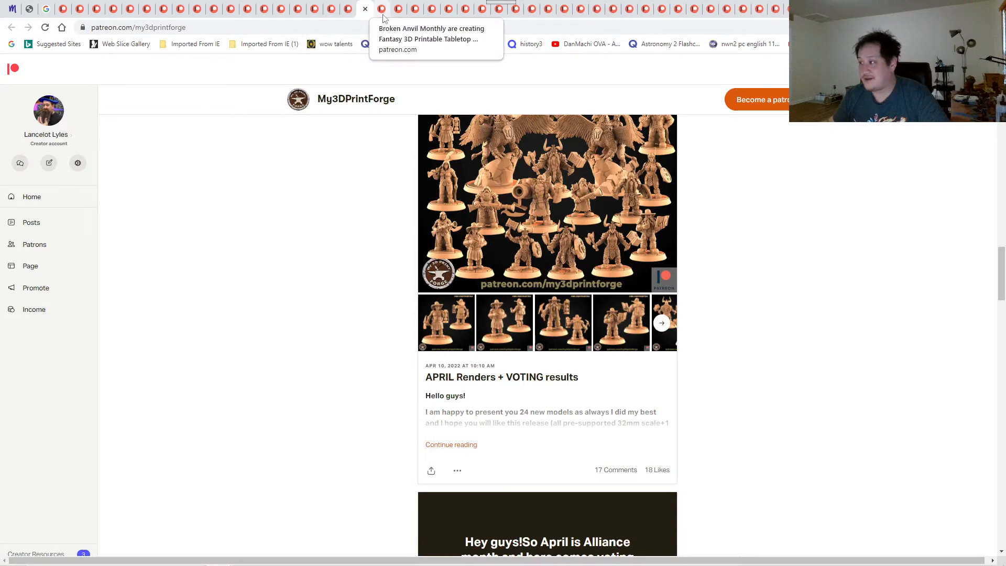
{"action": "left_click", "coordinate": [382, 9]}
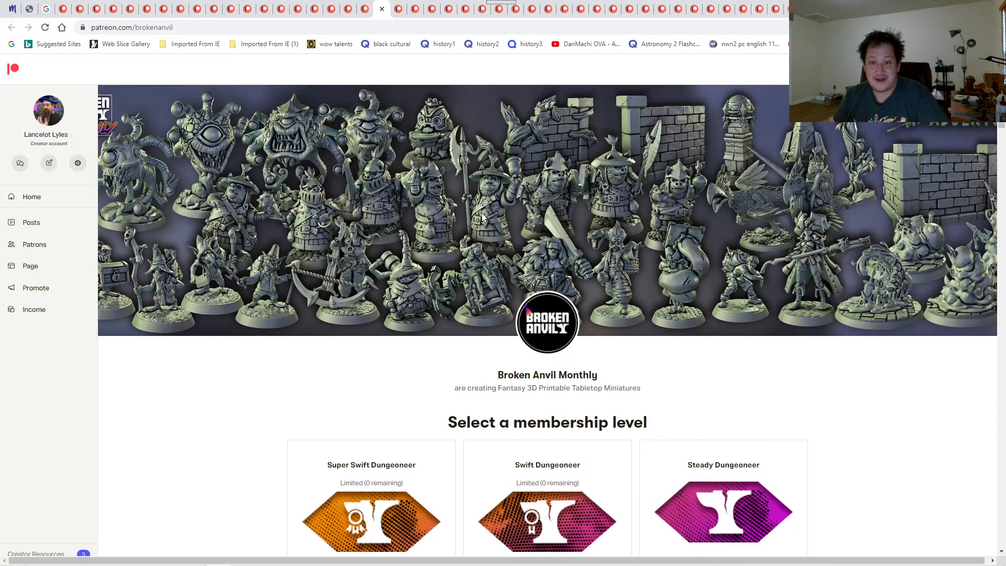
{"action": "mouse_move", "coordinate": [632, 326]}
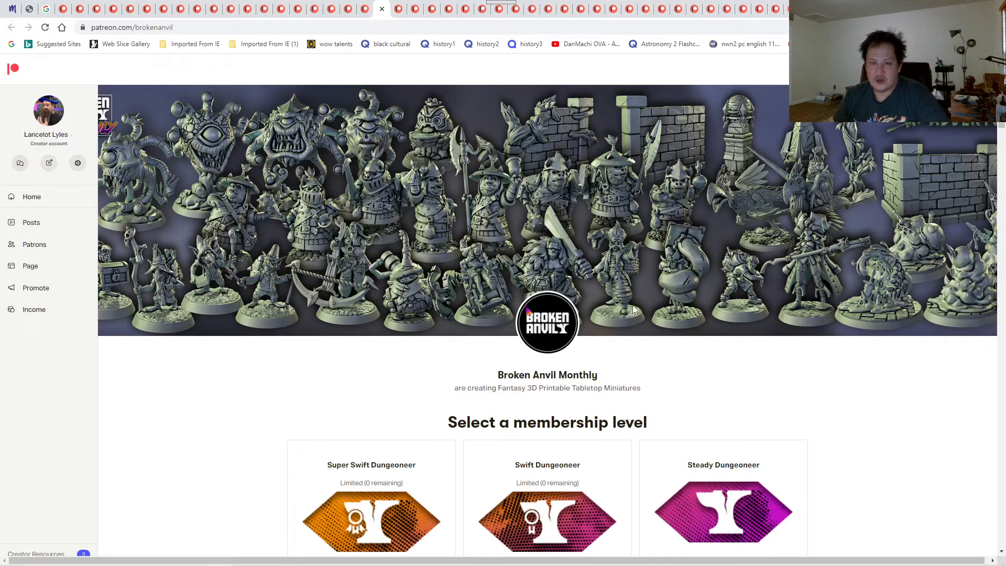
{"action": "mouse_move", "coordinate": [669, 289]}
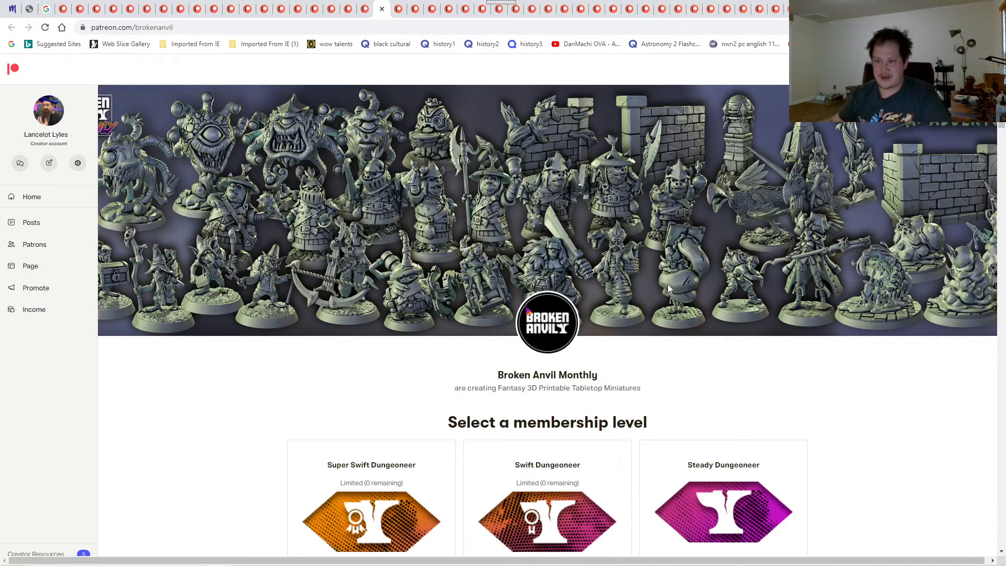
- Scroll past Broken Anvil Monthly's tiers and open the April Preview Mis-Adventurers gallery
{"action": "scroll", "scroll_direction": "down", "scroll_amount": 3}
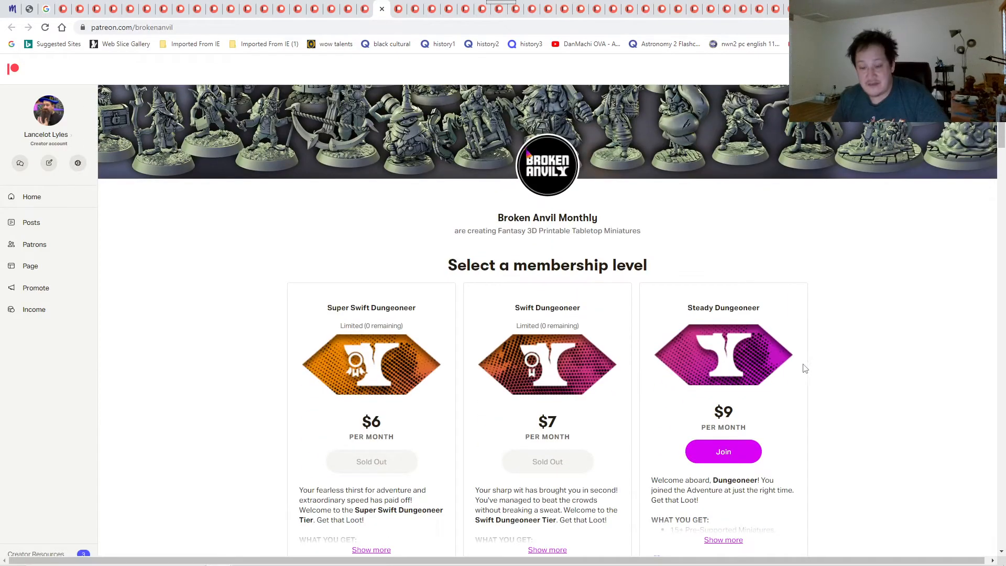
{"action": "scroll", "scroll_direction": "down", "scroll_amount": 3}
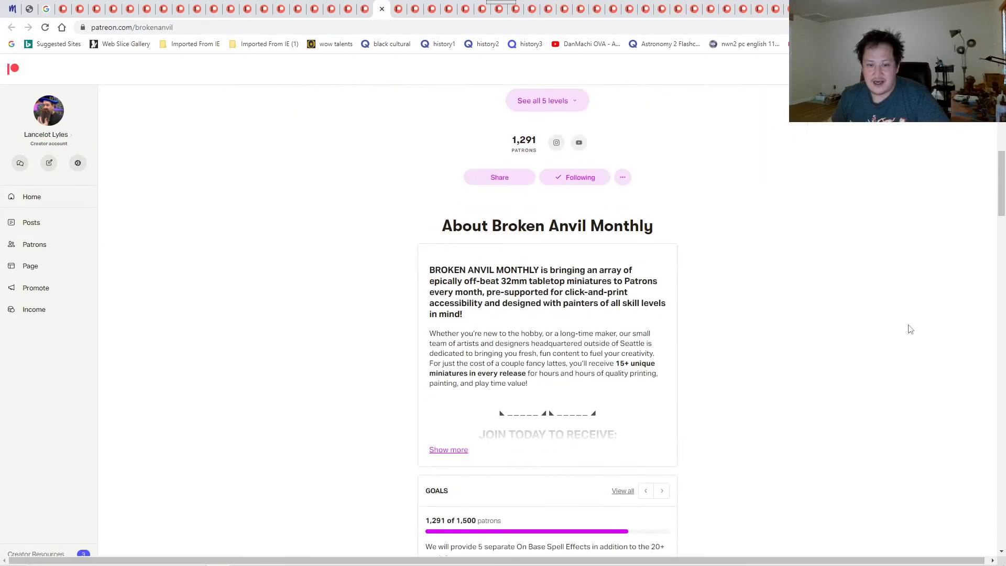
{"action": "scroll", "scroll_direction": "down", "scroll_amount": 3}
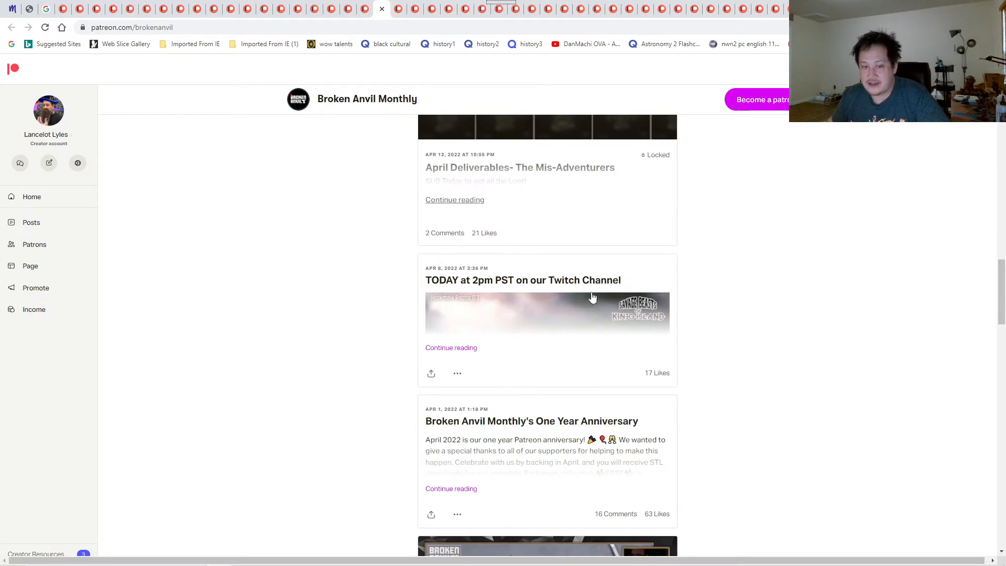
{"action": "scroll", "scroll_direction": "down", "scroll_amount": 3}
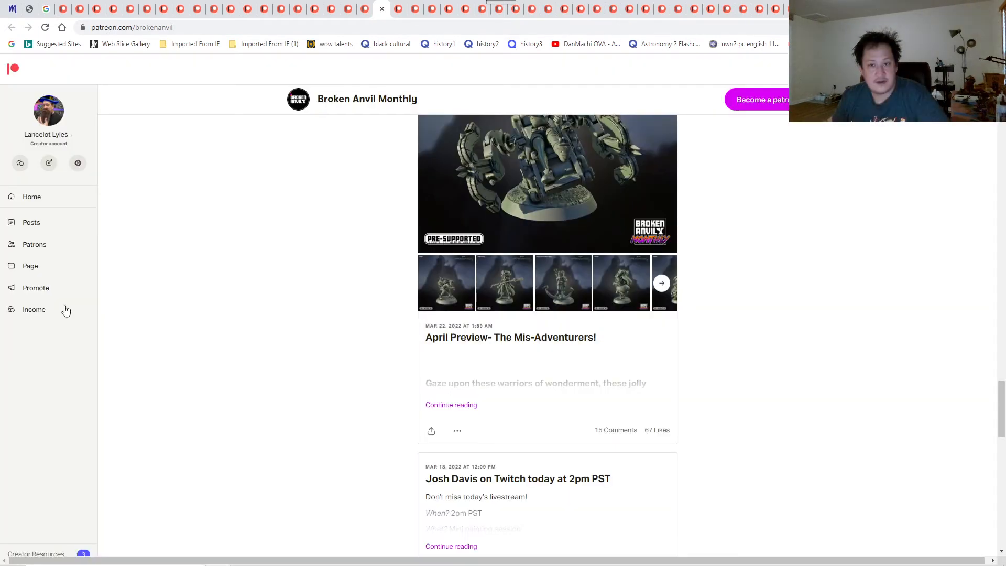
{"action": "left_click", "coordinate": [546, 183]}
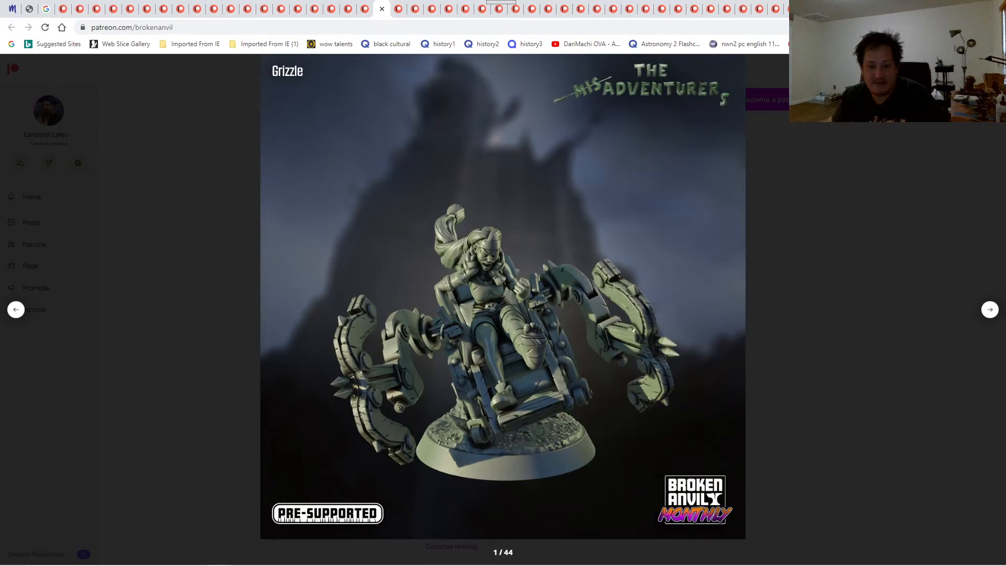
{"action": "left_click", "coordinate": [989, 309]}
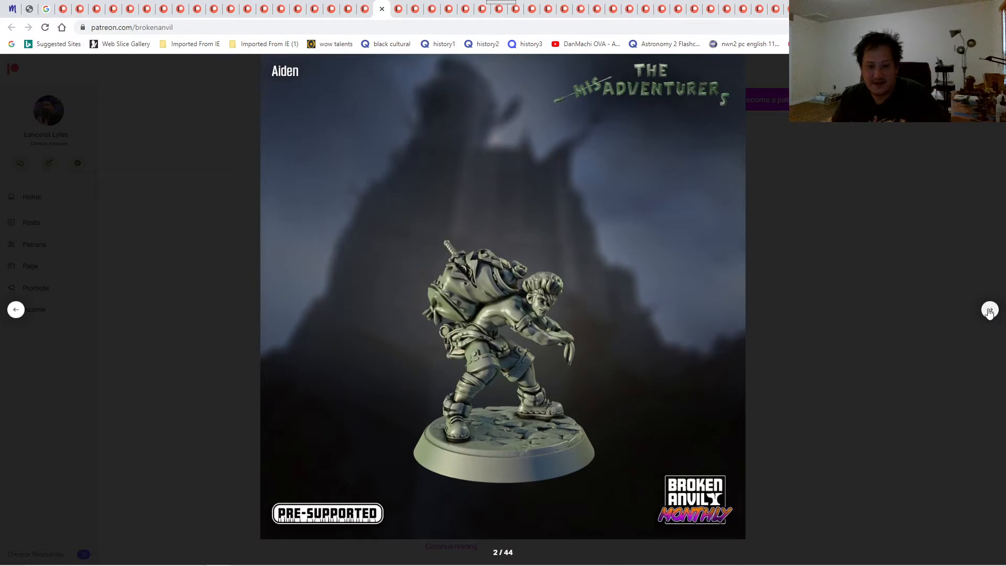
{"action": "left_click", "coordinate": [989, 309]}
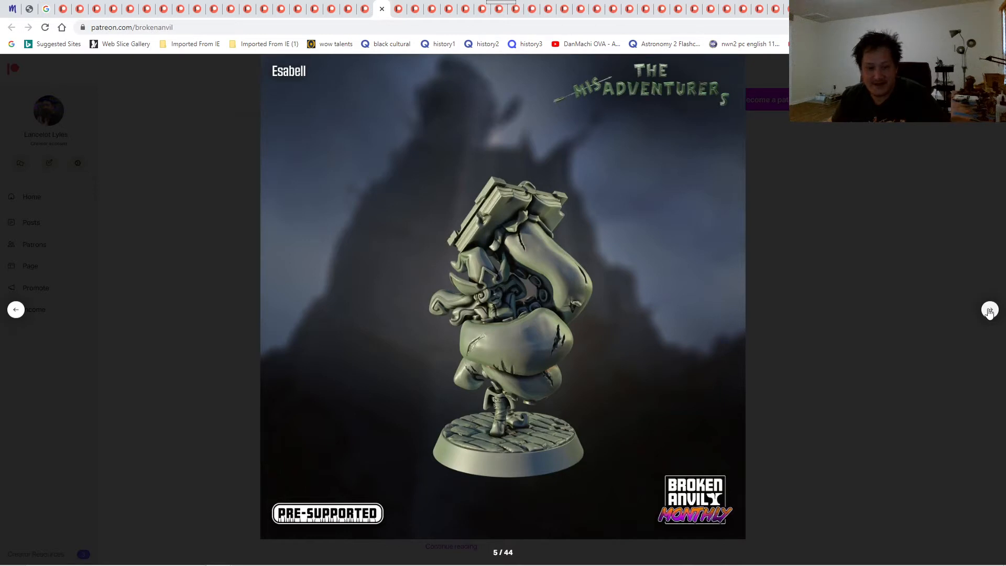
{"action": "mouse_move", "coordinate": [521, 240]}
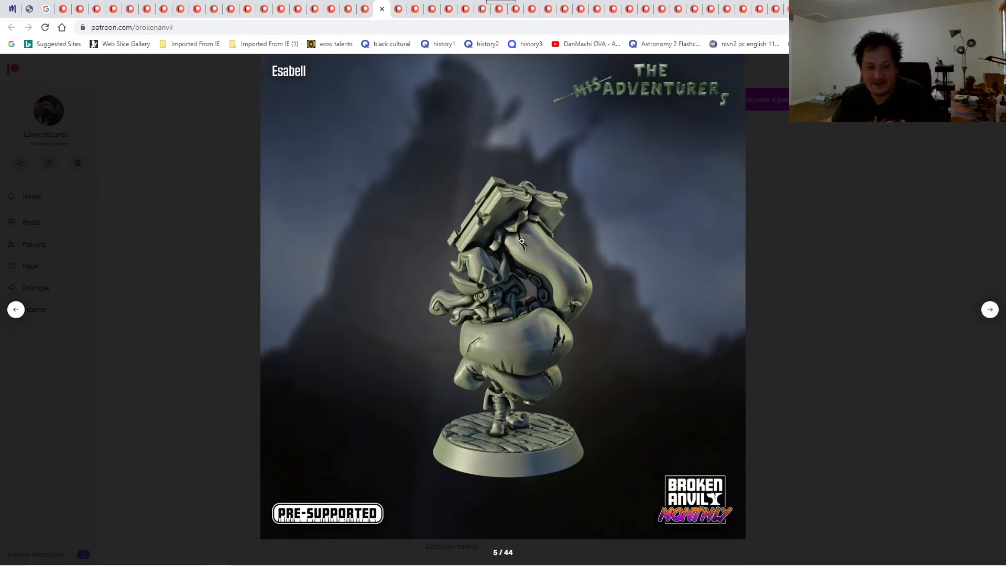
{"action": "mouse_move", "coordinate": [584, 326]}
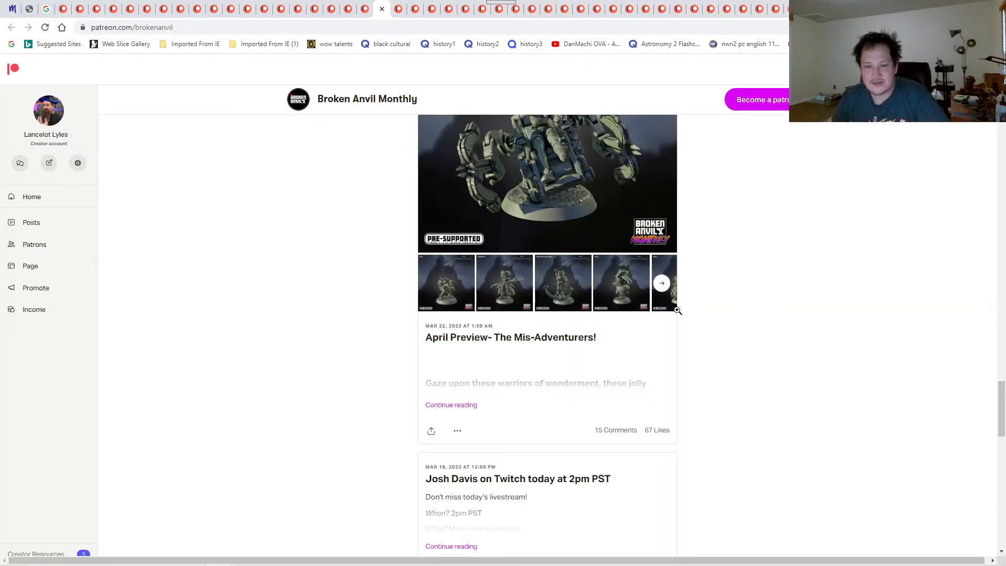
{"action": "left_click", "coordinate": [547, 183]}
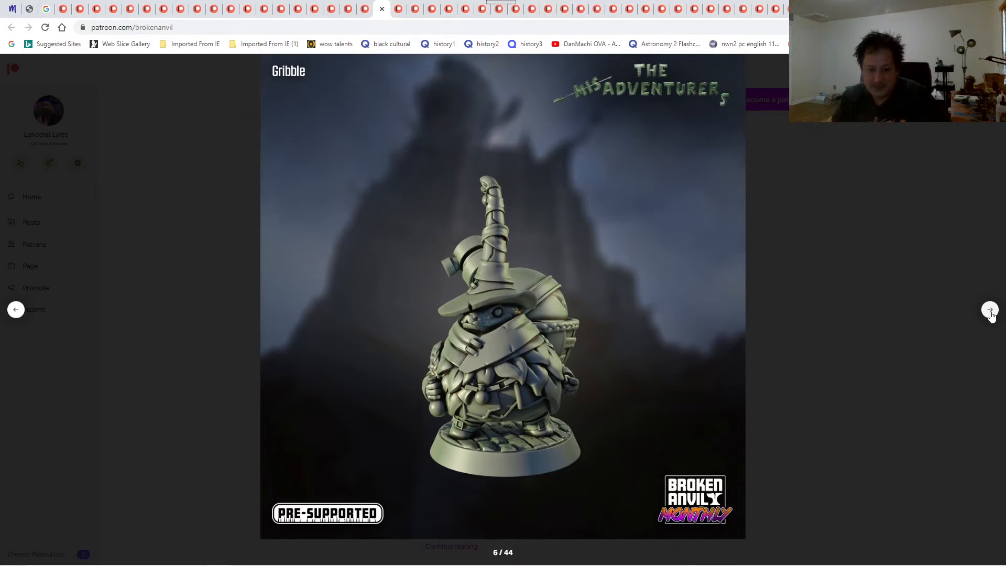
{"action": "left_click", "coordinate": [991, 310]}
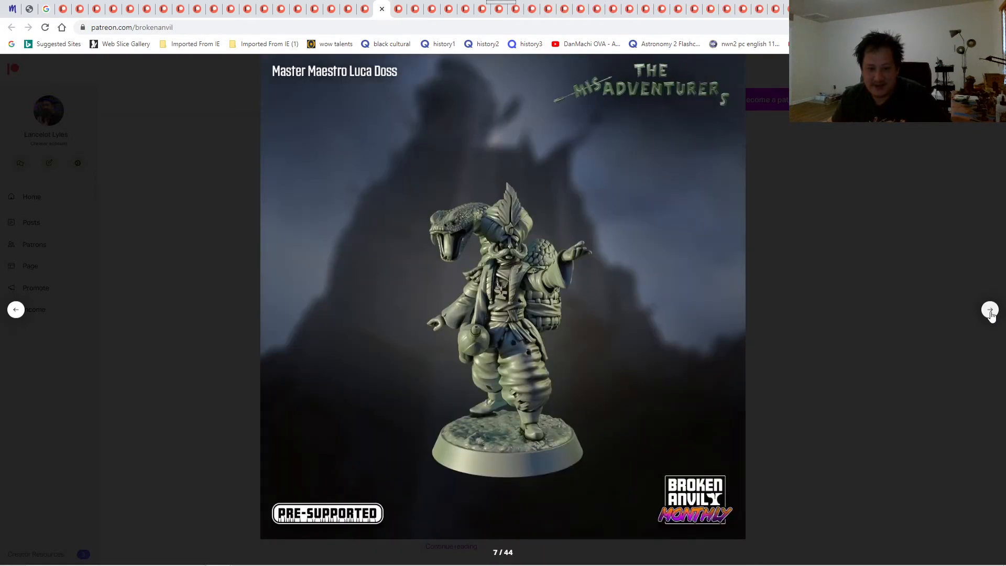
{"action": "left_click", "coordinate": [991, 309]}
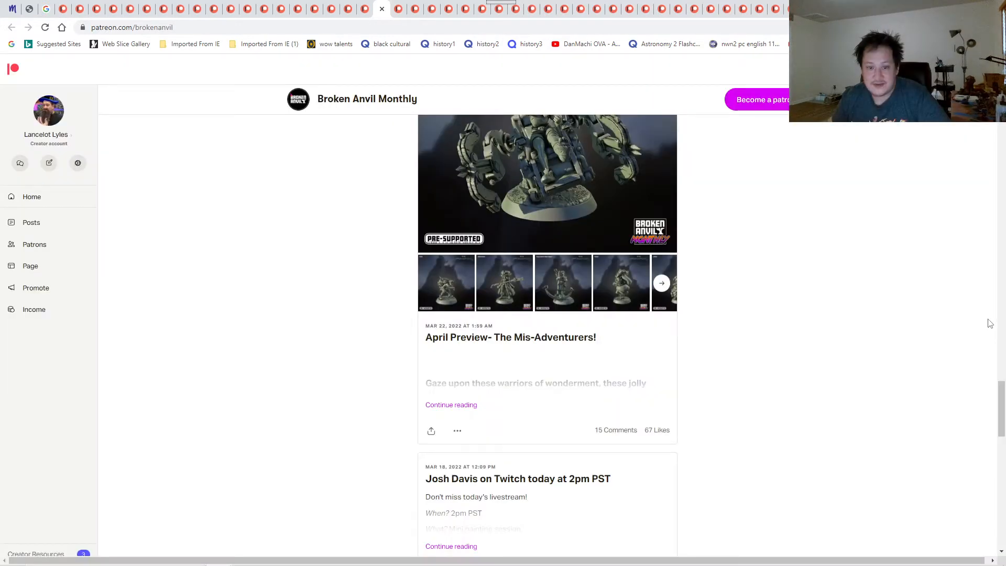
{"action": "left_click", "coordinate": [546, 183]}
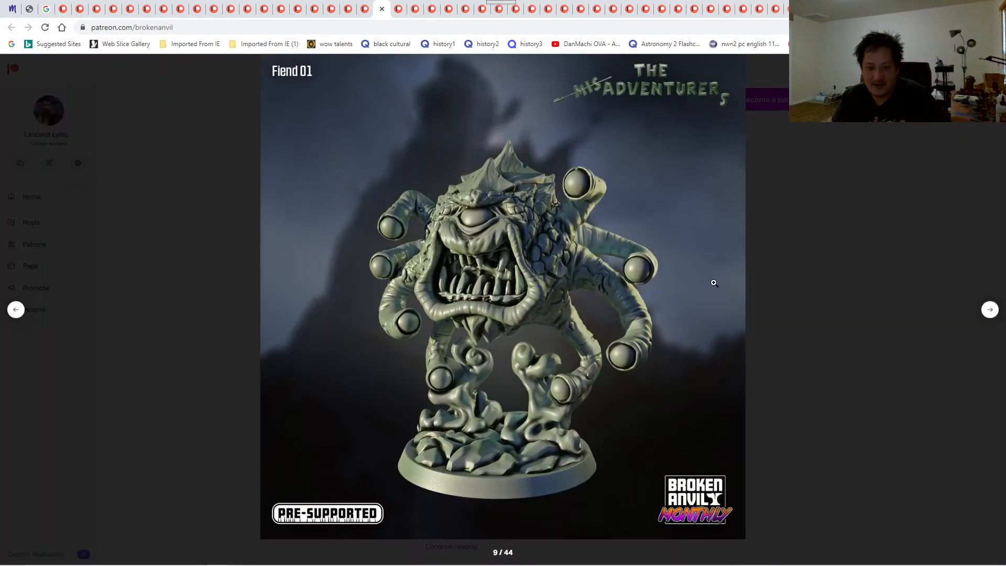
{"action": "left_click", "coordinate": [989, 309]}
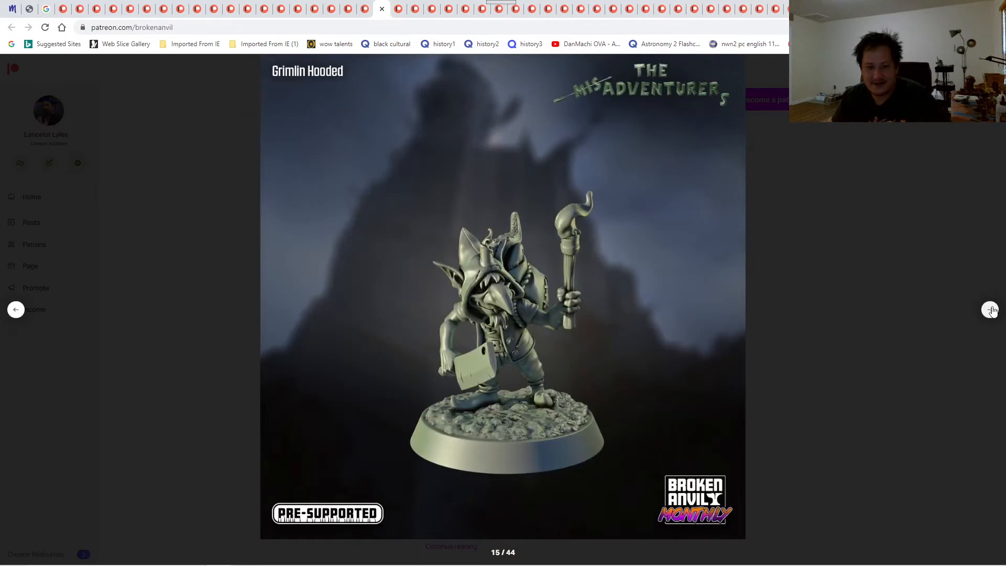
{"action": "left_click", "coordinate": [990, 310]}
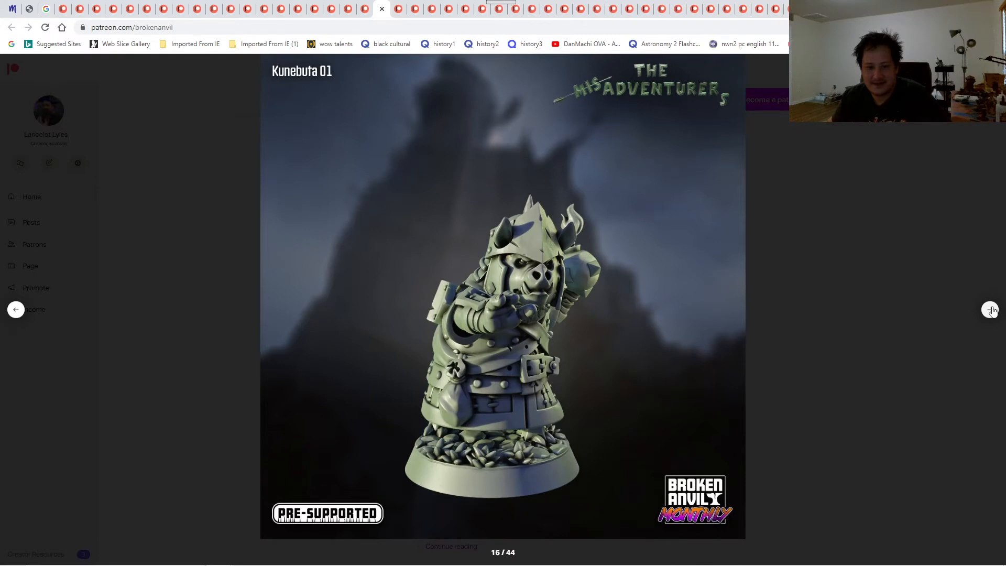
{"action": "left_click", "coordinate": [991, 309]}
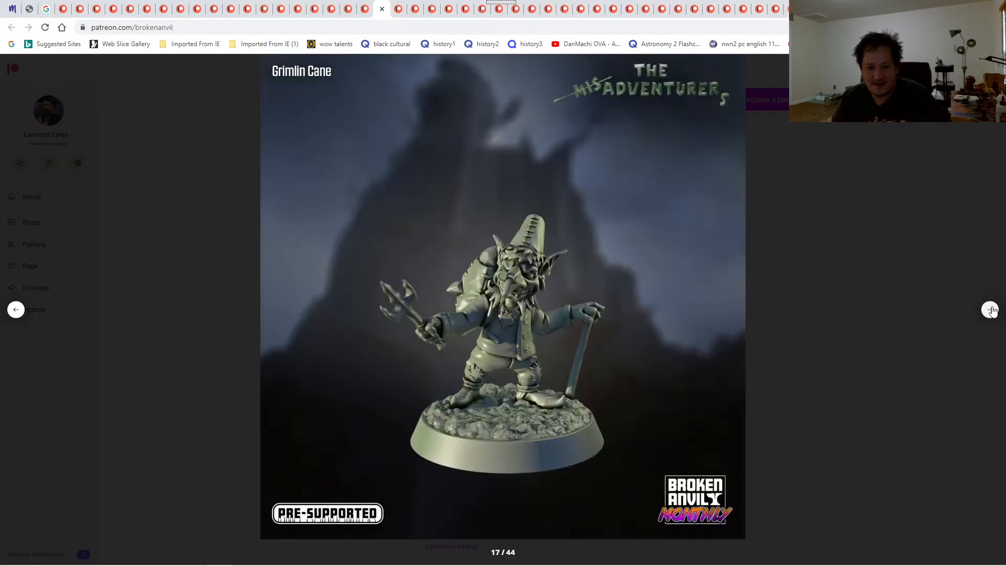
{"action": "left_click", "coordinate": [15, 310]}
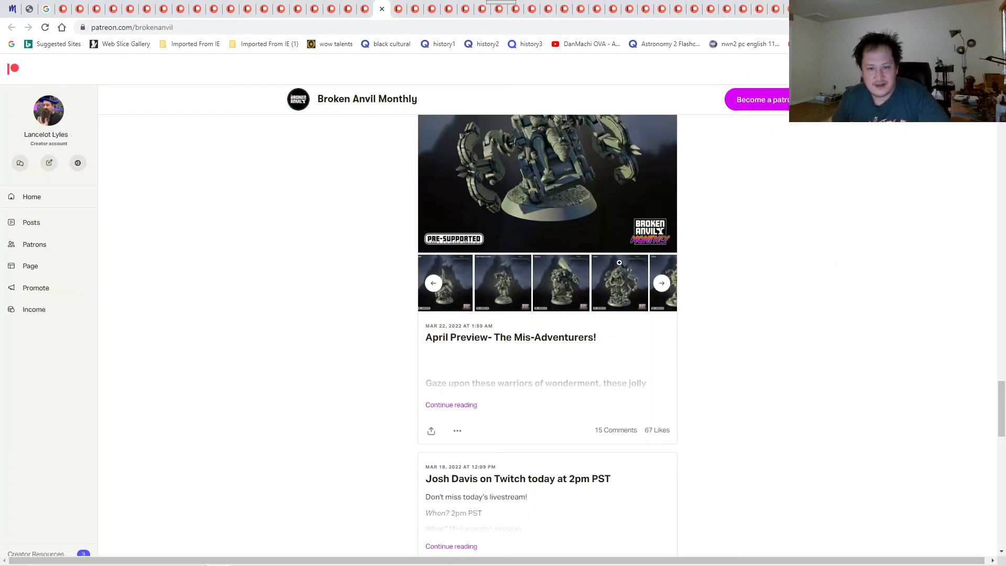
{"action": "left_click", "coordinate": [661, 283]}
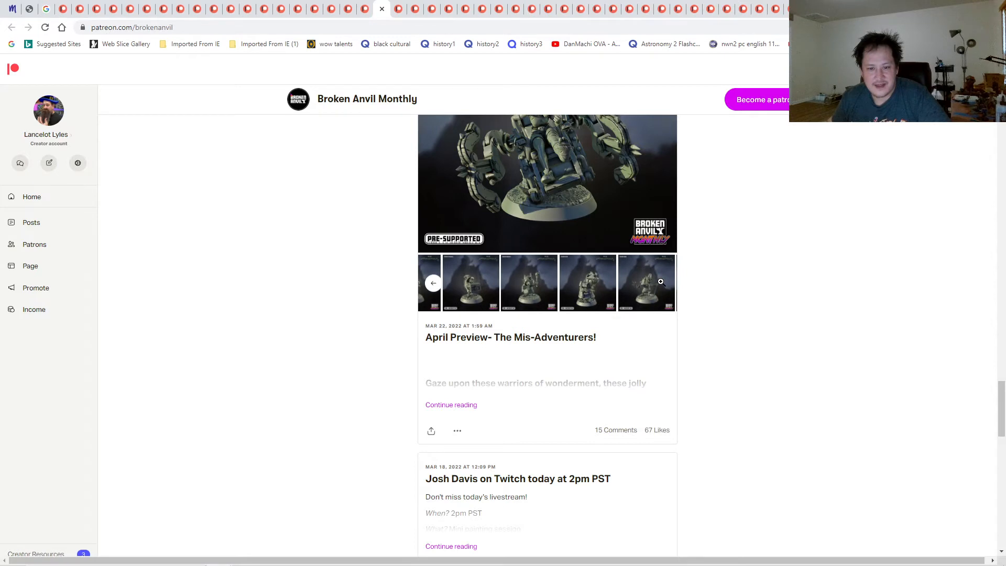
{"action": "left_click", "coordinate": [547, 183]}
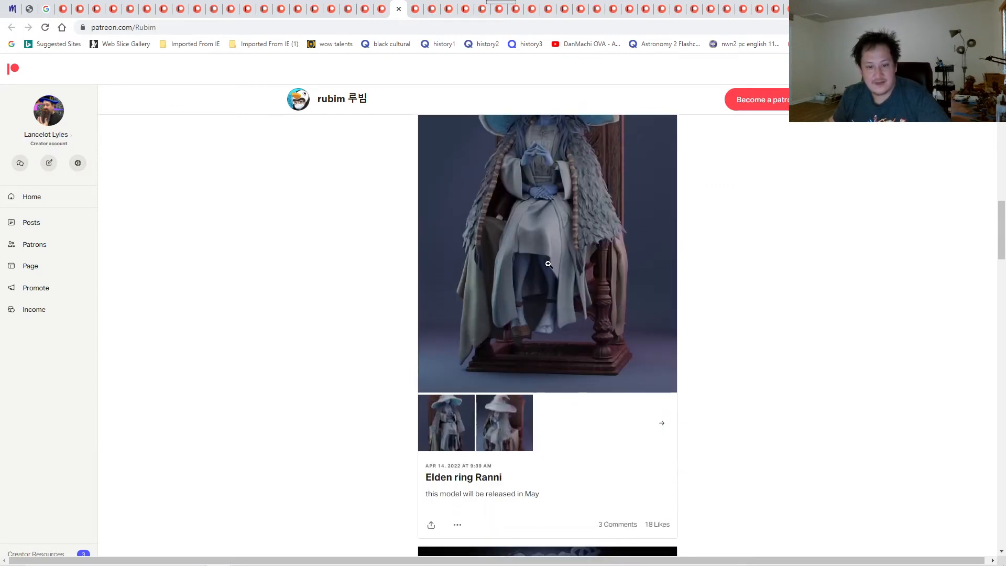
- Scroll through rubim's featured character posts
{"action": "scroll", "scroll_direction": "down", "scroll_amount": 3}
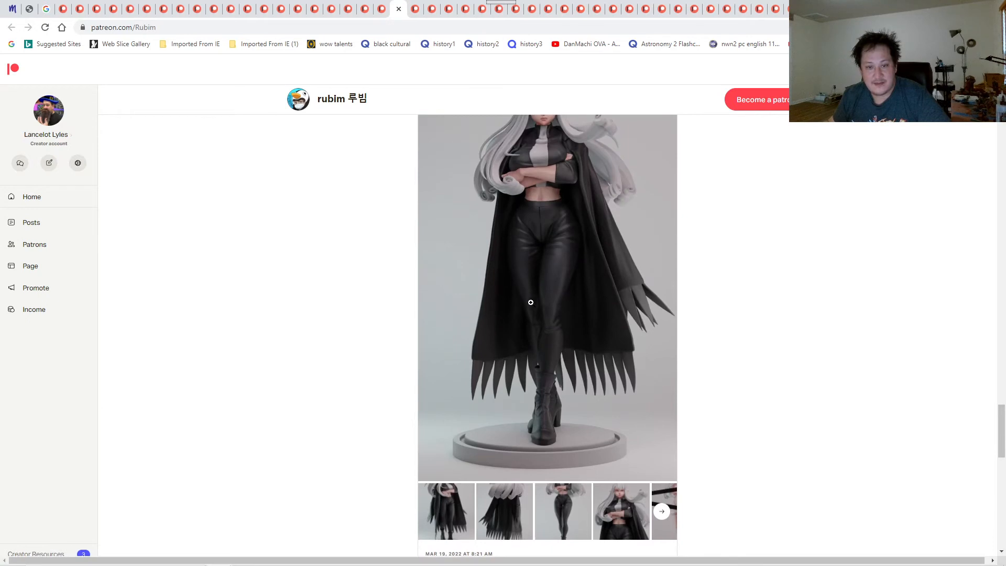
{"action": "scroll", "scroll_direction": "down", "scroll_amount": 3}
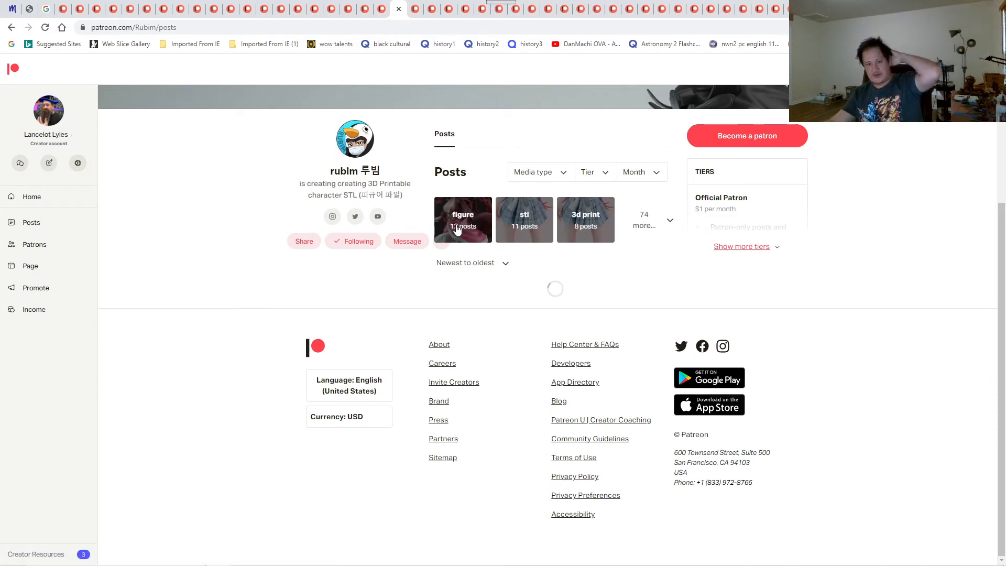
{"action": "scroll", "scroll_direction": "down", "scroll_amount": 3}
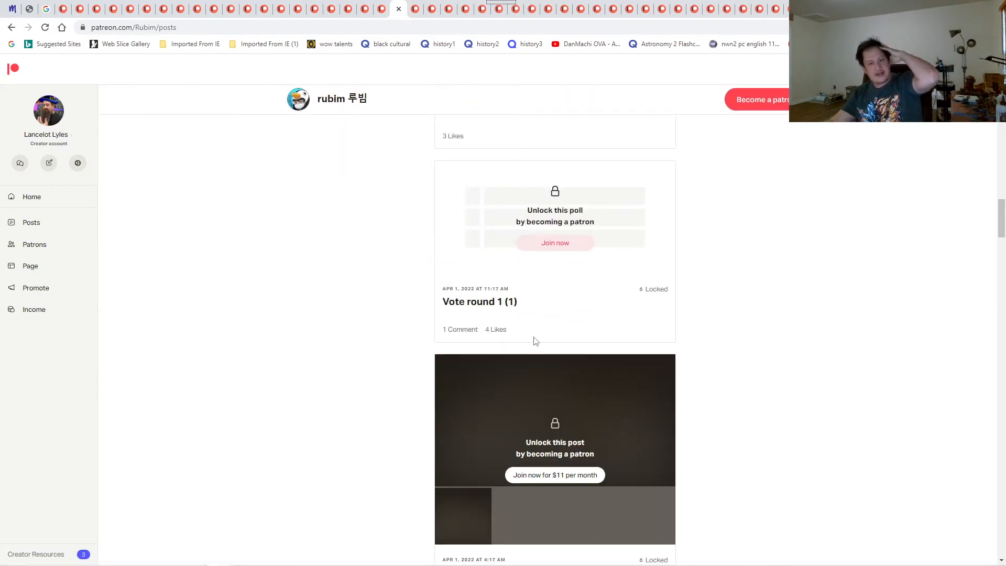
{"action": "scroll", "scroll_direction": "down", "scroll_amount": 3}
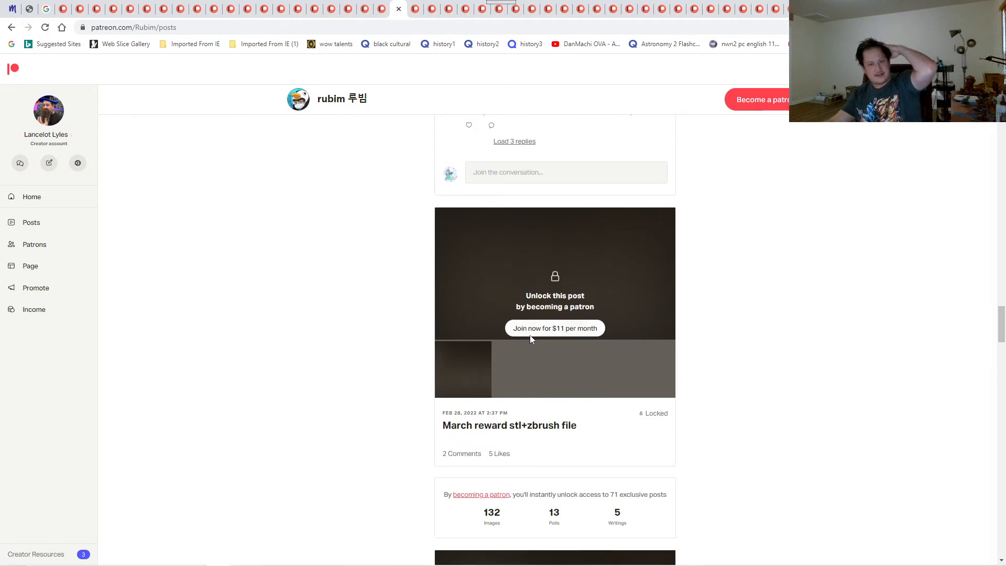
{"action": "scroll", "scroll_direction": "down", "scroll_amount": 3}
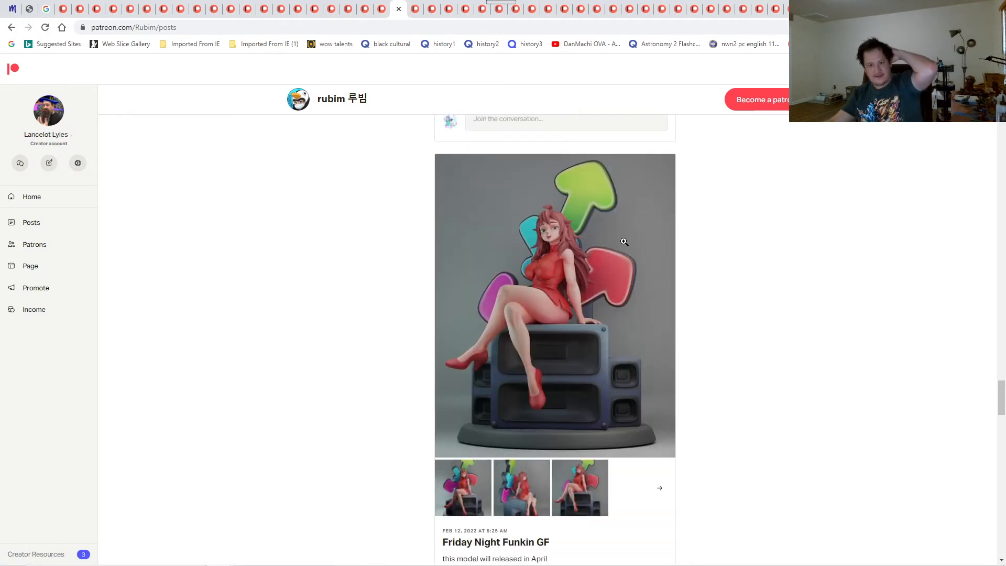
{"action": "scroll", "scroll_direction": "down", "scroll_amount": 3}
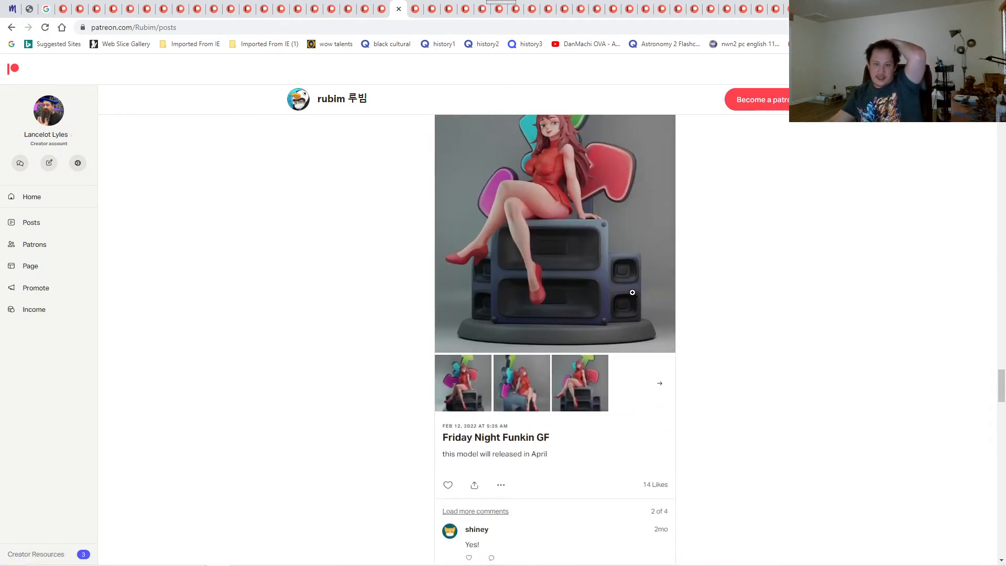
{"action": "left_click", "coordinate": [555, 233]}
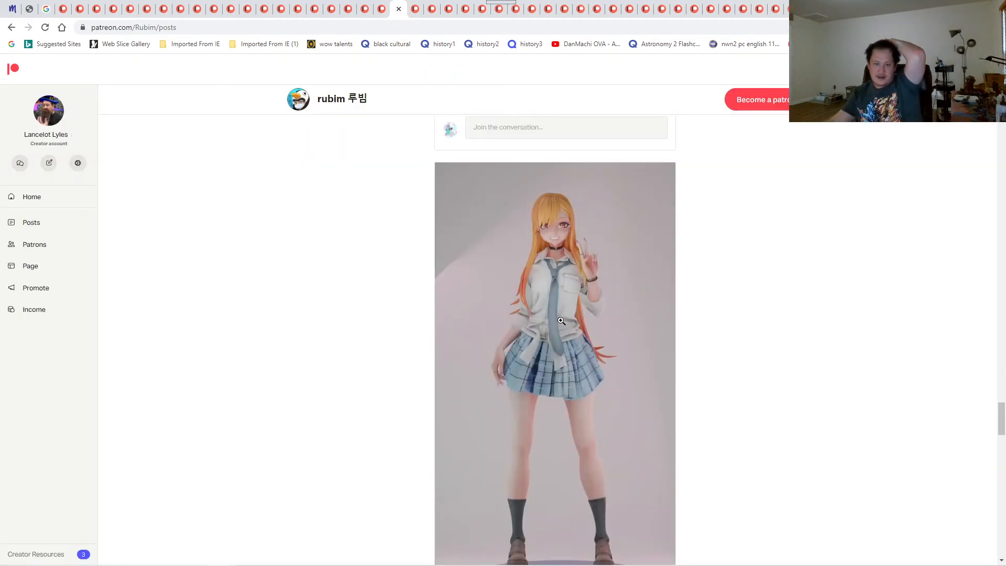
{"action": "scroll", "scroll_direction": "down", "scroll_amount": 3}
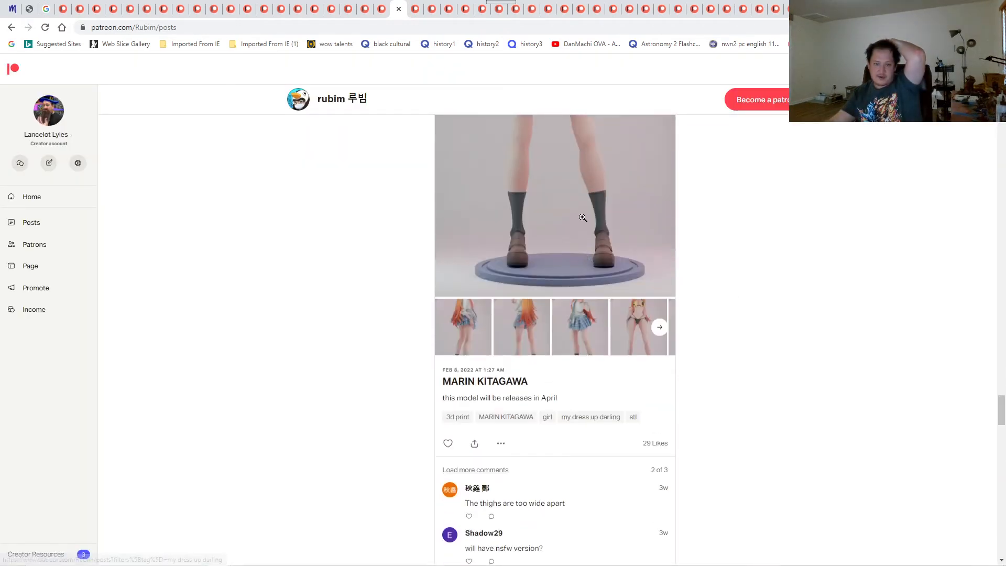
{"action": "left_click", "coordinate": [583, 217]}
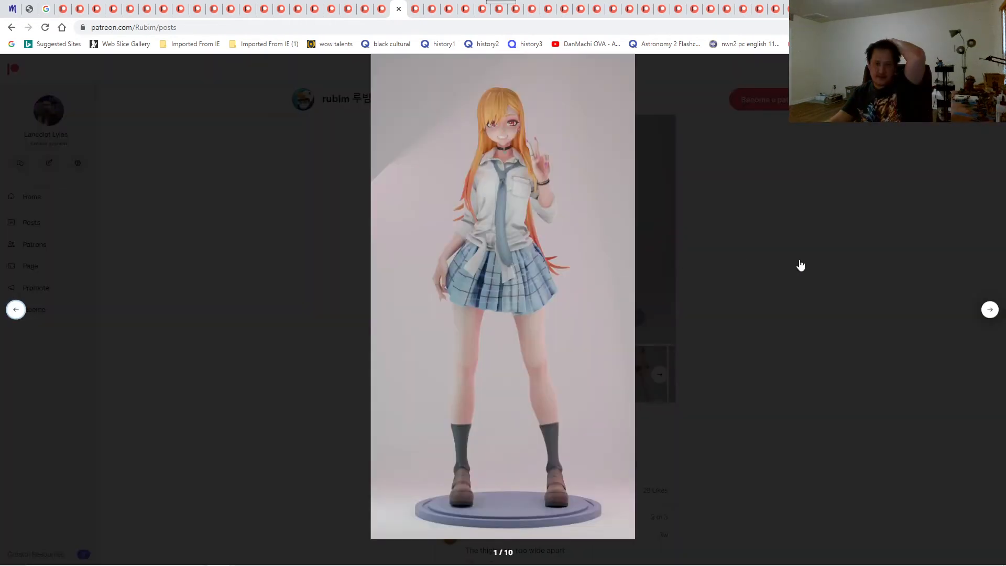
{"action": "left_click", "coordinate": [990, 309]}
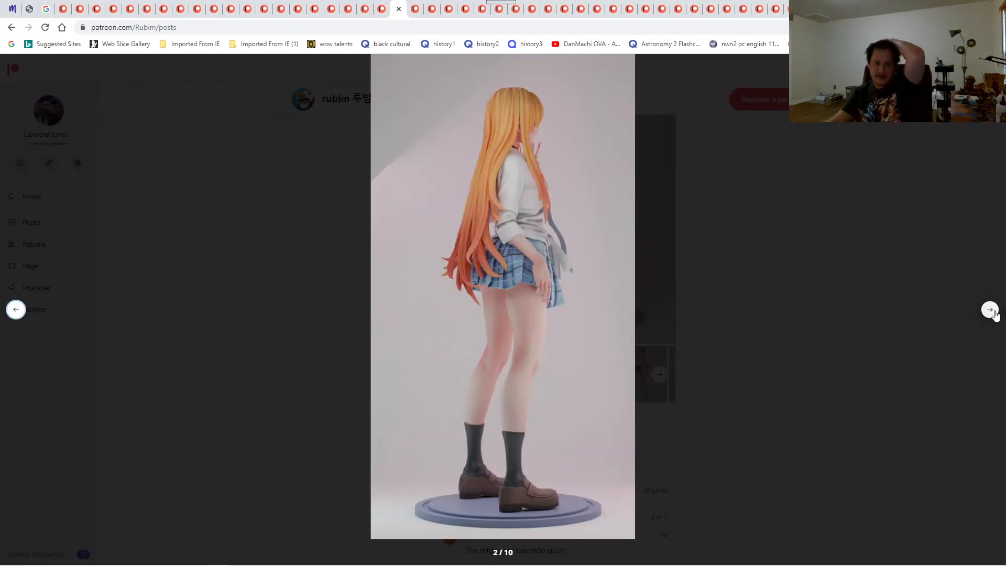
{"action": "left_click", "coordinate": [990, 310]}
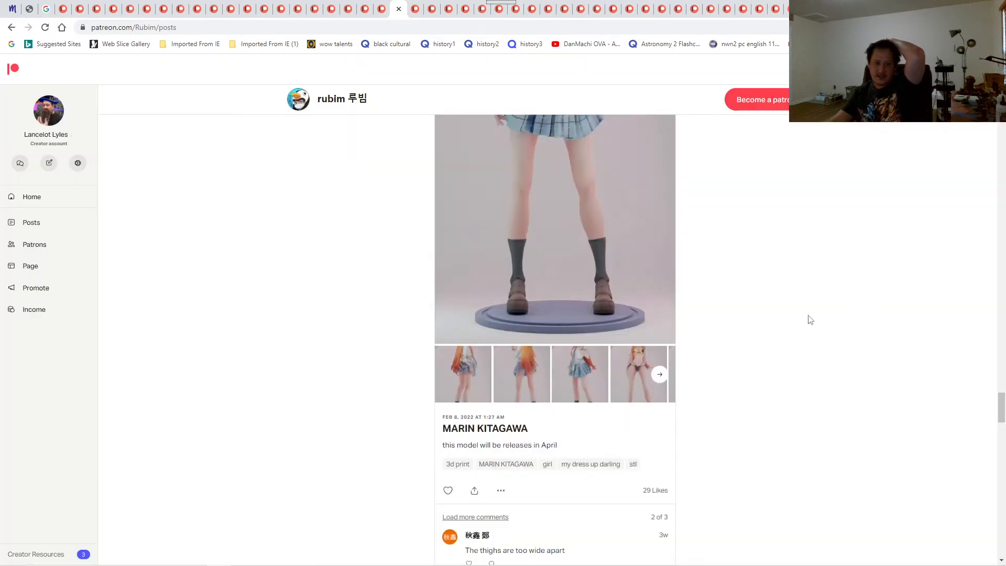
{"action": "scroll", "scroll_direction": "down", "scroll_amount": 3}
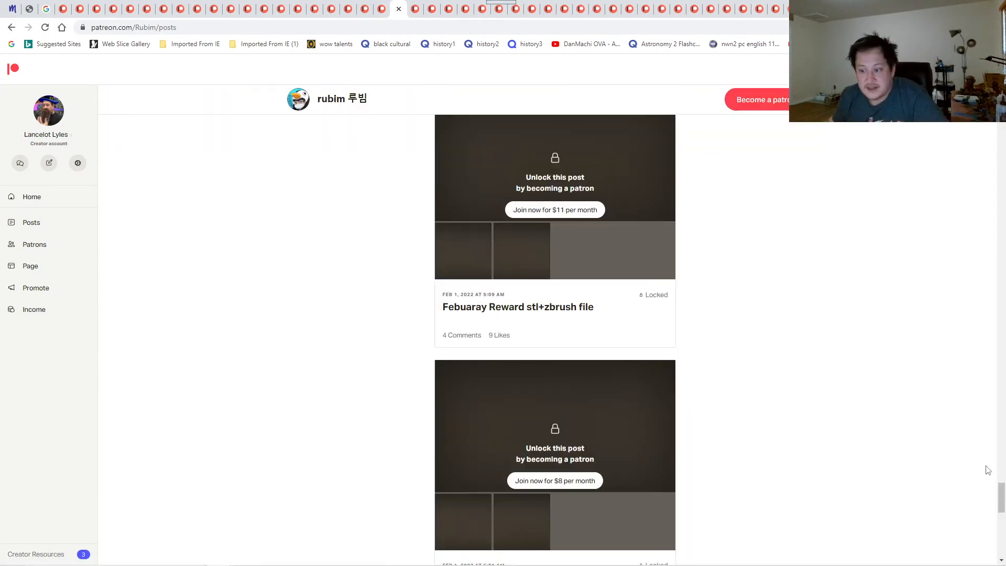
{"action": "scroll", "scroll_direction": "up", "scroll_amount": 3}
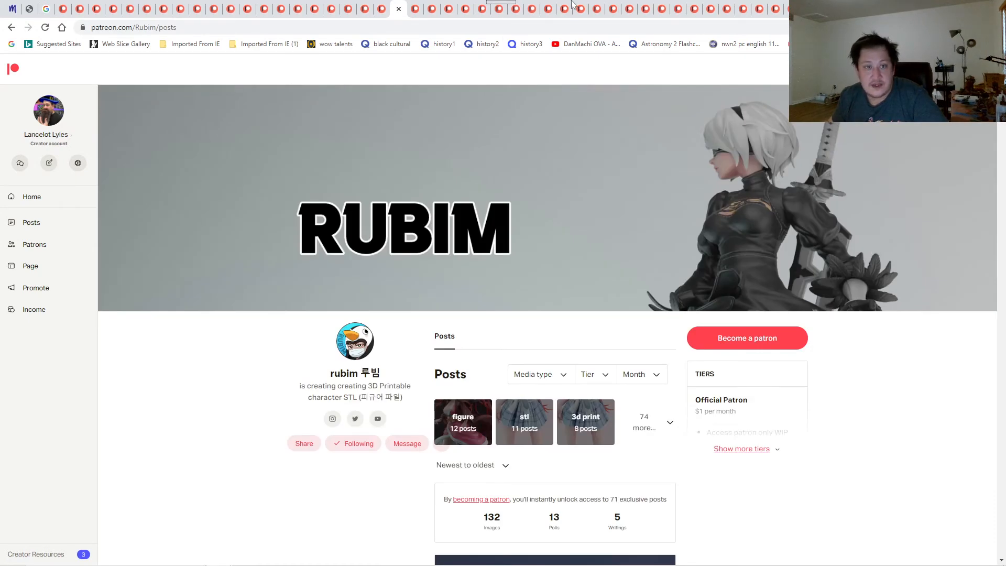
{"action": "mouse_move", "coordinate": [416, 9]}
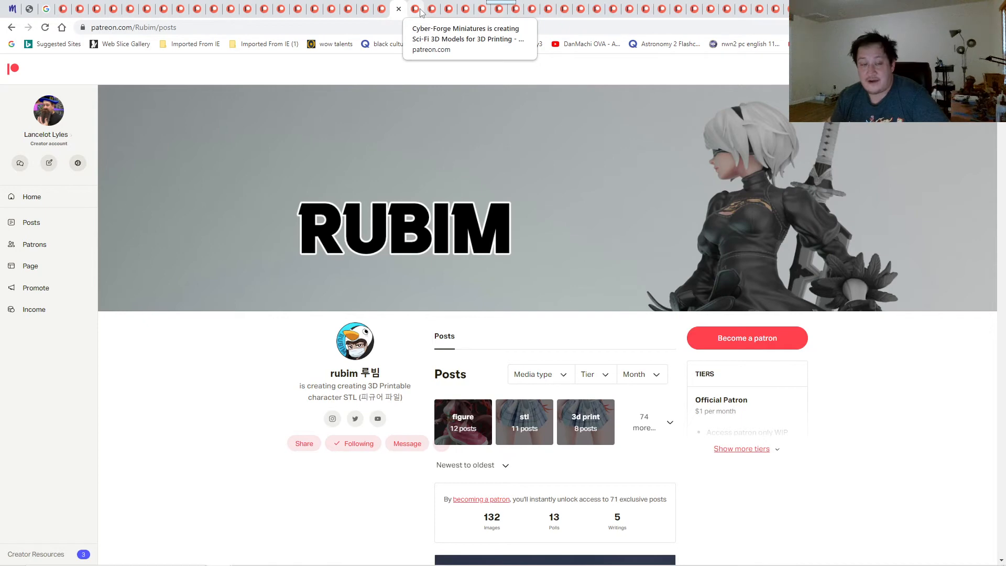
{"action": "mouse_move", "coordinate": [417, 14]}
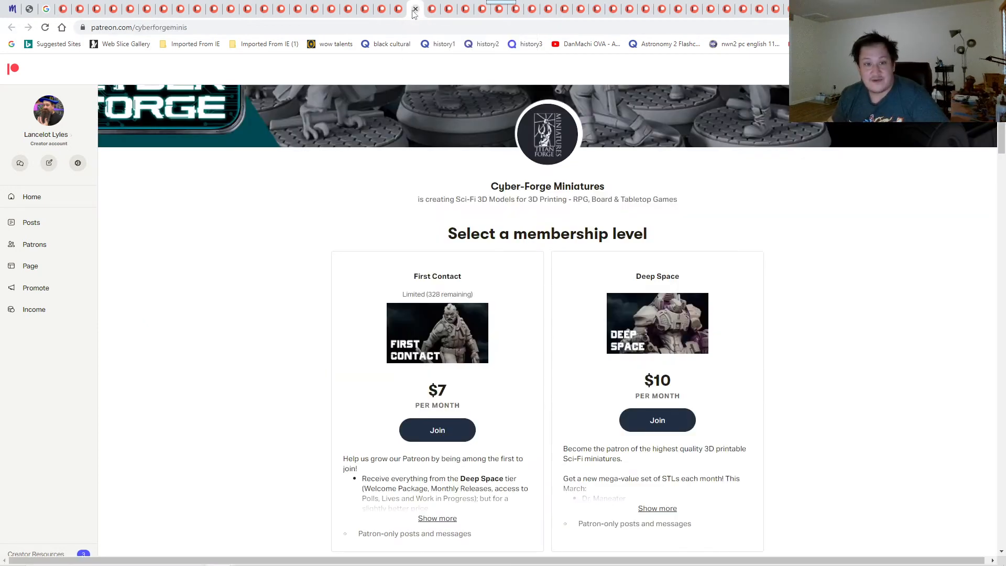
- Enlarge Cyber-Forge Miniatures' BvsR Preview post images and page forward toward April 2022
{"action": "scroll", "scroll_direction": "up", "scroll_amount": 3}
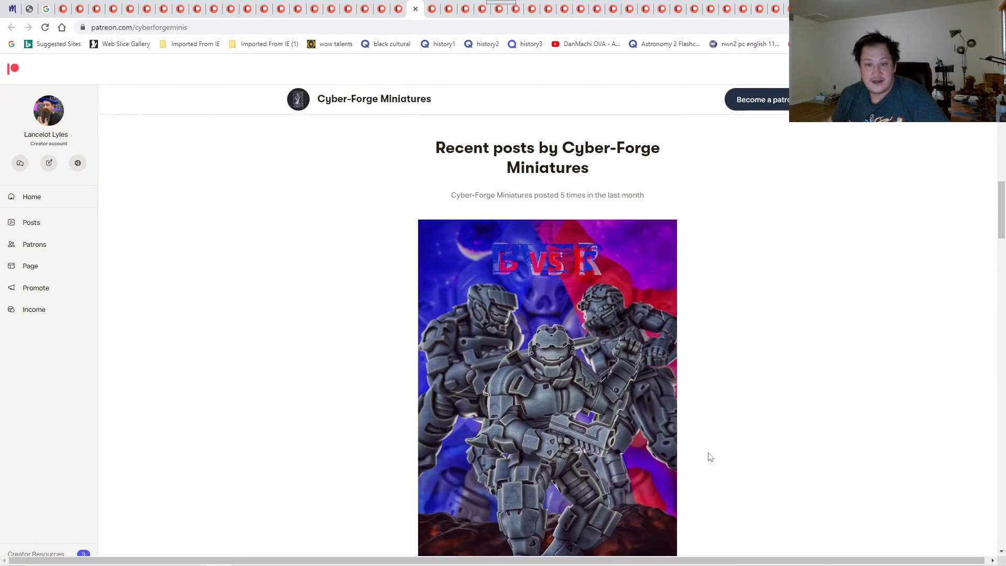
{"action": "mouse_move", "coordinate": [715, 420]}
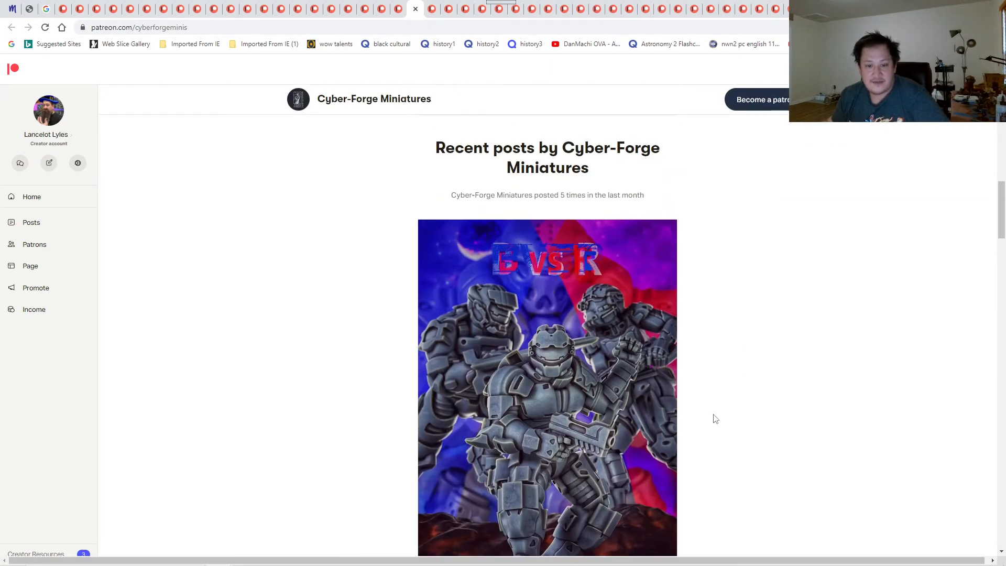
{"action": "scroll", "scroll_direction": "down", "scroll_amount": 3}
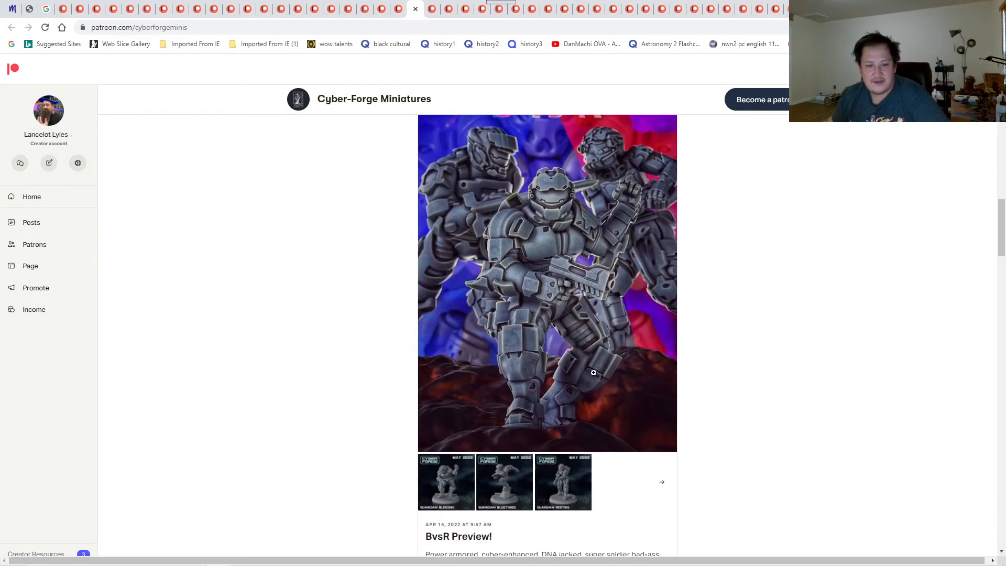
{"action": "left_click", "coordinate": [546, 283]}
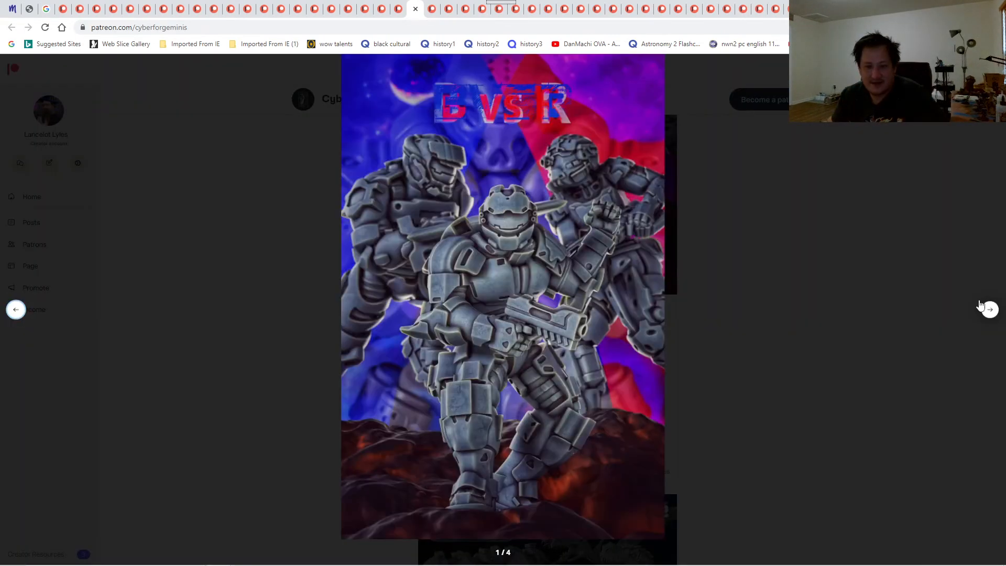
{"action": "left_click", "coordinate": [988, 309]}
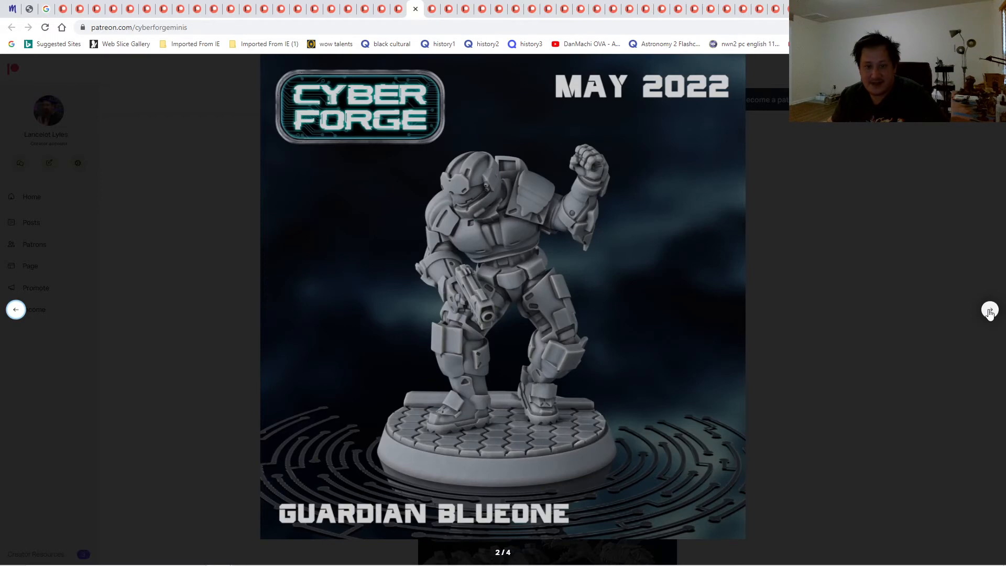
{"action": "left_click", "coordinate": [990, 310]}
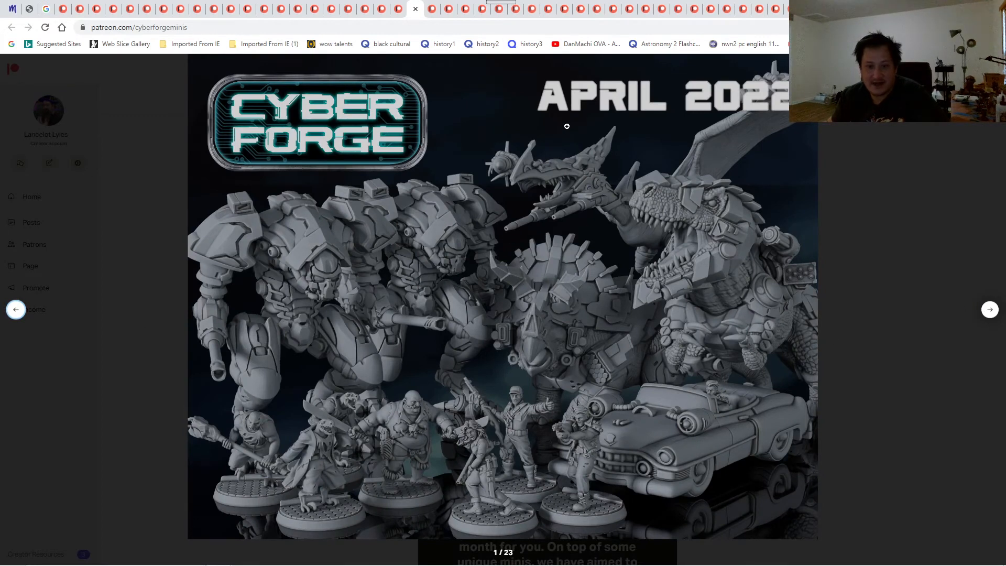
{"action": "mouse_move", "coordinate": [468, 230]}
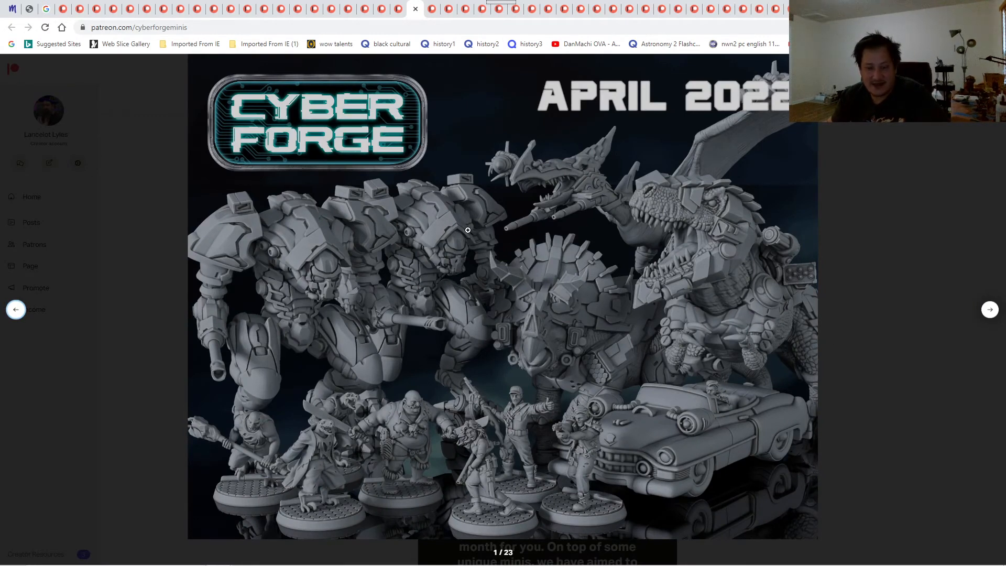
{"action": "mouse_move", "coordinate": [438, 478]}
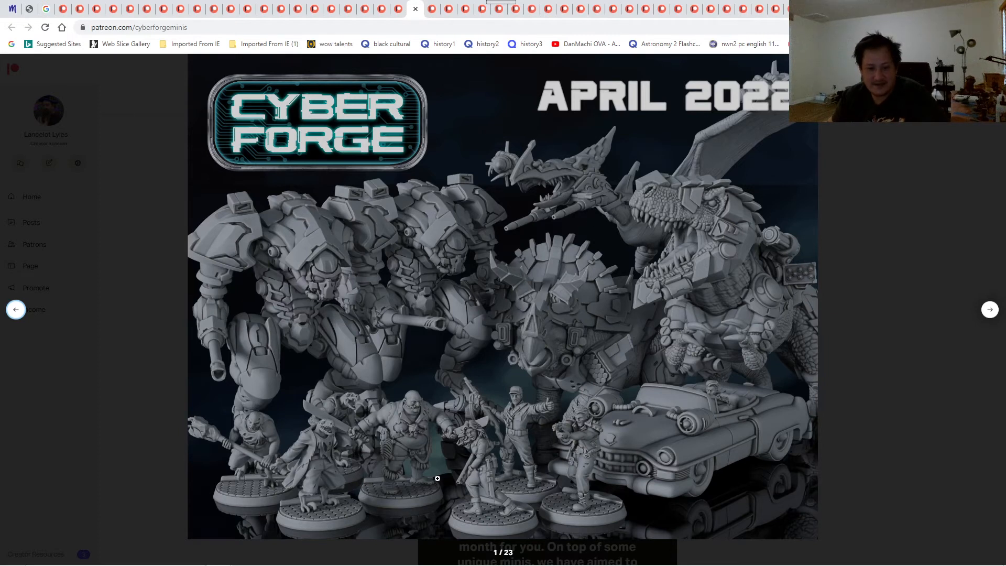
{"action": "mouse_move", "coordinate": [701, 383]}
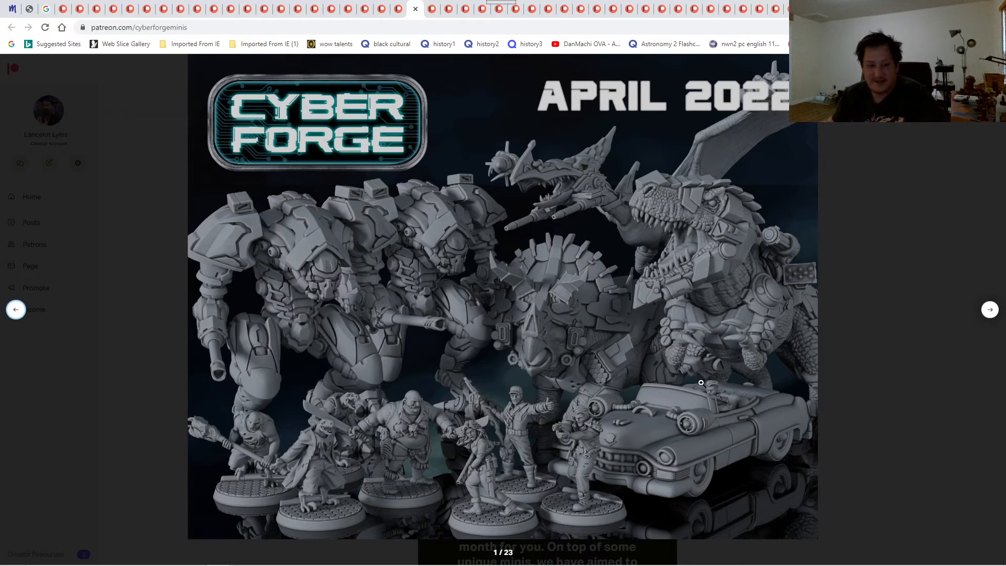
{"action": "mouse_move", "coordinate": [548, 303]}
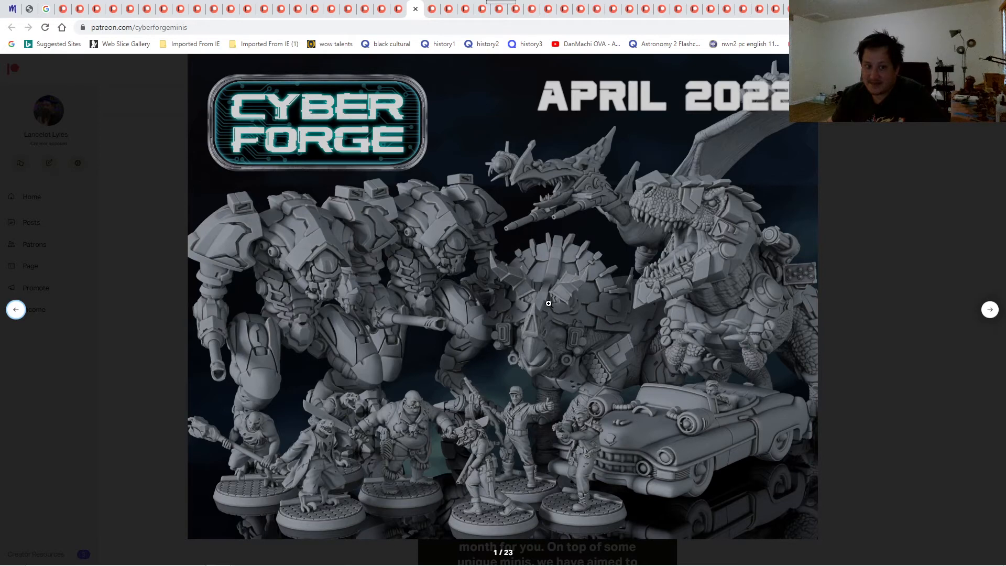
{"action": "mouse_move", "coordinate": [852, 269]}
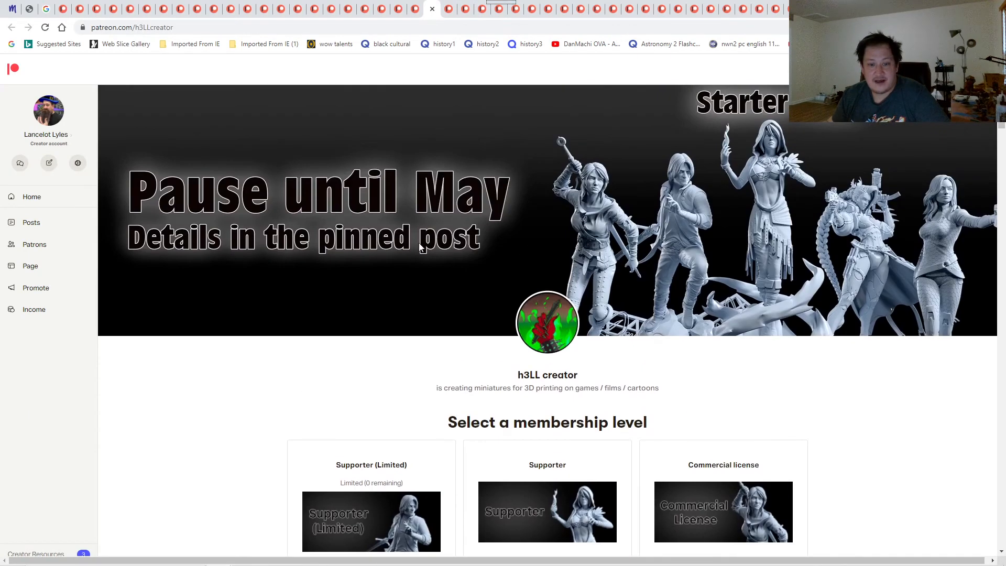
- Expand h3LL's CGTrader announcement and Important information posts in full
{"action": "scroll", "scroll_direction": "down", "scroll_amount": 3}
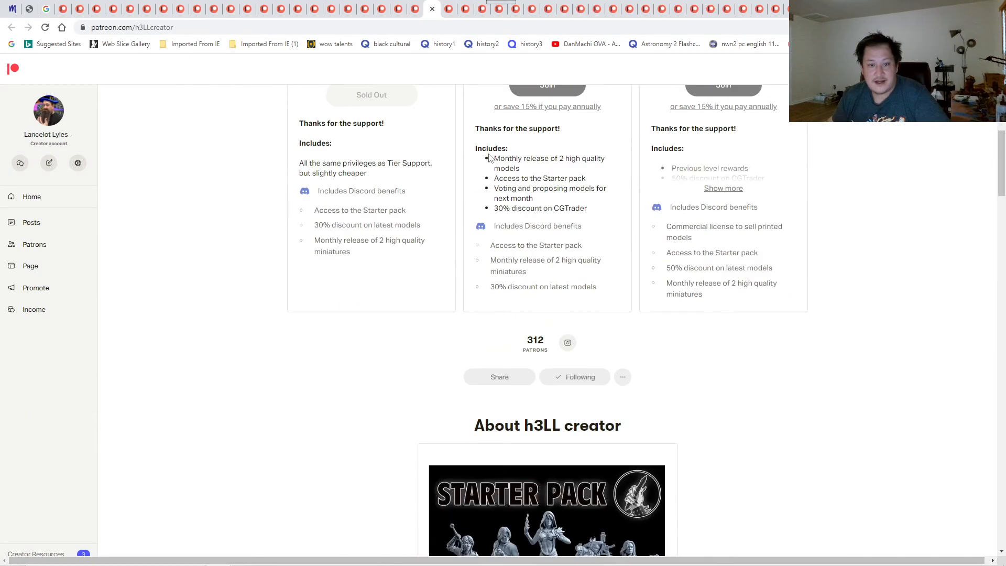
{"action": "scroll", "scroll_direction": "down", "scroll_amount": 3}
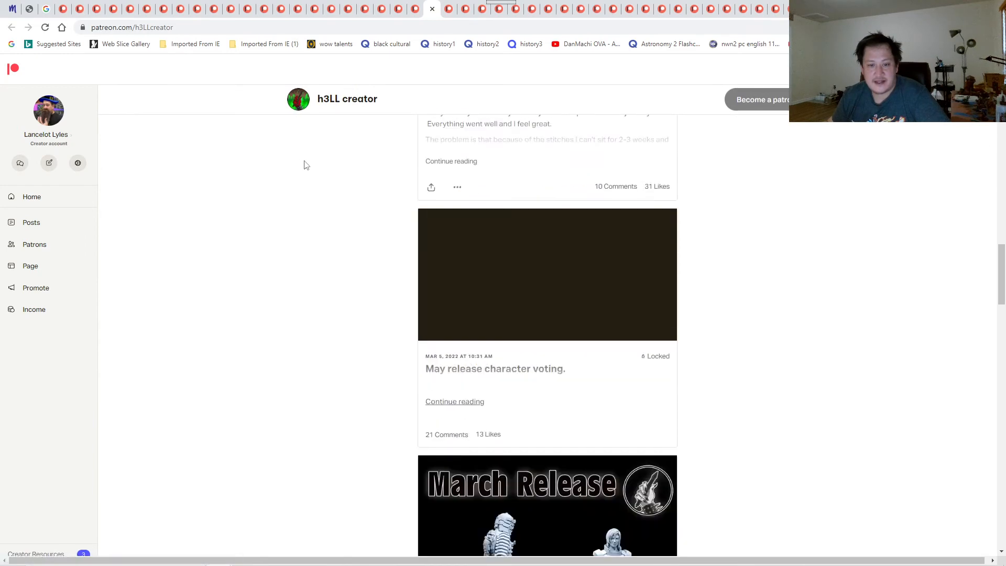
{"action": "scroll", "scroll_direction": "down", "scroll_amount": 3}
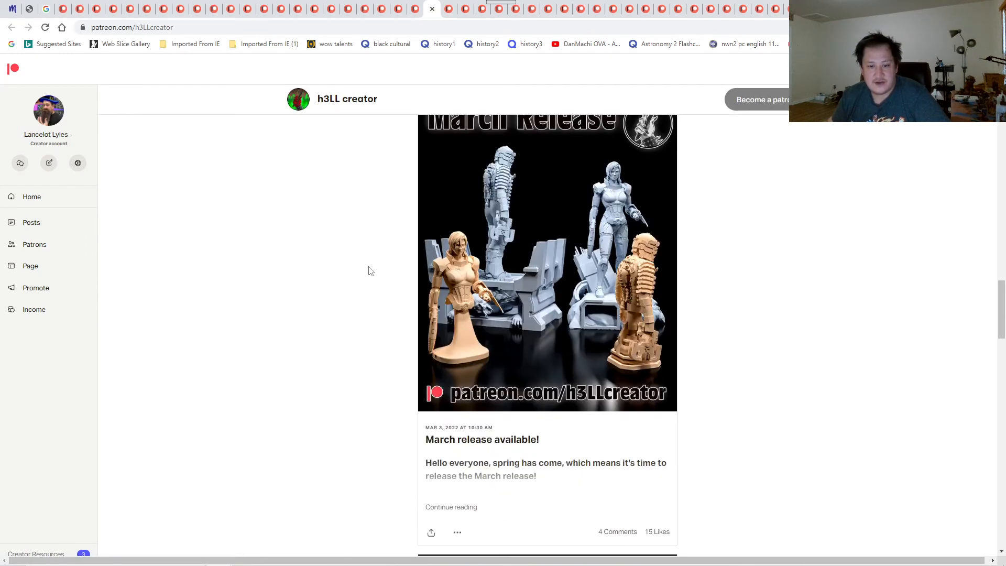
{"action": "scroll", "scroll_direction": "down", "scroll_amount": 3}
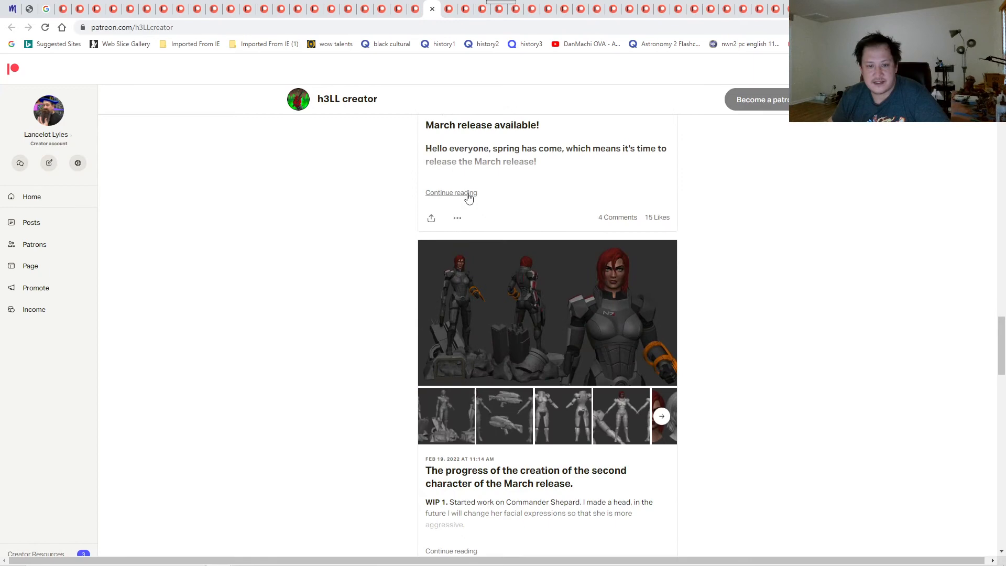
{"action": "scroll", "scroll_direction": "up", "scroll_amount": 3}
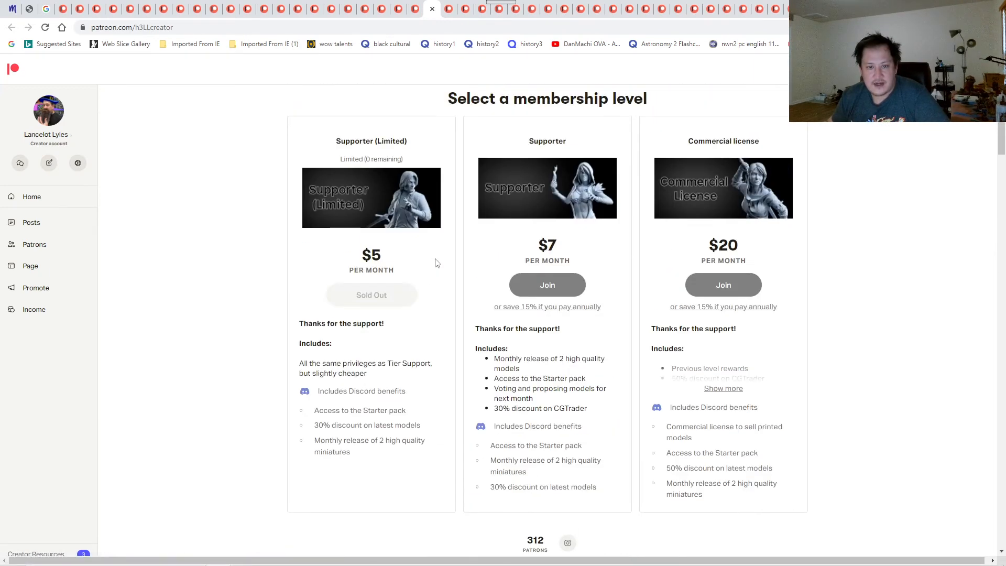
{"action": "scroll", "scroll_direction": "up", "scroll_amount": 3}
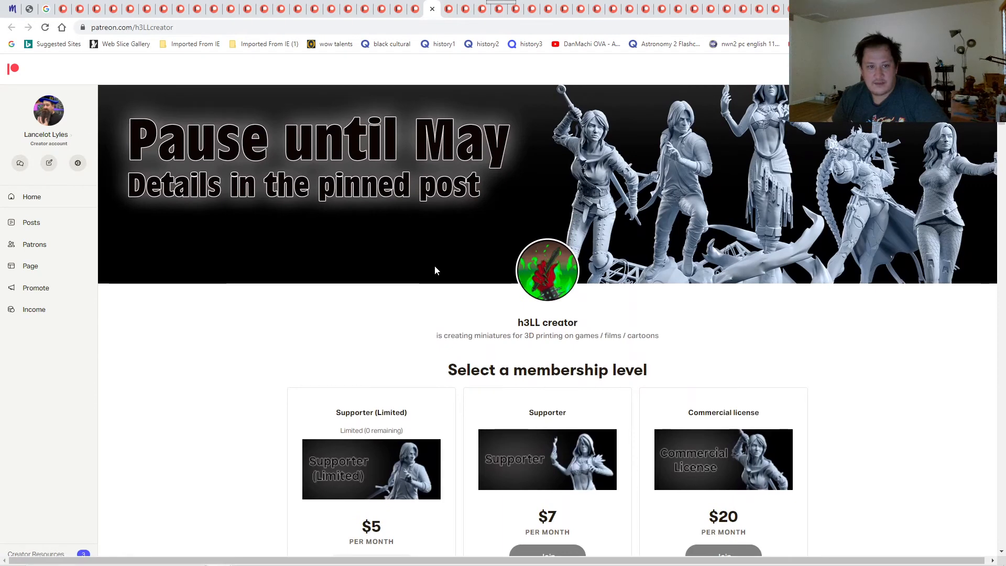
{"action": "mouse_move", "coordinate": [357, 162]}
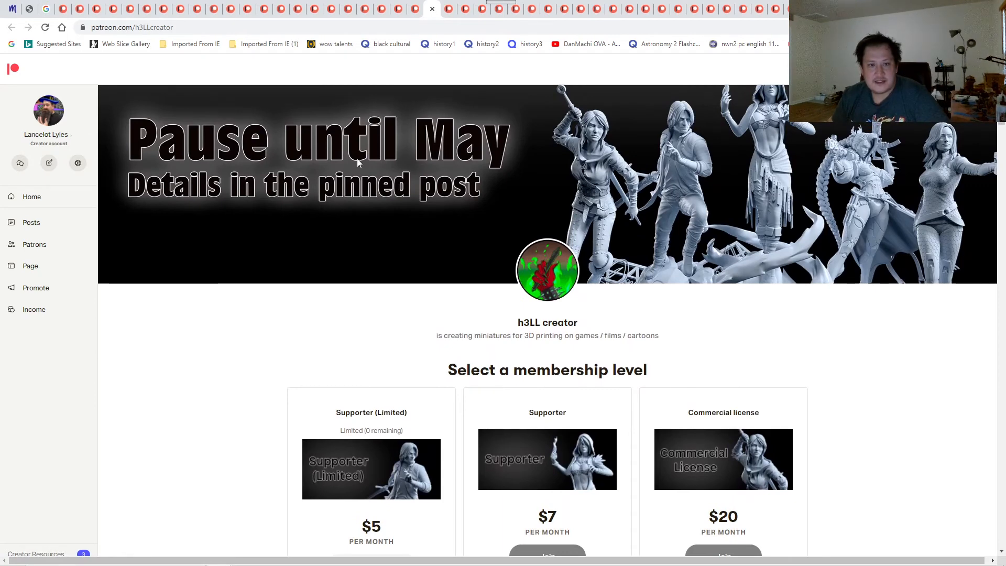
{"action": "mouse_move", "coordinate": [326, 216]}
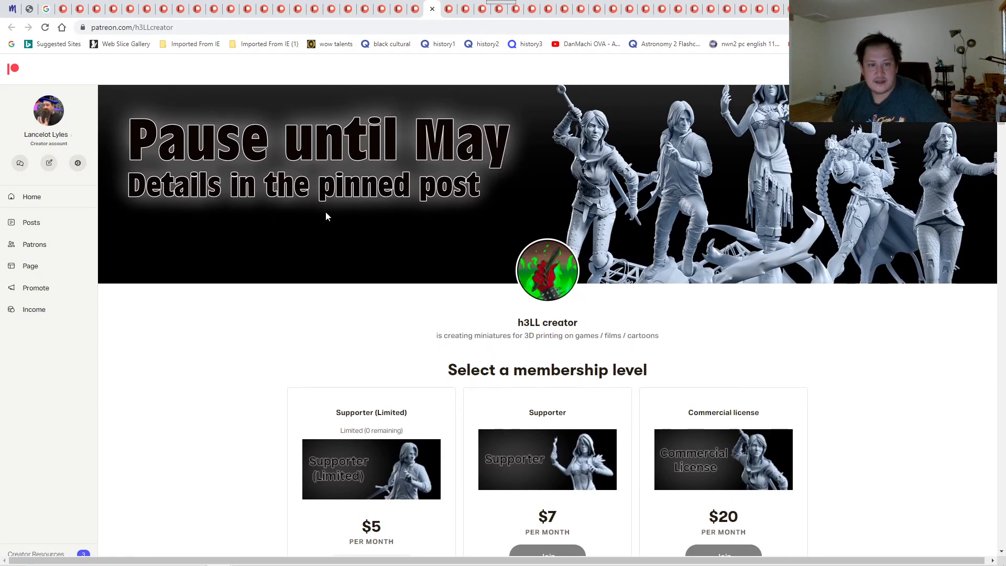
{"action": "scroll", "scroll_direction": "down", "scroll_amount": 3}
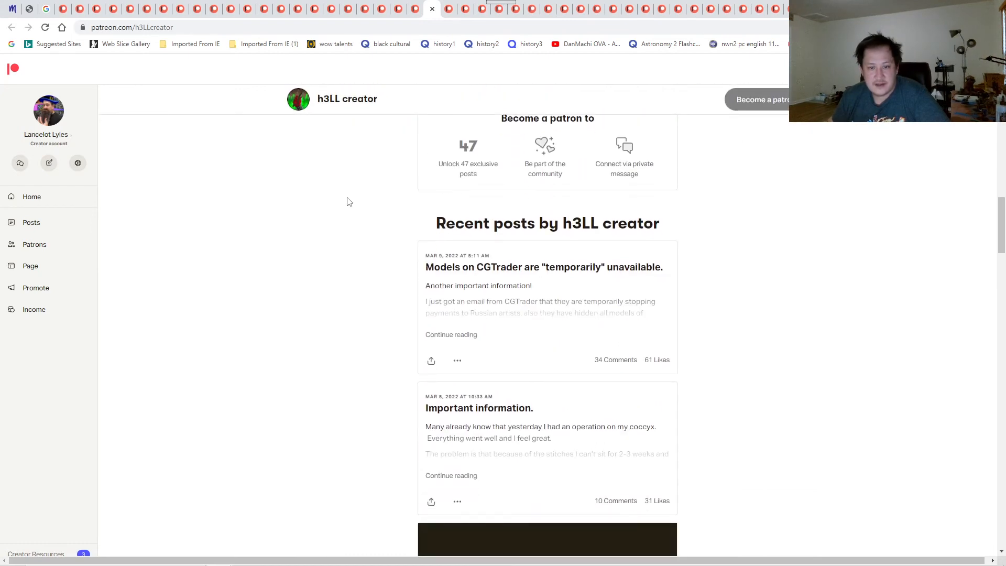
{"action": "left_click", "coordinate": [451, 334]}
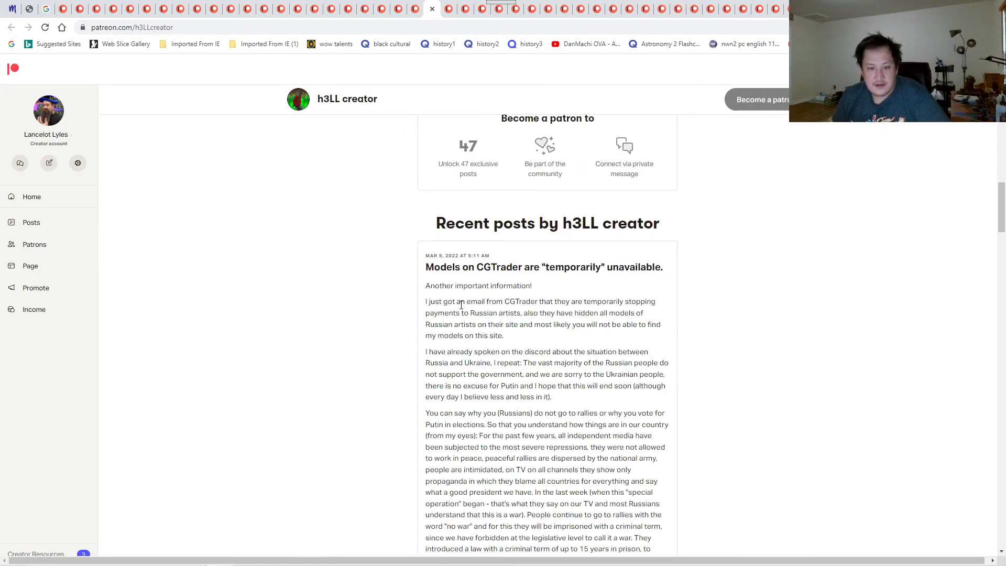
{"action": "scroll", "scroll_direction": "down", "scroll_amount": 3}
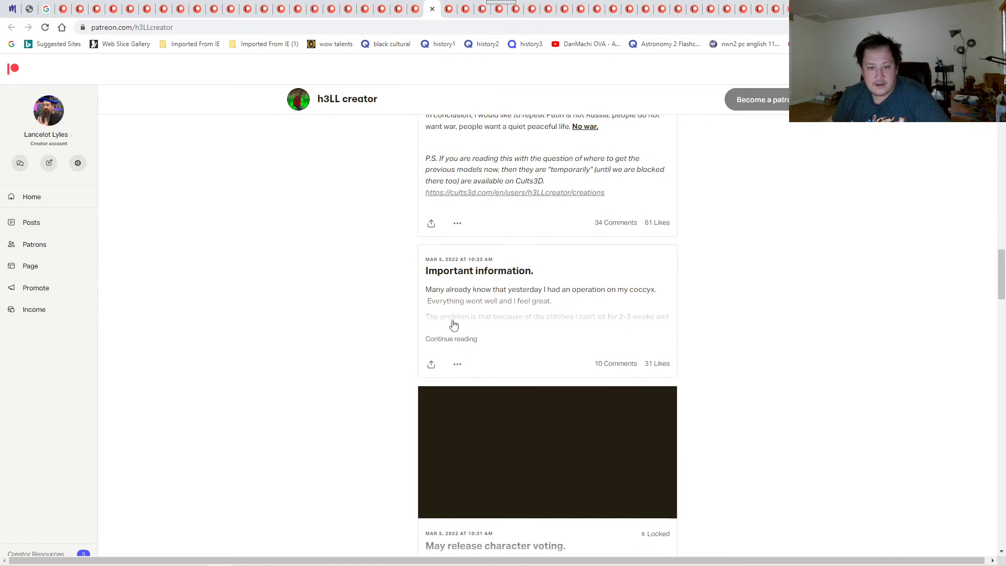
{"action": "left_click", "coordinate": [452, 338]}
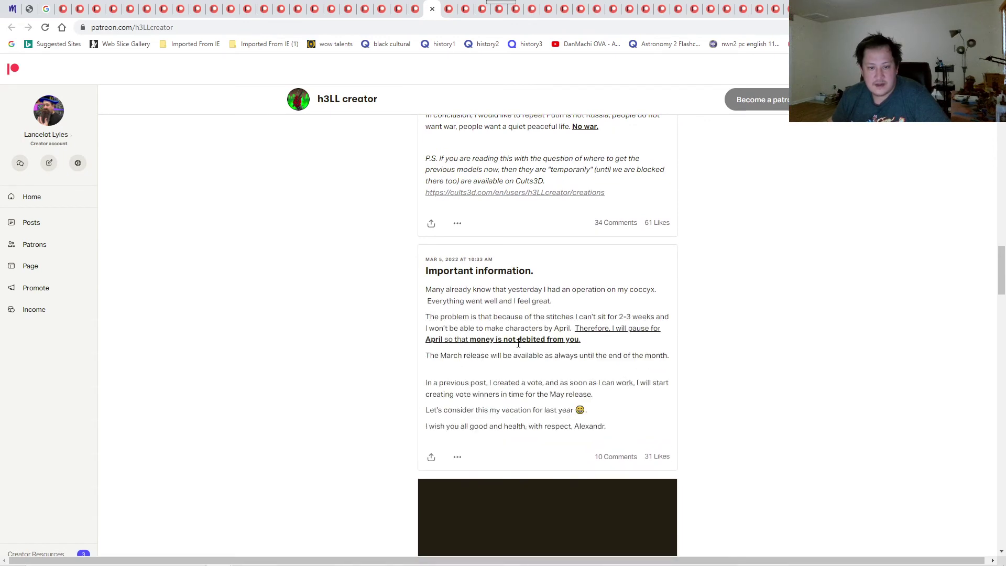
{"action": "mouse_move", "coordinate": [537, 352]}
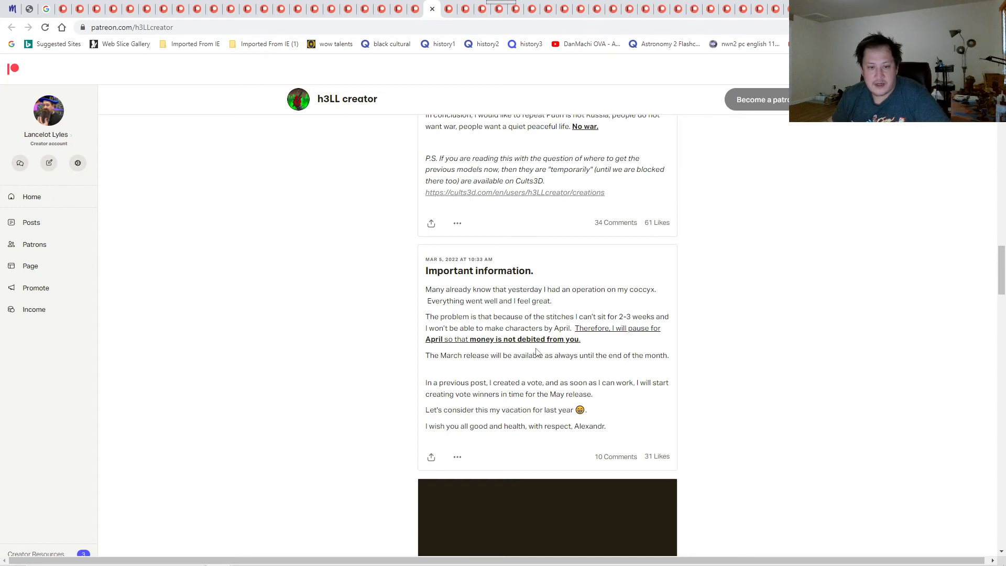
{"action": "mouse_move", "coordinate": [530, 313]}
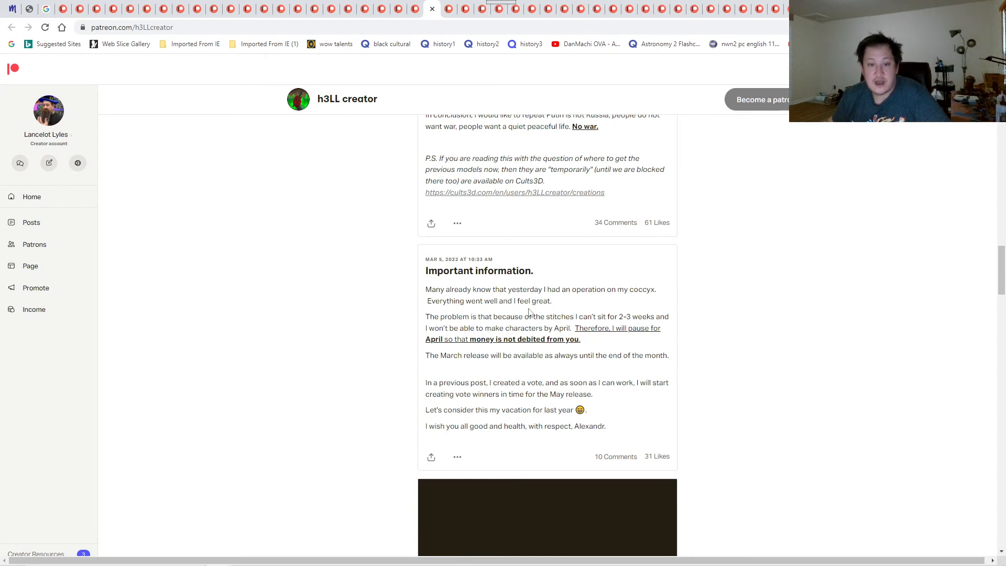
{"action": "mouse_move", "coordinate": [397, 191]}
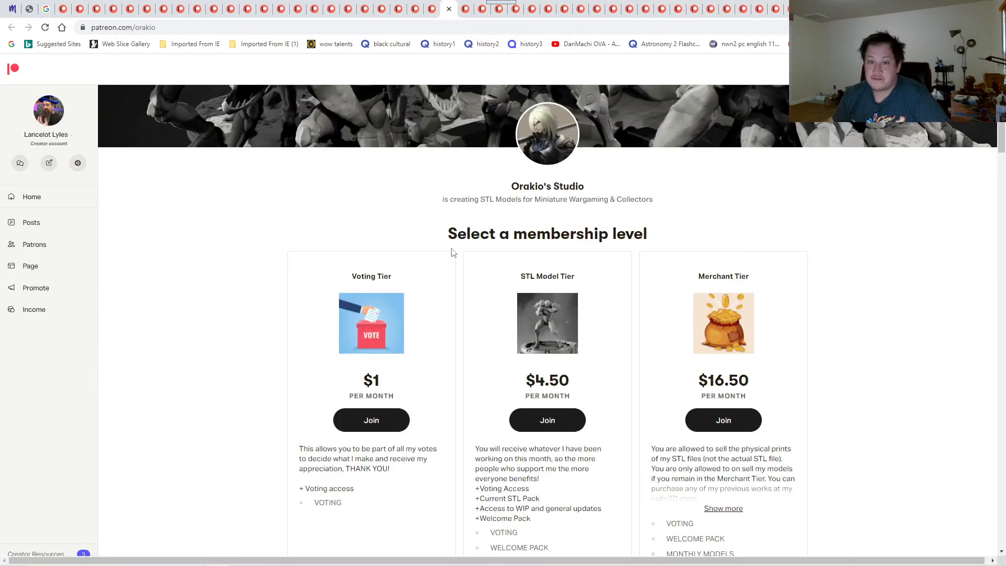
- Expand Orakio's Studio's Zora's Designed post in full
{"action": "scroll", "scroll_direction": "up", "scroll_amount": 3}
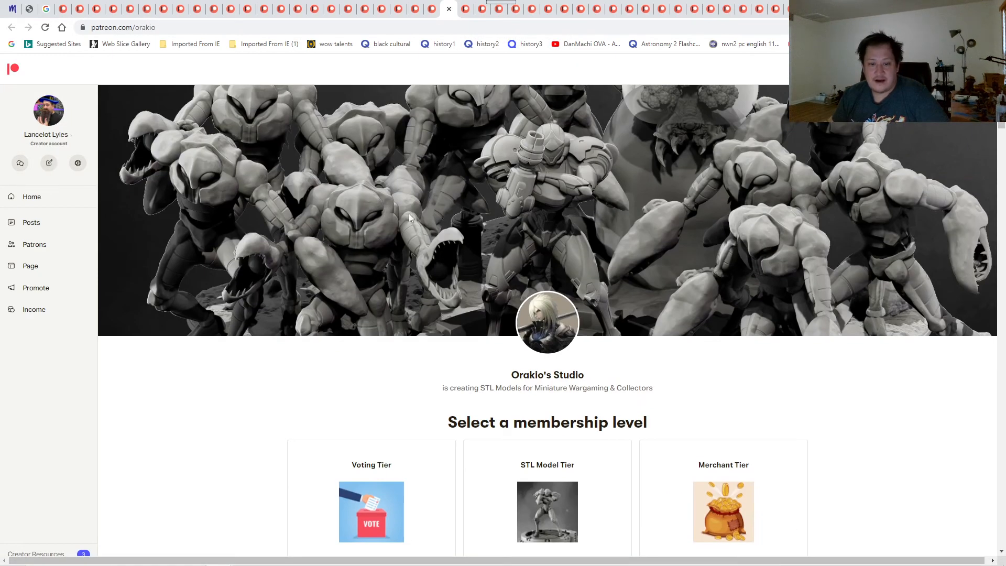
{"action": "scroll", "scroll_direction": "down", "scroll_amount": 3}
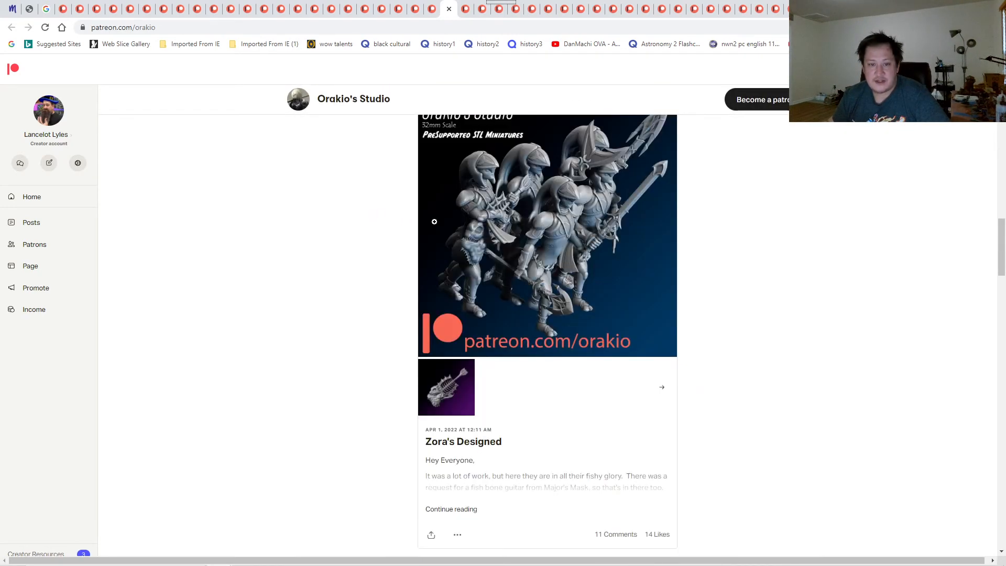
{"action": "scroll", "scroll_direction": "down", "scroll_amount": 3}
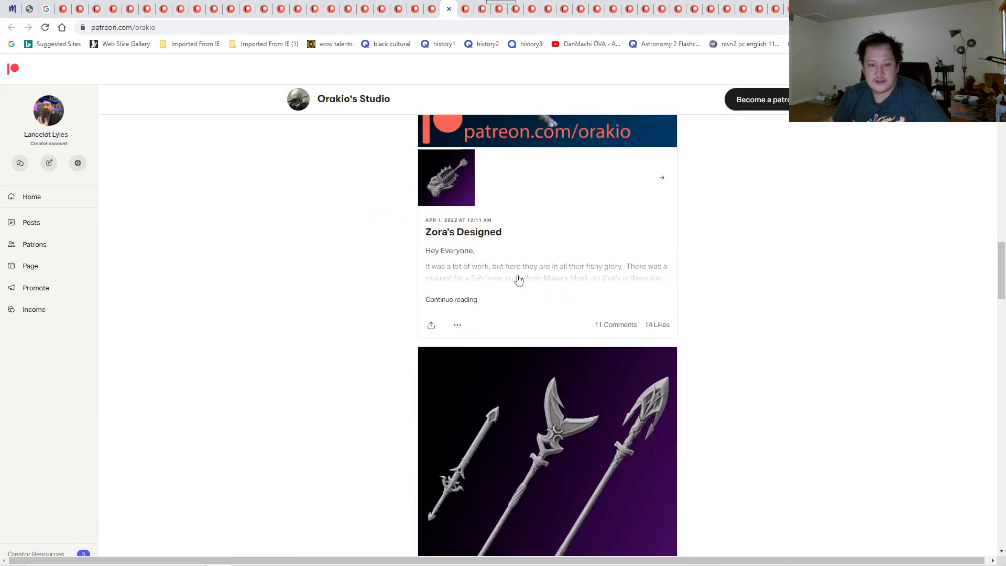
{"action": "left_click", "coordinate": [452, 299]}
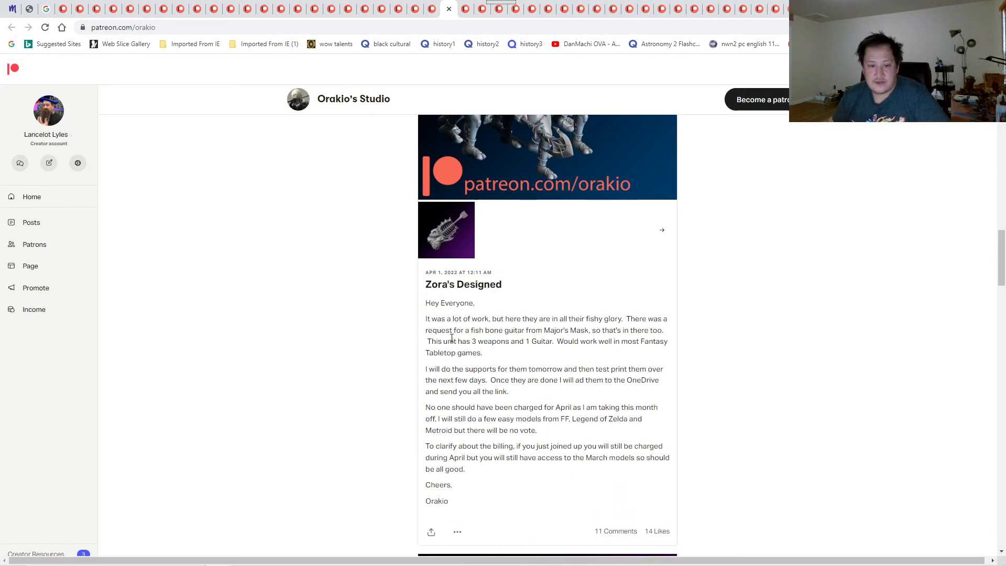
- Browse Orakio's Studio's further posts, including Jessie Designed
{"action": "scroll", "scroll_direction": "down", "scroll_amount": 3}
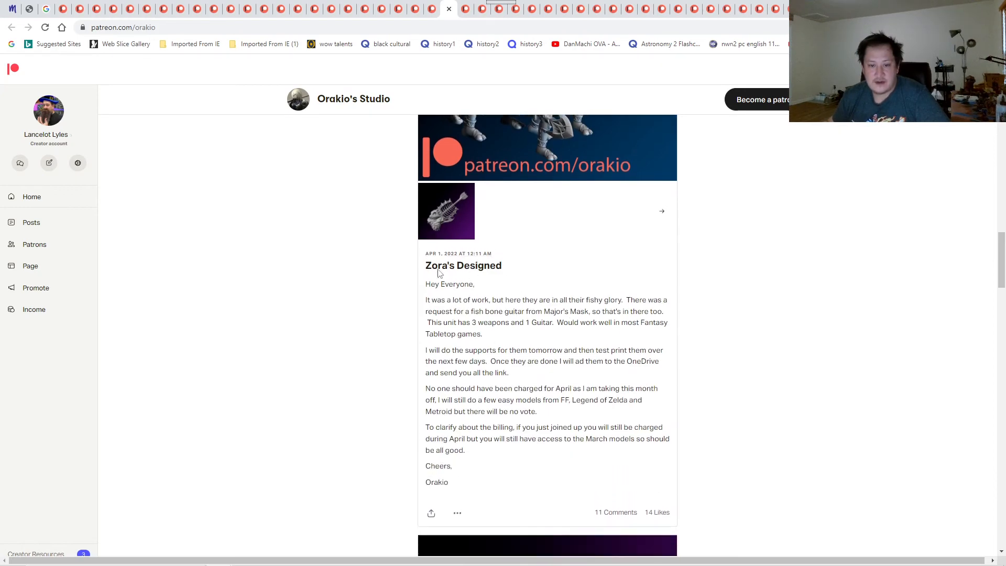
{"action": "scroll", "scroll_direction": "up", "scroll_amount": 3}
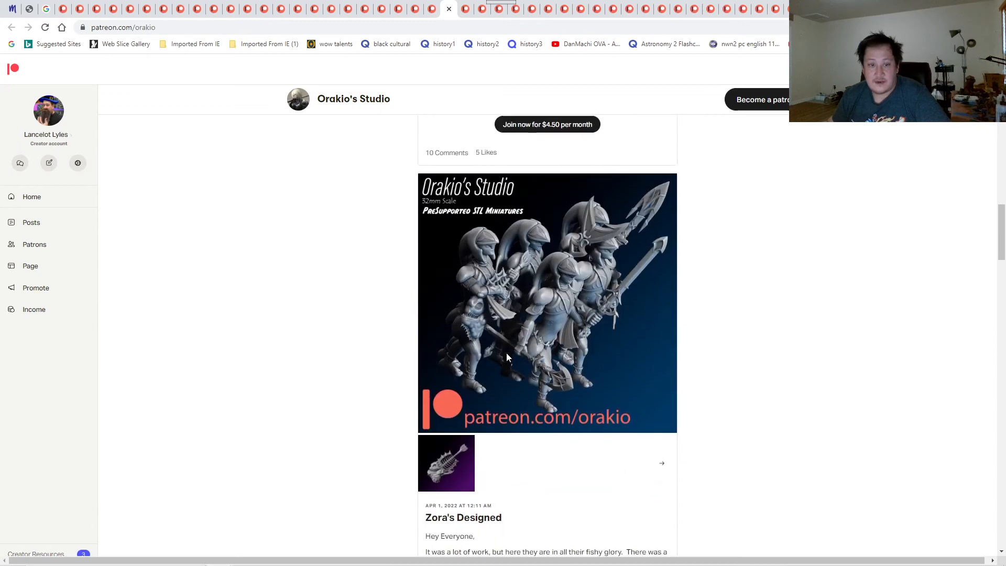
{"action": "scroll", "scroll_direction": "down", "scroll_amount": 3}
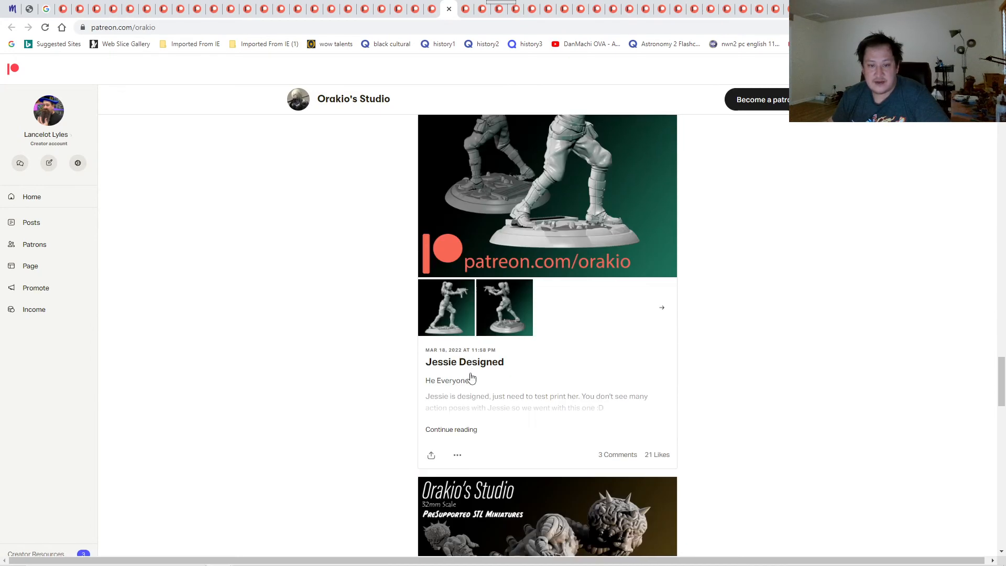
{"action": "scroll", "scroll_direction": "down", "scroll_amount": 3}
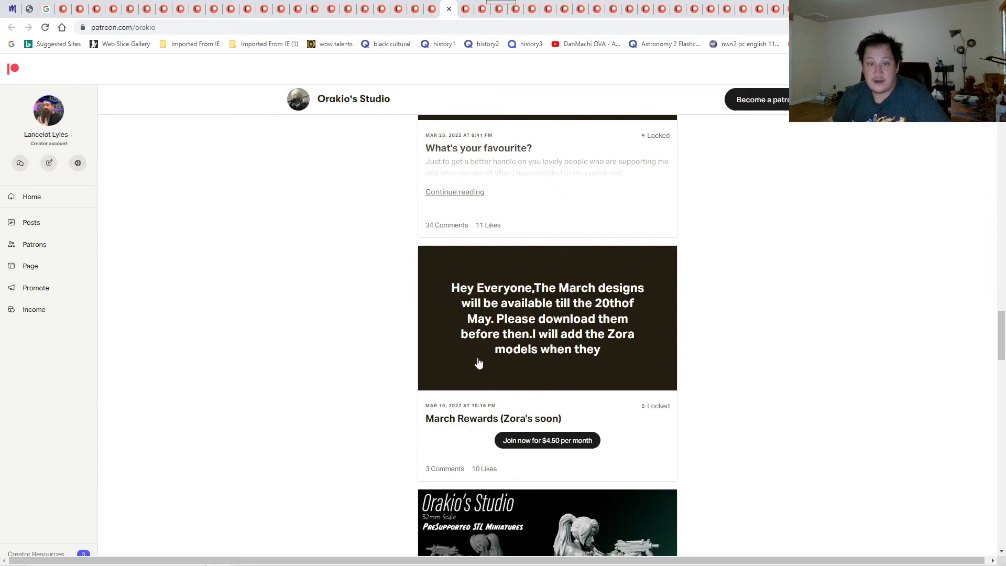
{"action": "scroll", "scroll_direction": "up", "scroll_amount": 3}
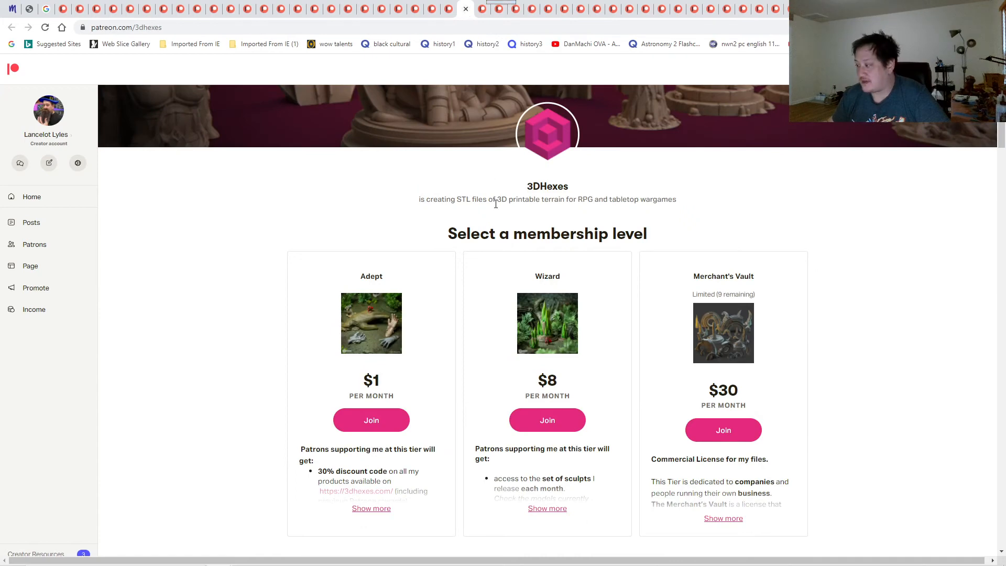
- Scroll 3DHexes' page and step through the City of Life house images
{"action": "scroll", "scroll_direction": "up", "scroll_amount": 3}
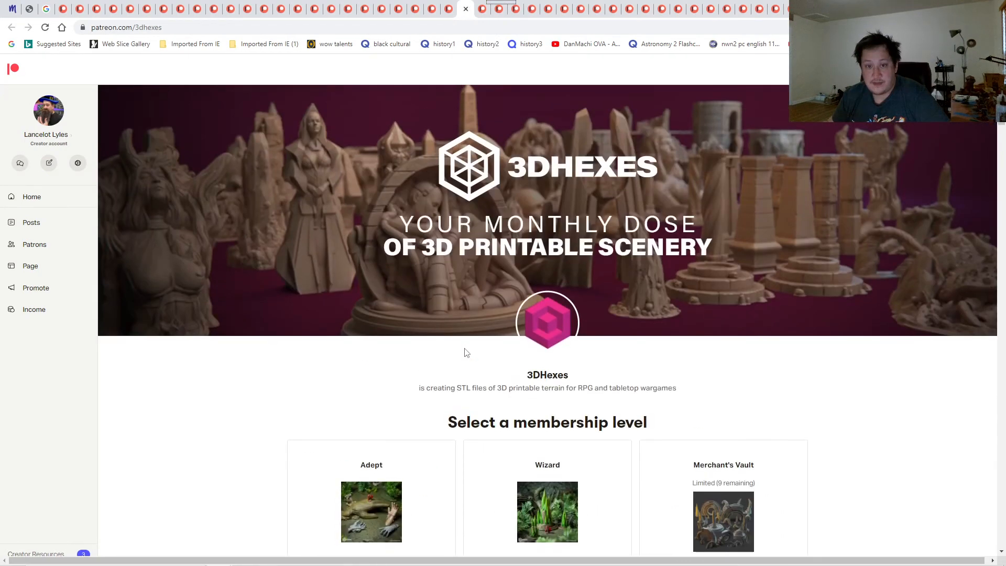
{"action": "scroll", "scroll_direction": "down", "scroll_amount": 3}
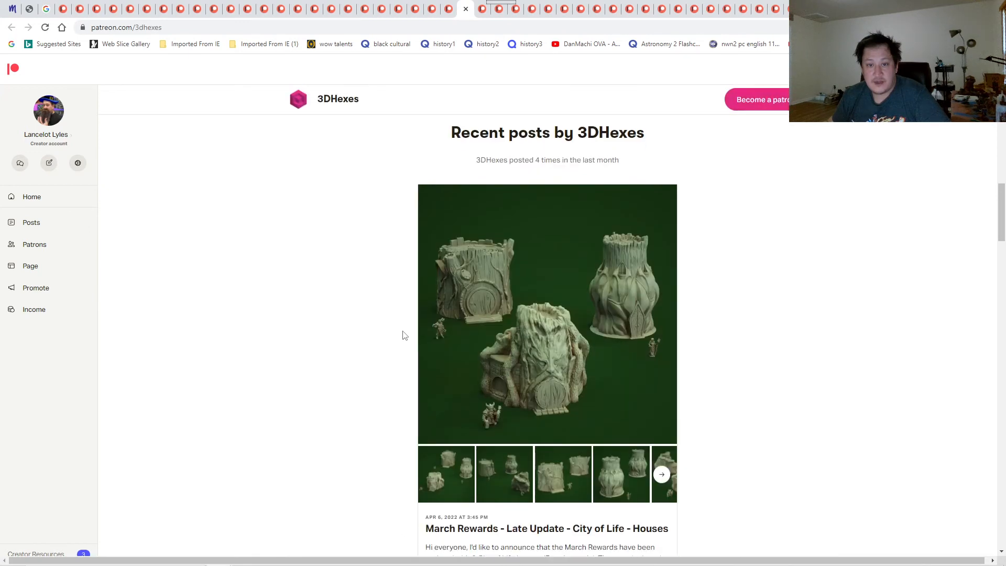
{"action": "scroll", "scroll_direction": "down", "scroll_amount": 3}
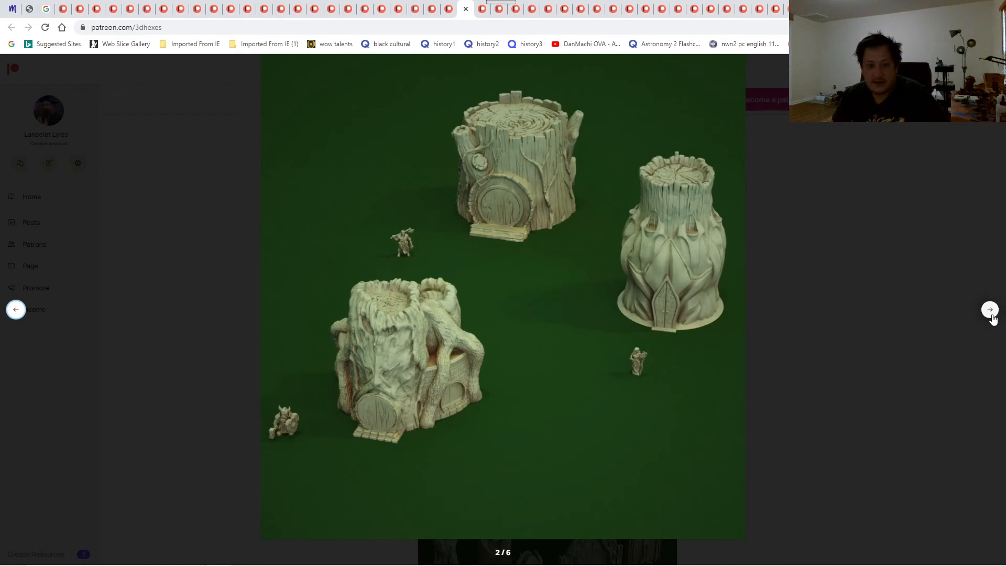
{"action": "left_click", "coordinate": [990, 310]}
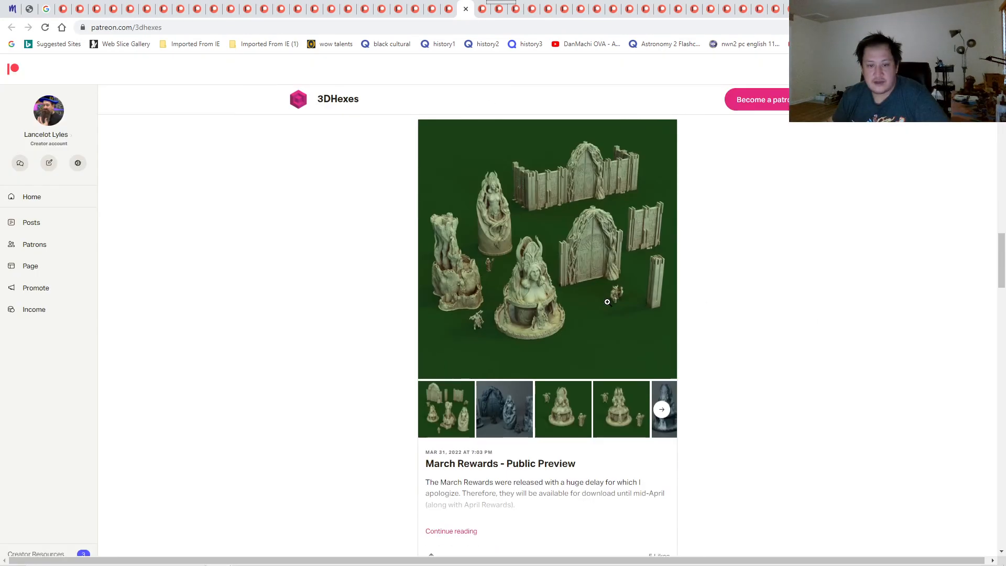
{"action": "mouse_move", "coordinate": [553, 211]}
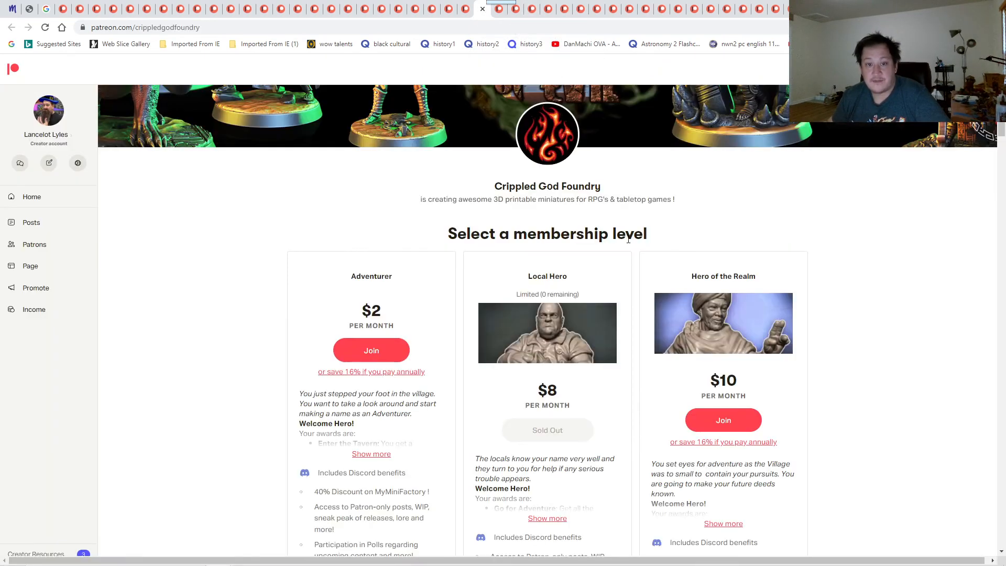
- Enlarge Crippled God Foundry's April 2022 Ancient Spirit of Evil lineup image and advance past it
{"action": "scroll", "scroll_direction": "up", "scroll_amount": 3}
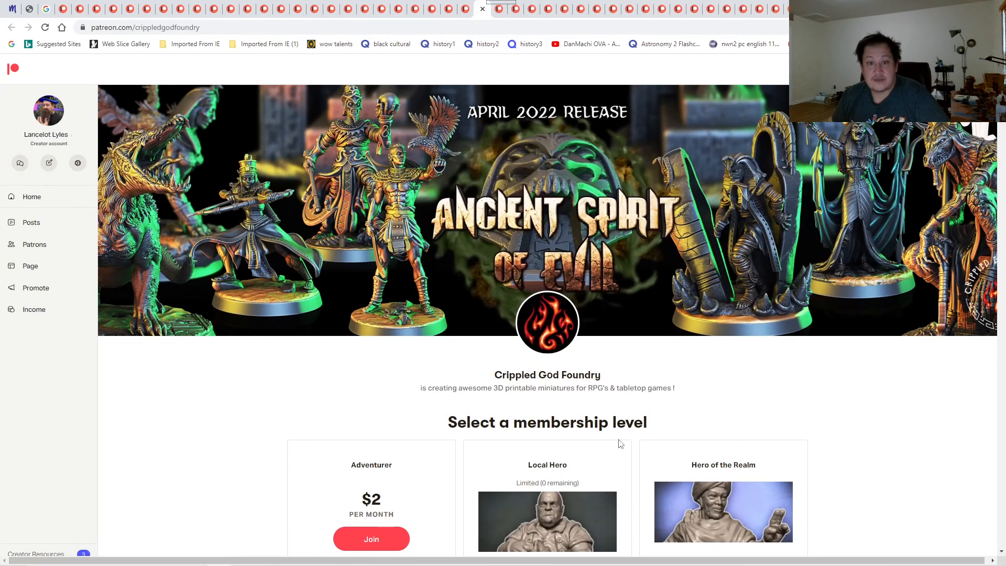
{"action": "mouse_move", "coordinate": [754, 332]}
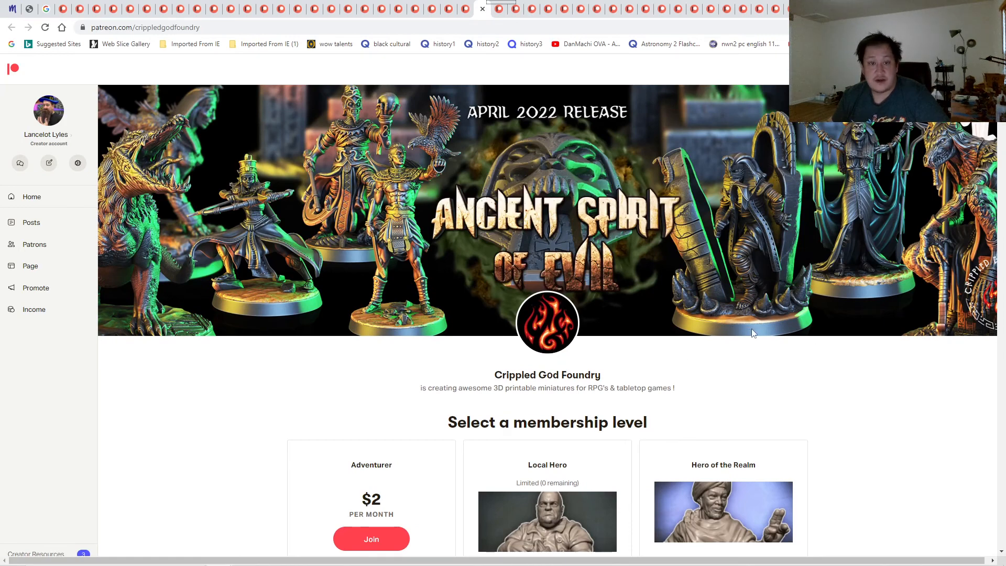
{"action": "mouse_move", "coordinate": [770, 363]}
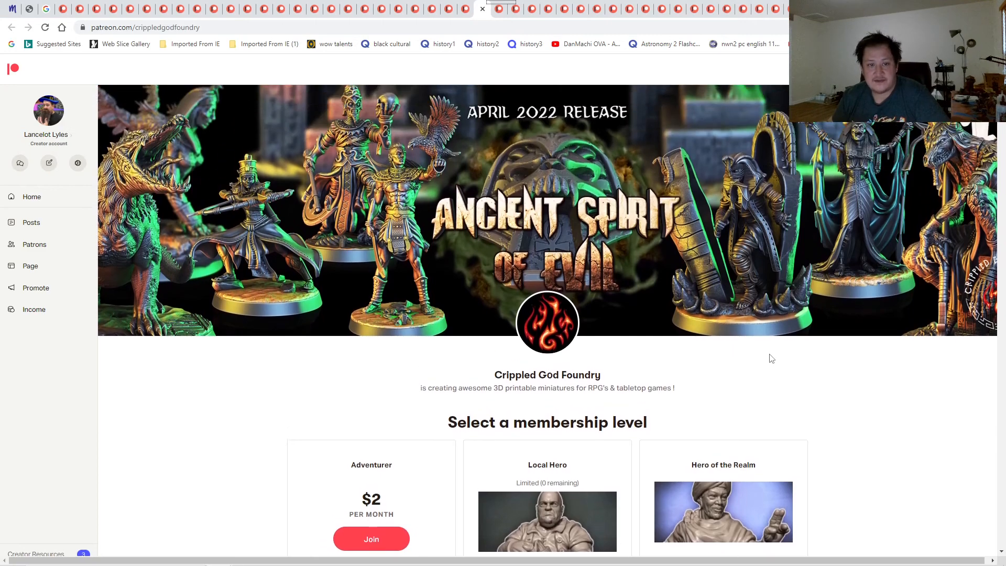
{"action": "scroll", "scroll_direction": "down", "scroll_amount": 3}
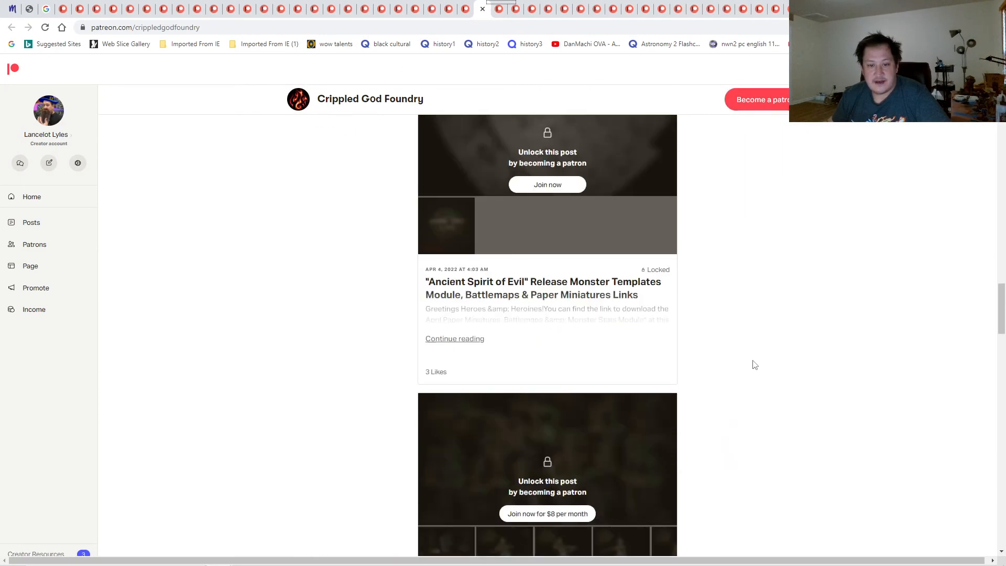
{"action": "scroll", "scroll_direction": "down", "scroll_amount": 3}
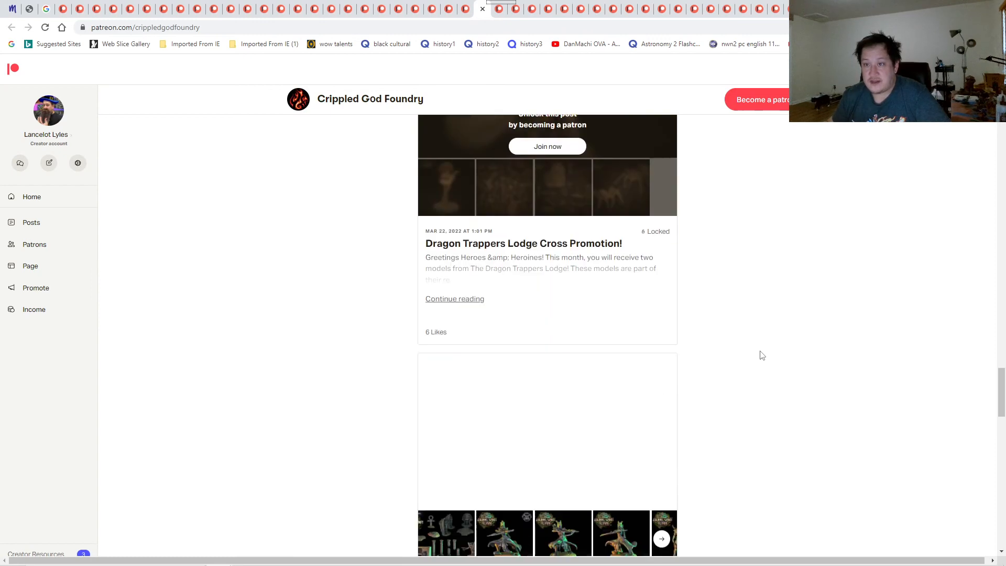
{"action": "left_click", "coordinate": [504, 532]}
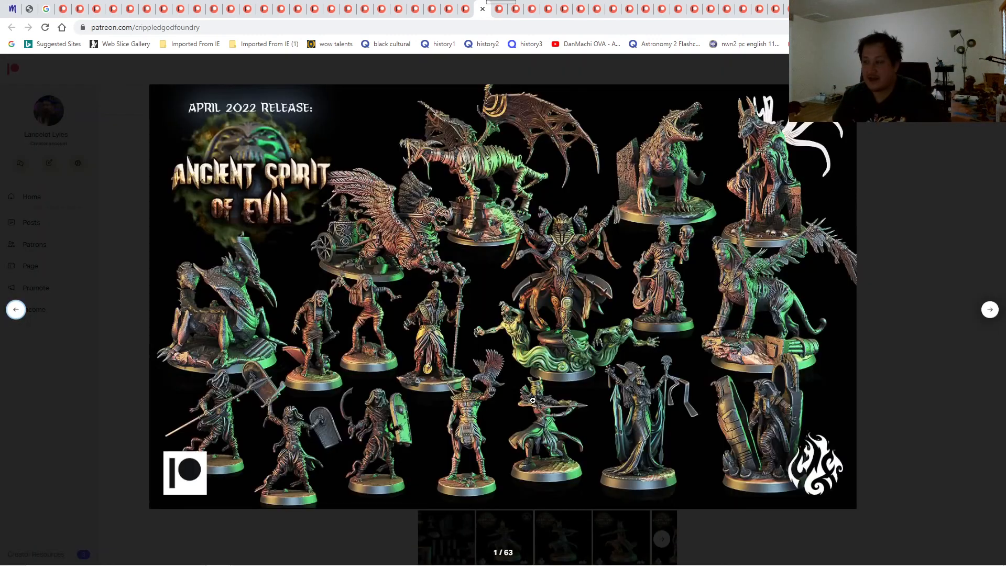
{"action": "mouse_move", "coordinate": [504, 394]}
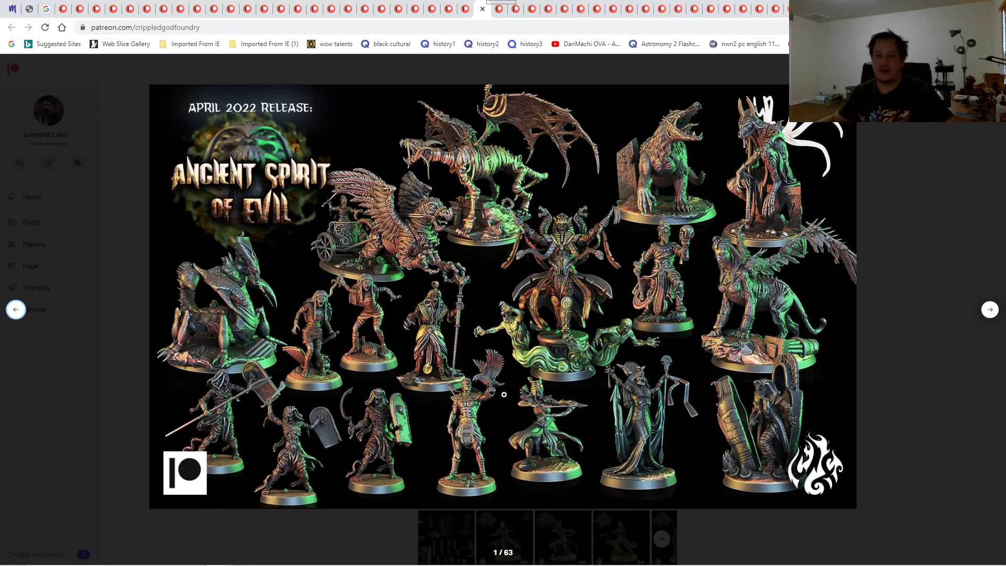
{"action": "mouse_move", "coordinate": [335, 274]}
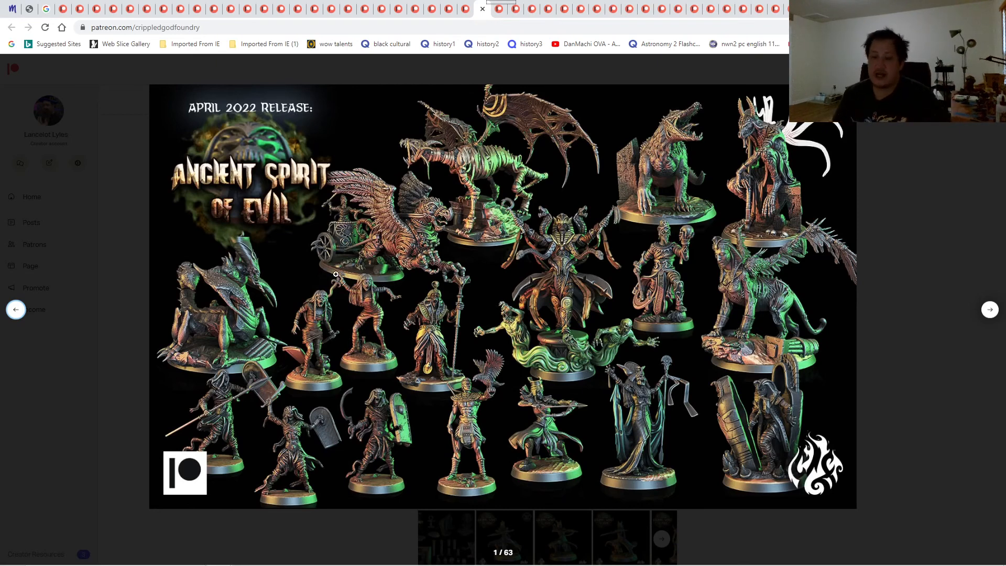
{"action": "mouse_move", "coordinate": [969, 282]}
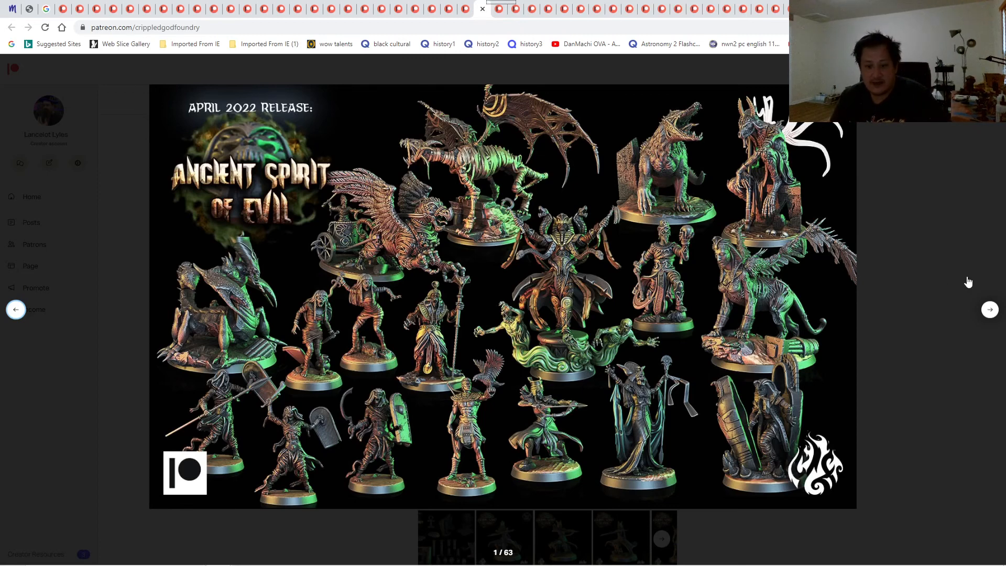
{"action": "left_click", "coordinate": [990, 310]}
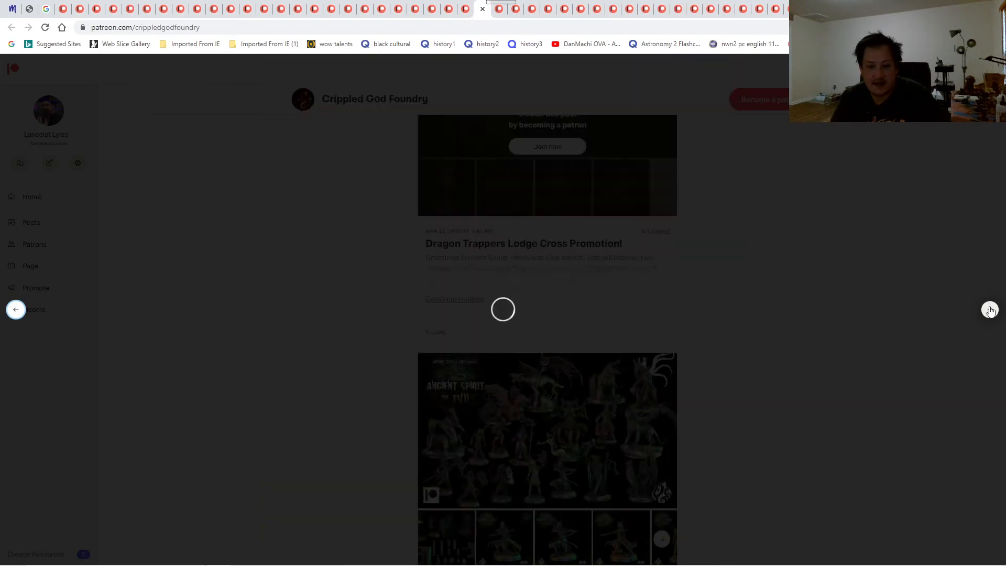
{"action": "left_click", "coordinate": [547, 430]}
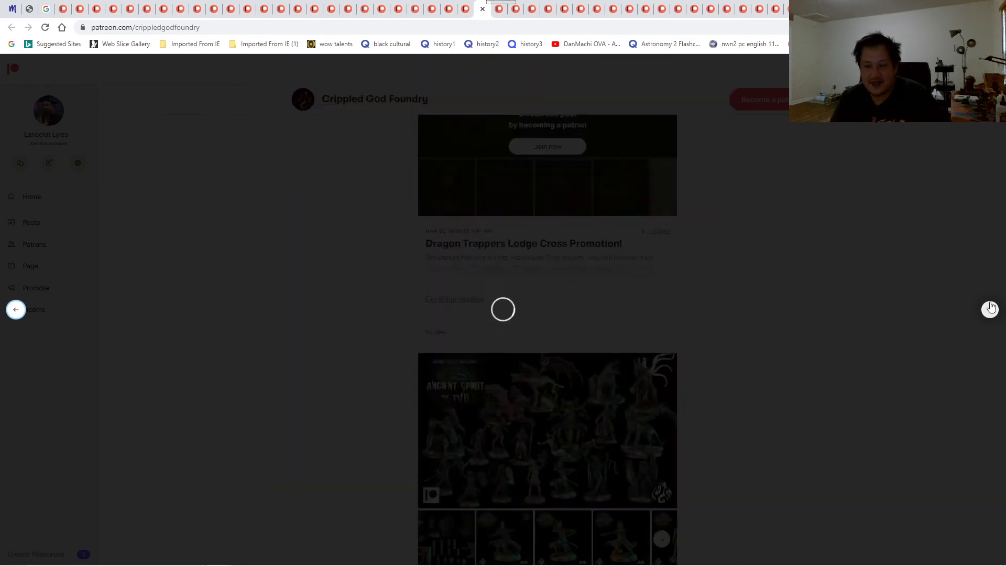
- Close the viewer and open the mounted Grand Visier picture full size
{"action": "left_click", "coordinate": [547, 431]}
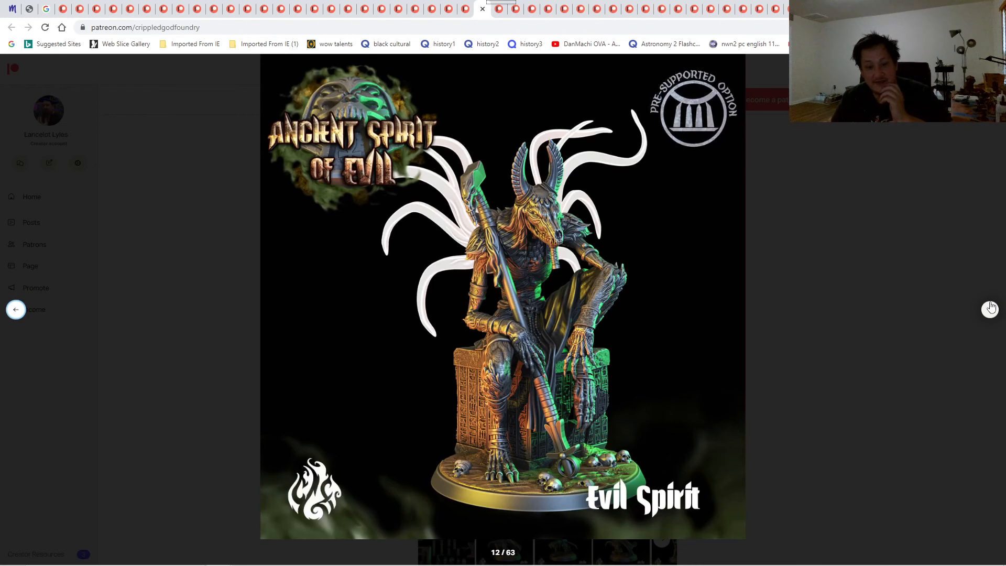
{"action": "left_click", "coordinate": [991, 308]}
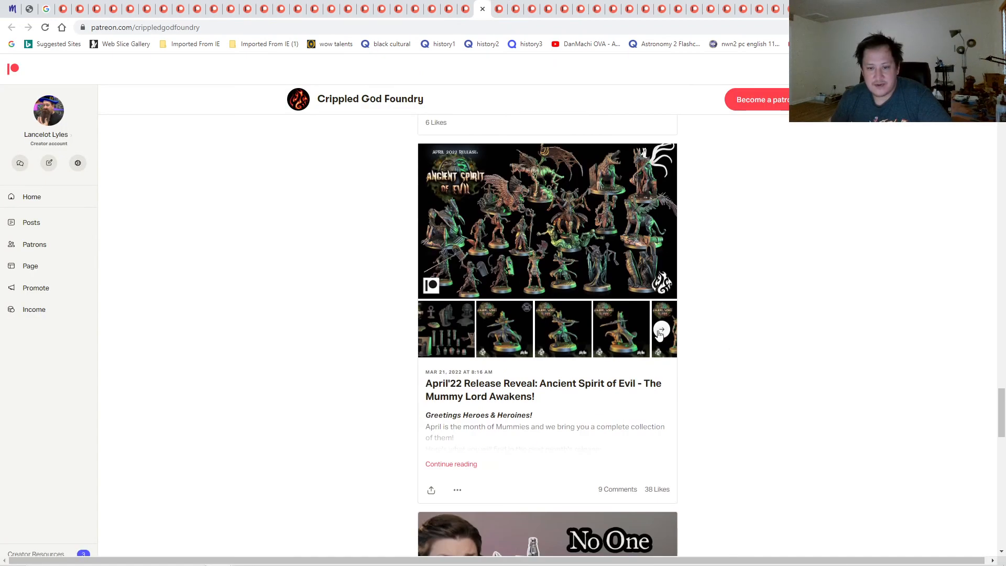
{"action": "left_click", "coordinate": [662, 328]}
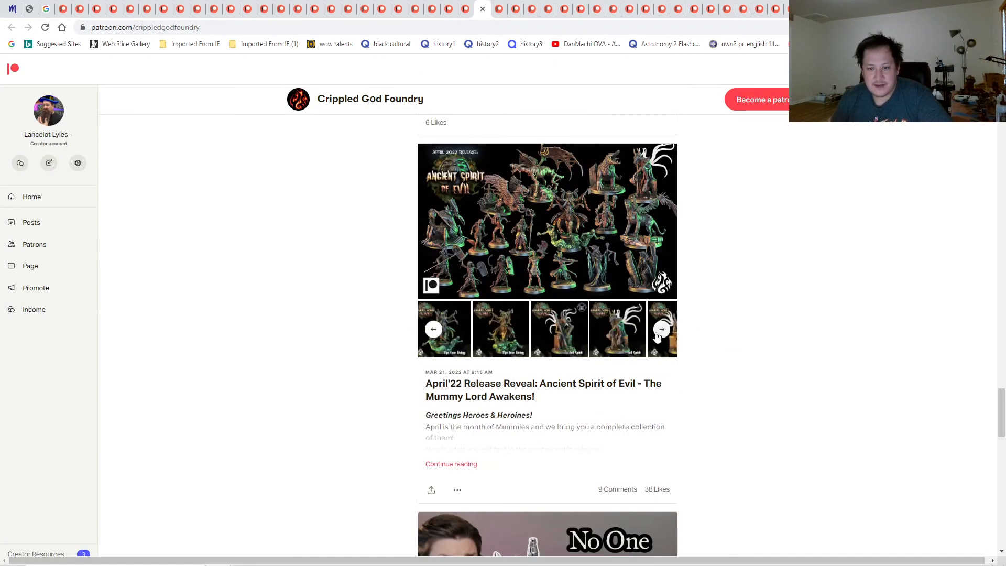
{"action": "left_click", "coordinate": [547, 221]}
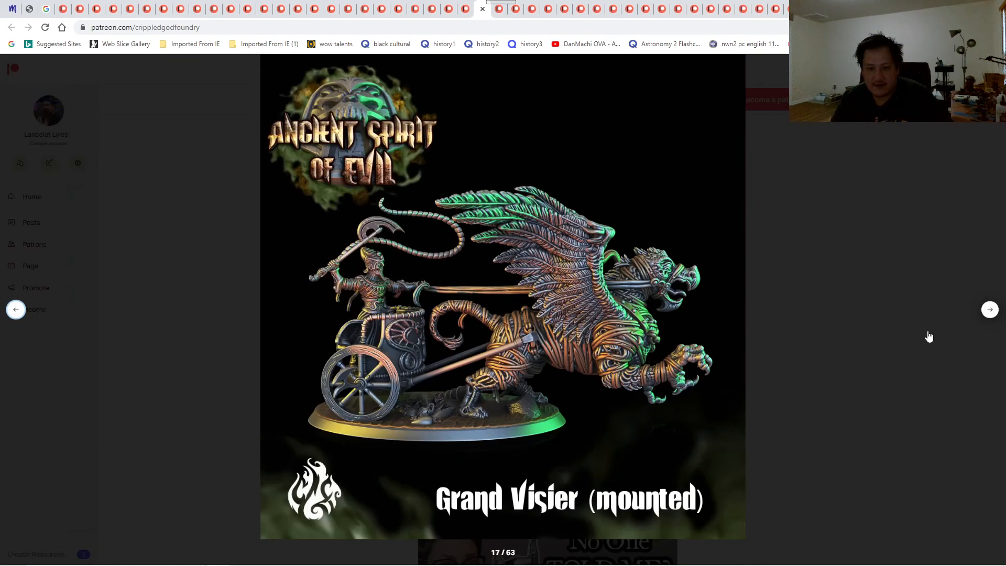
- Flip through the release images up to image 40 of 63, the Mummy Warriors
{"action": "left_click", "coordinate": [989, 309]}
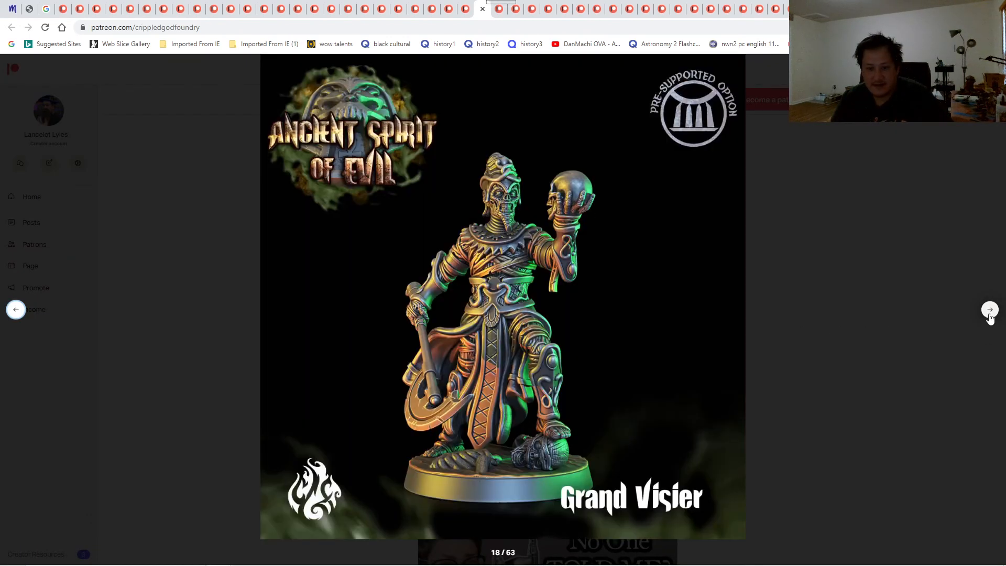
{"action": "left_click", "coordinate": [990, 310]}
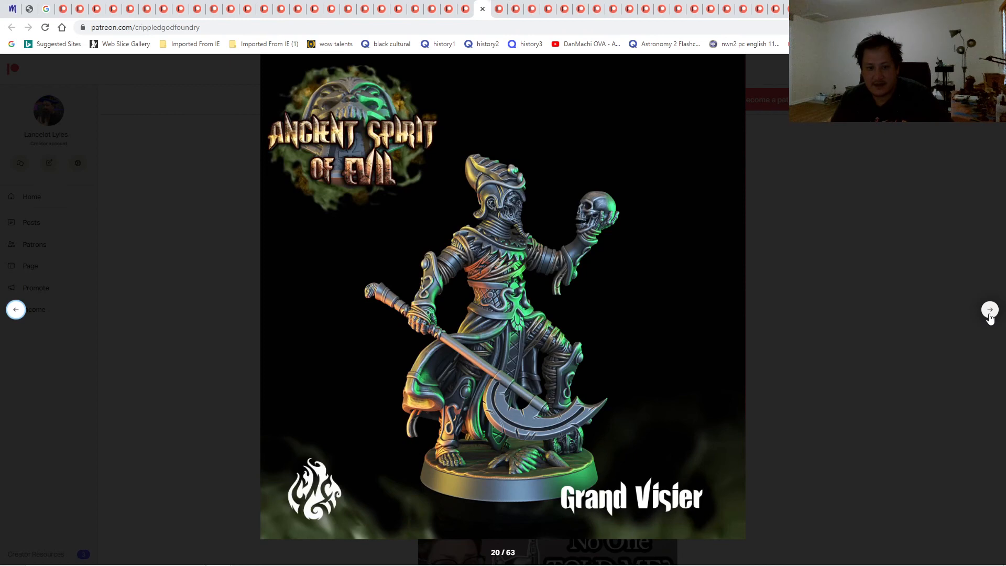
{"action": "left_click", "coordinate": [990, 310]}
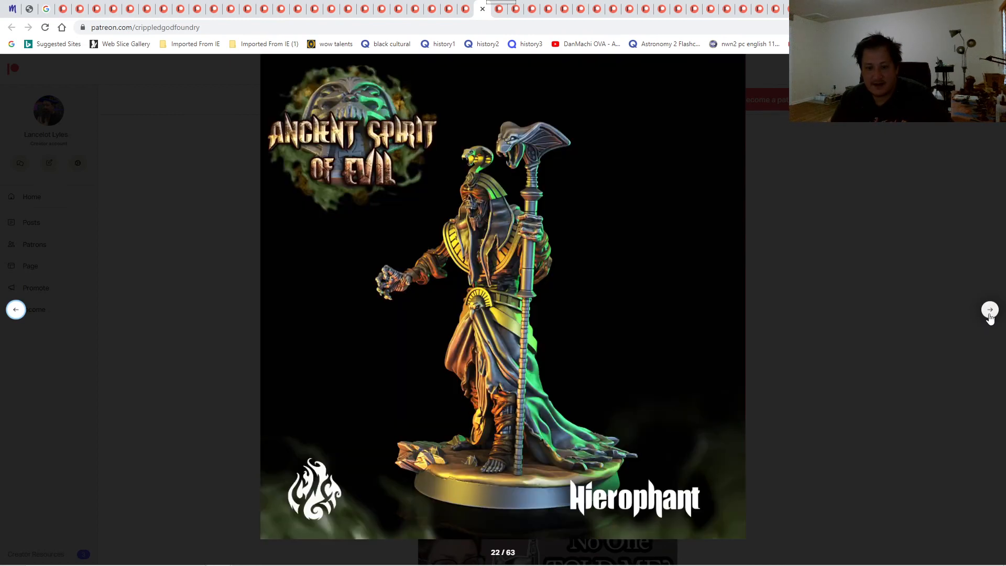
{"action": "left_click", "coordinate": [990, 310]}
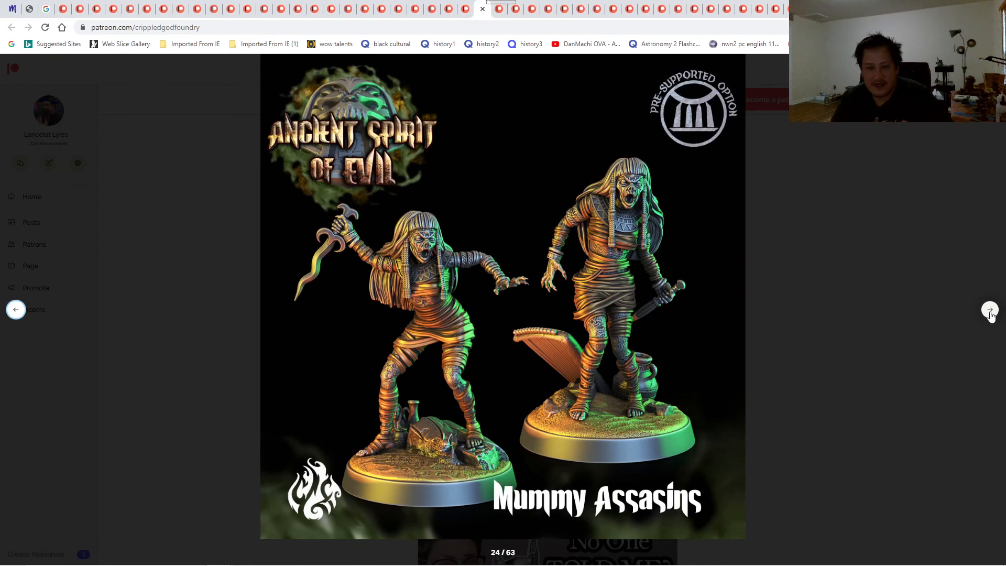
{"action": "left_click", "coordinate": [989, 310]}
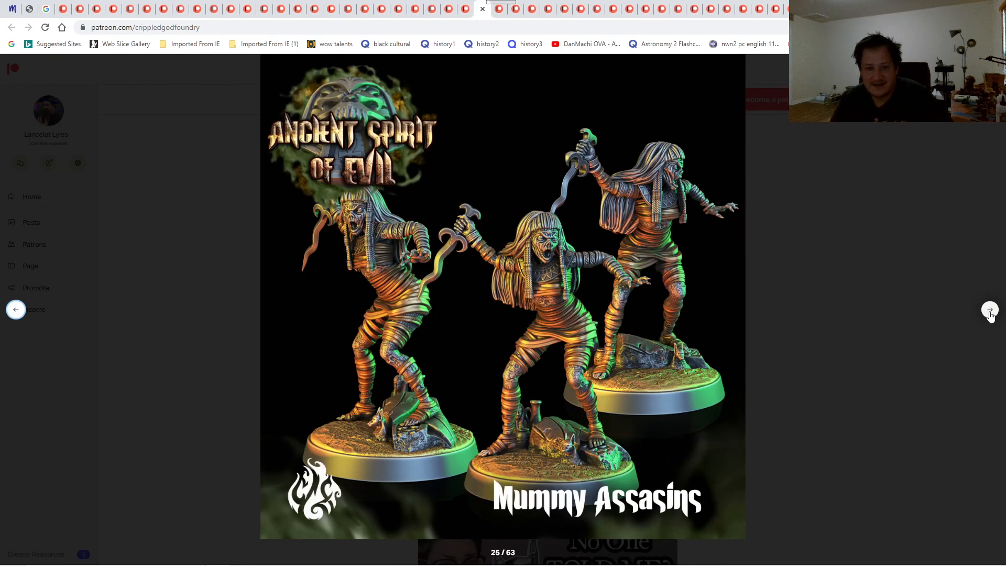
{"action": "left_click", "coordinate": [989, 310]}
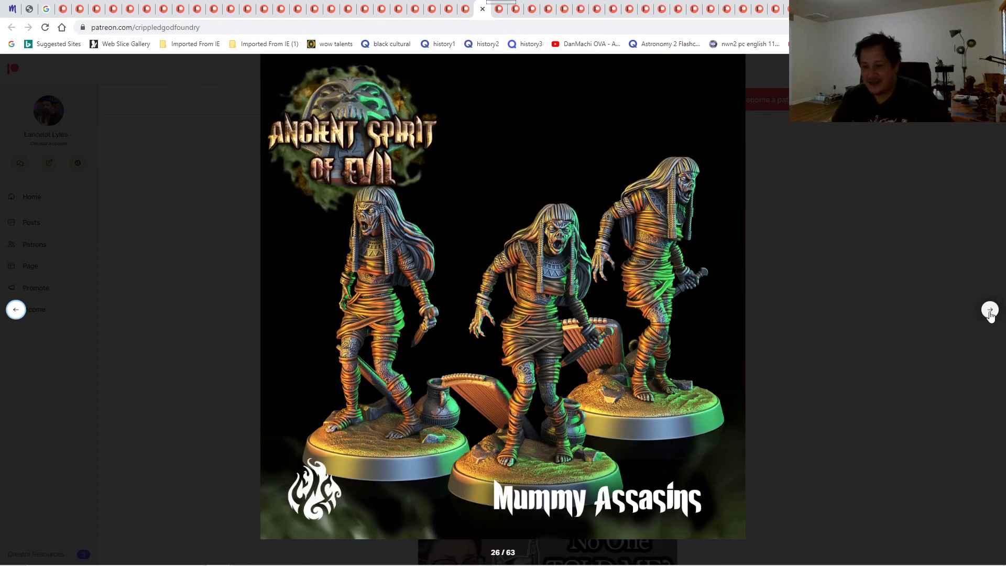
{"action": "left_click", "coordinate": [990, 310]}
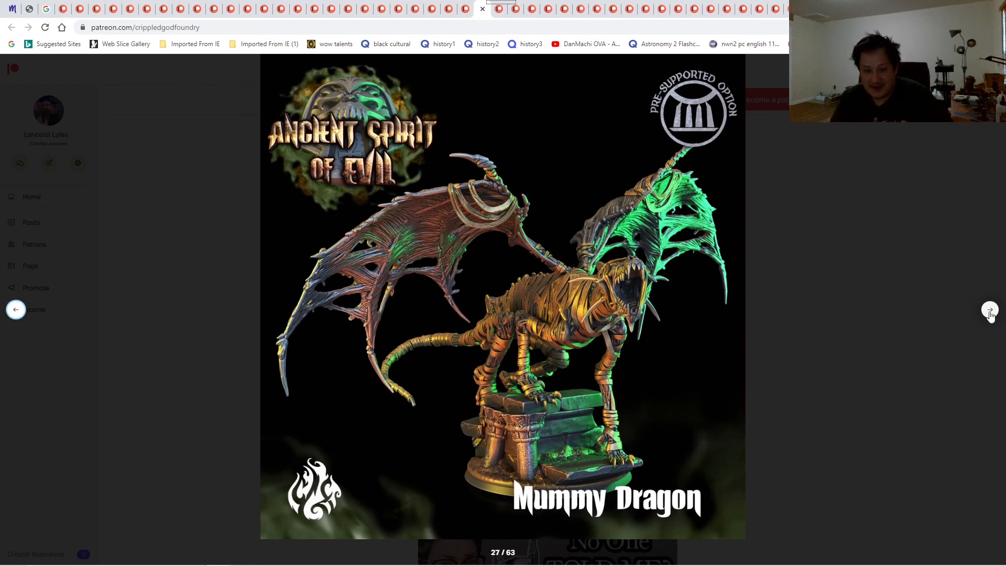
{"action": "left_click", "coordinate": [990, 310]}
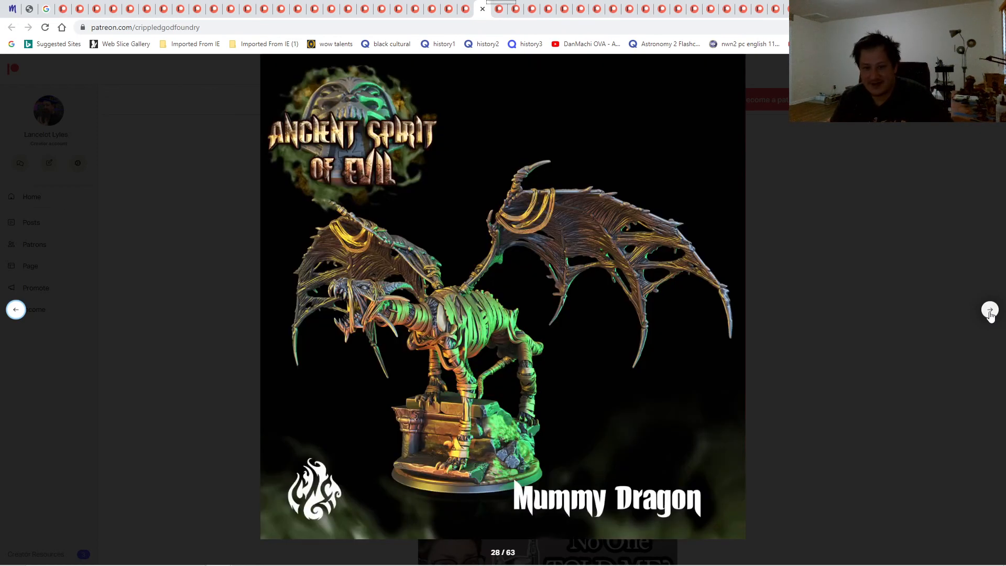
{"action": "left_click", "coordinate": [990, 310]}
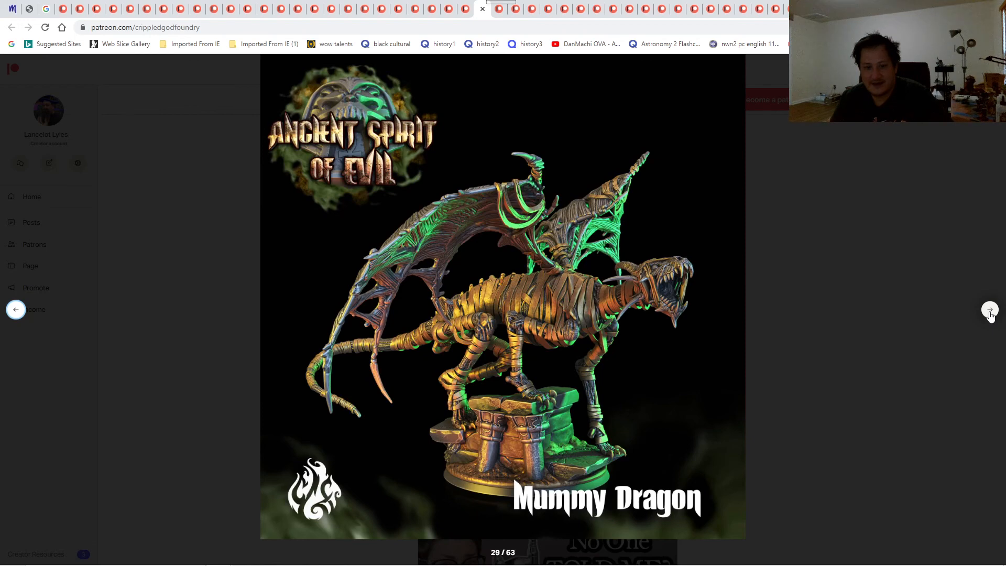
{"action": "left_click", "coordinate": [990, 309]}
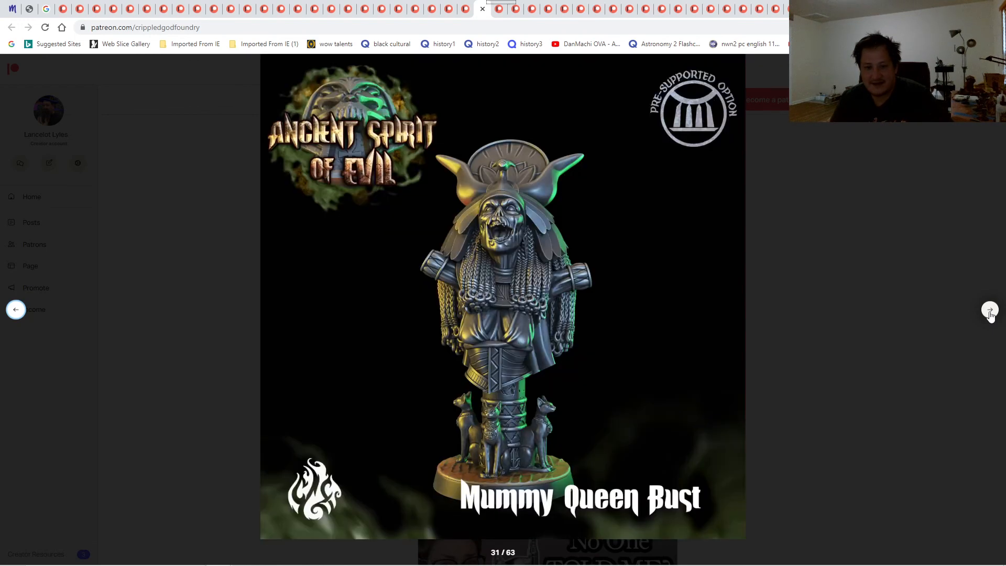
{"action": "left_click", "coordinate": [989, 309]}
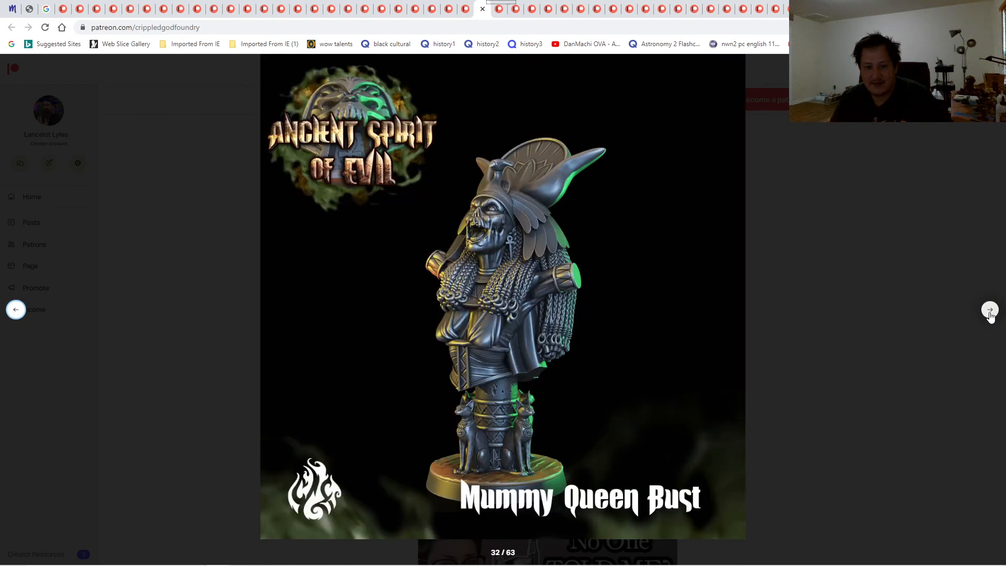
{"action": "left_click", "coordinate": [990, 310]}
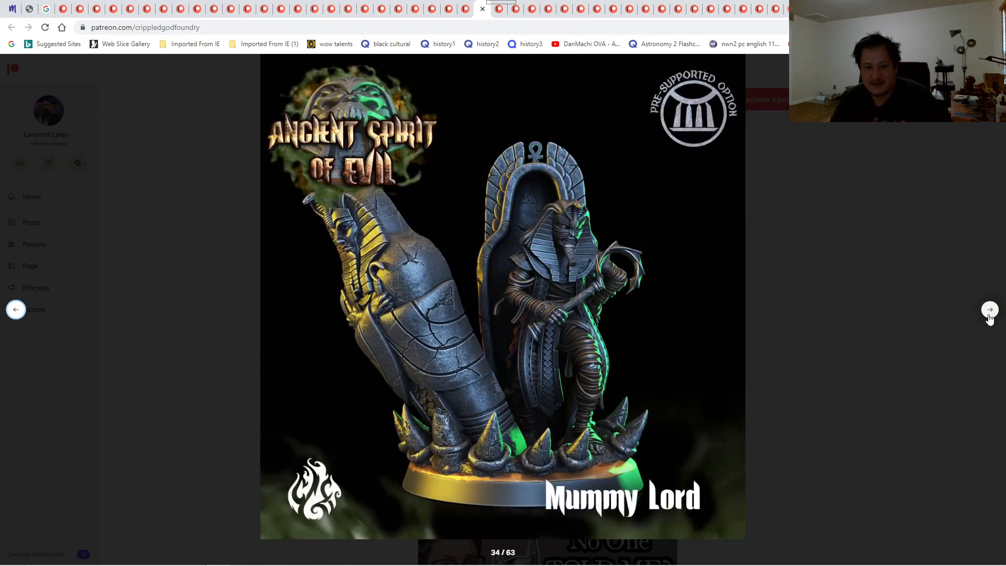
{"action": "left_click", "coordinate": [990, 310]}
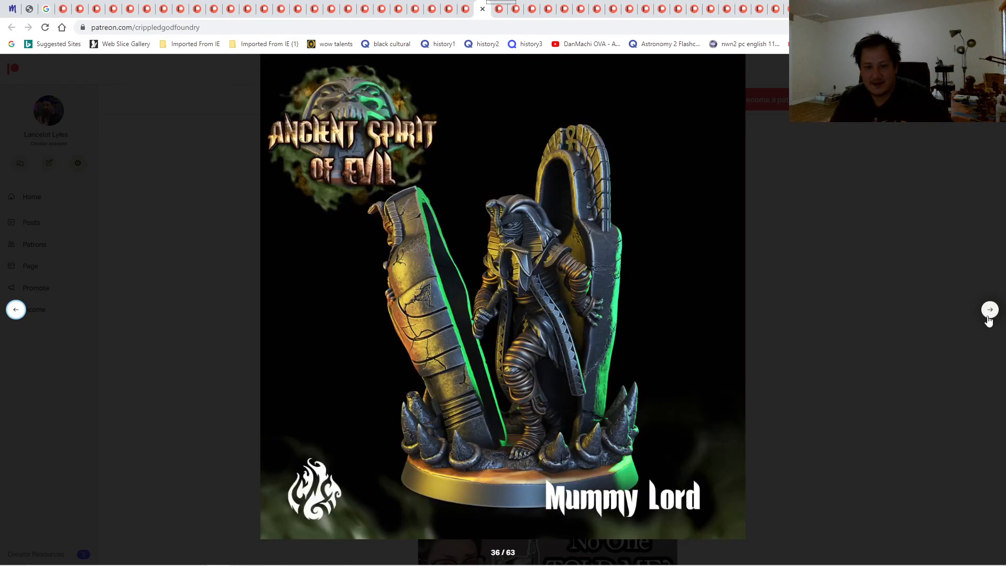
{"action": "left_click", "coordinate": [989, 310]}
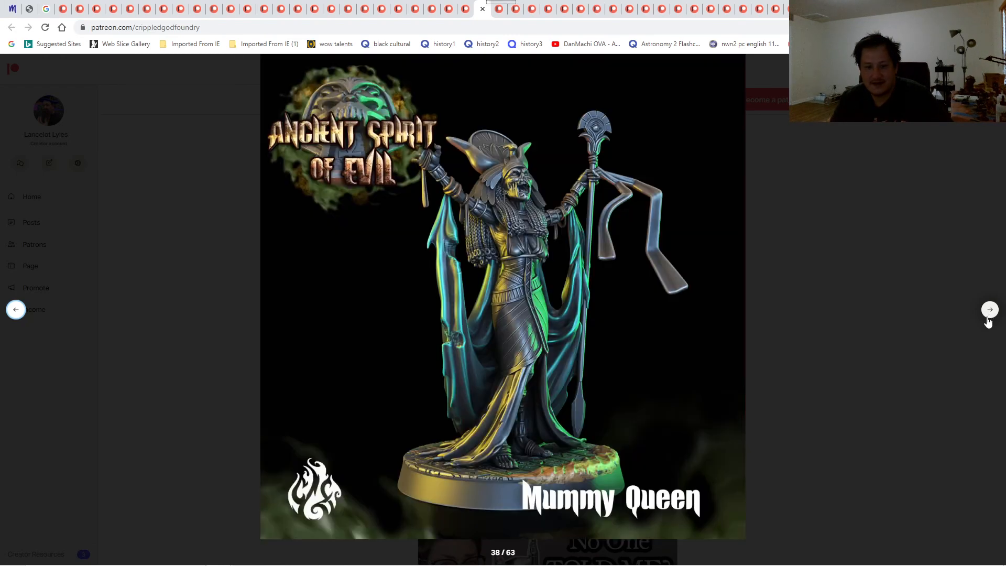
{"action": "left_click", "coordinate": [989, 309]}
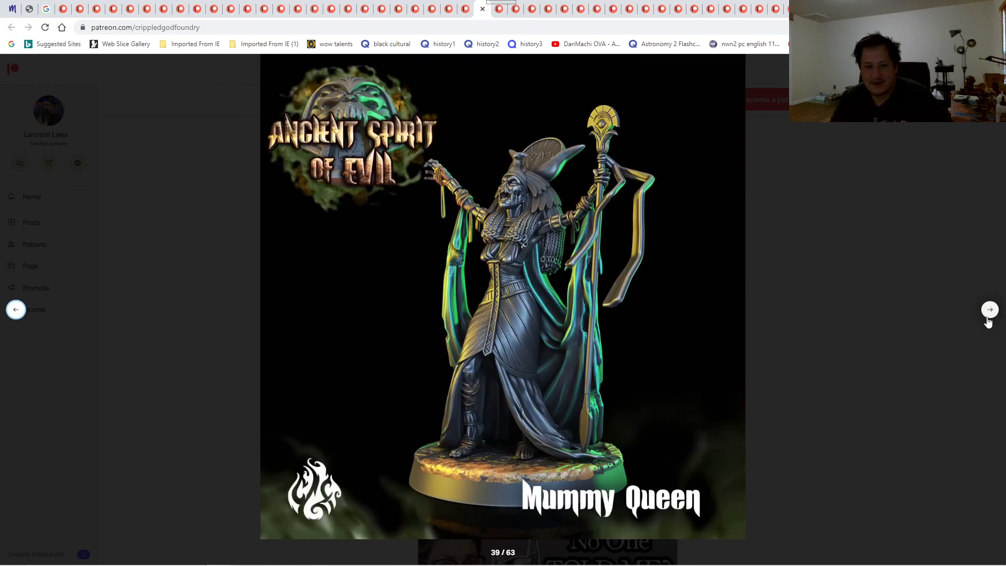
{"action": "left_click", "coordinate": [989, 310]}
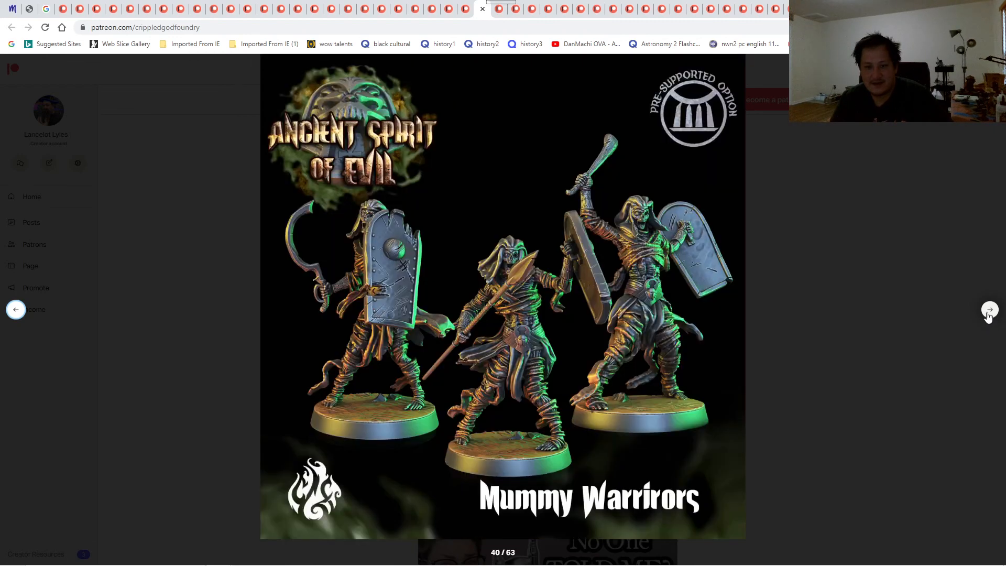